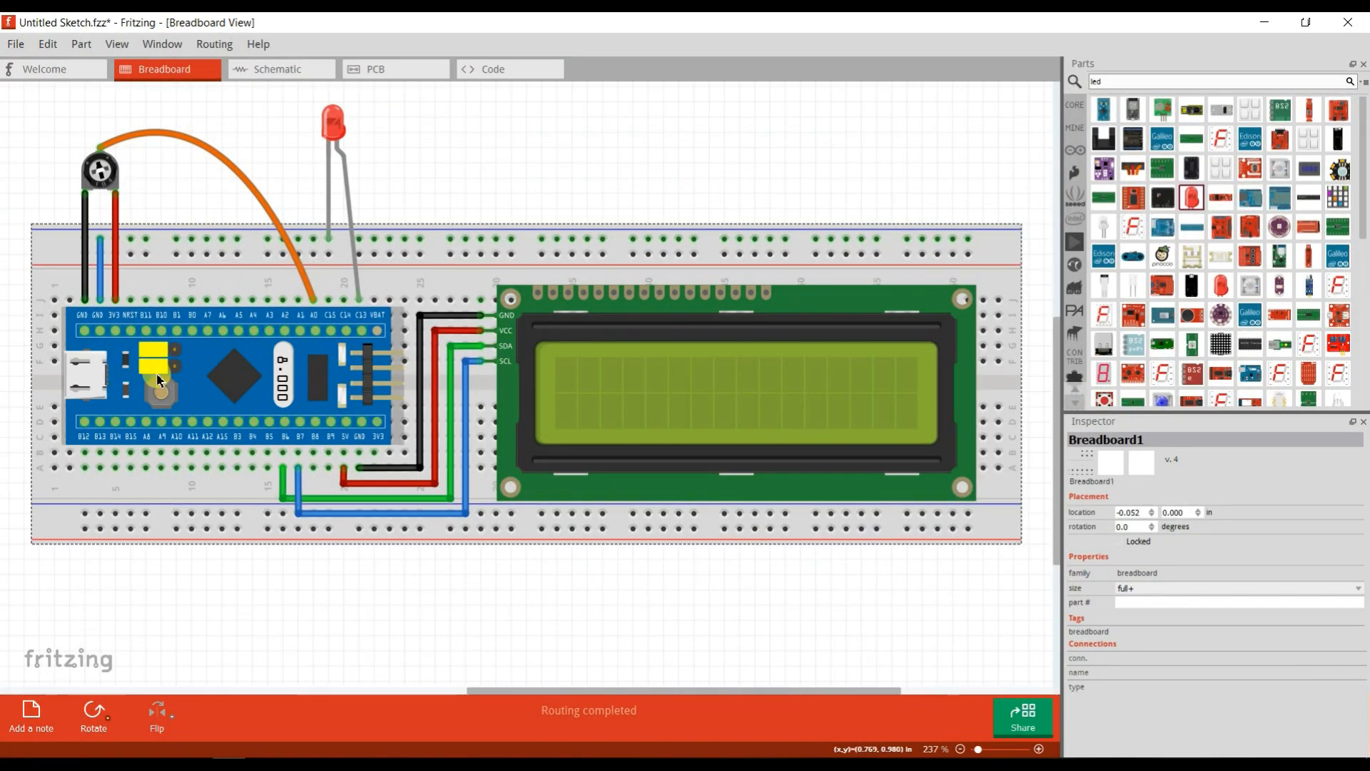
mouse_move(159, 379)
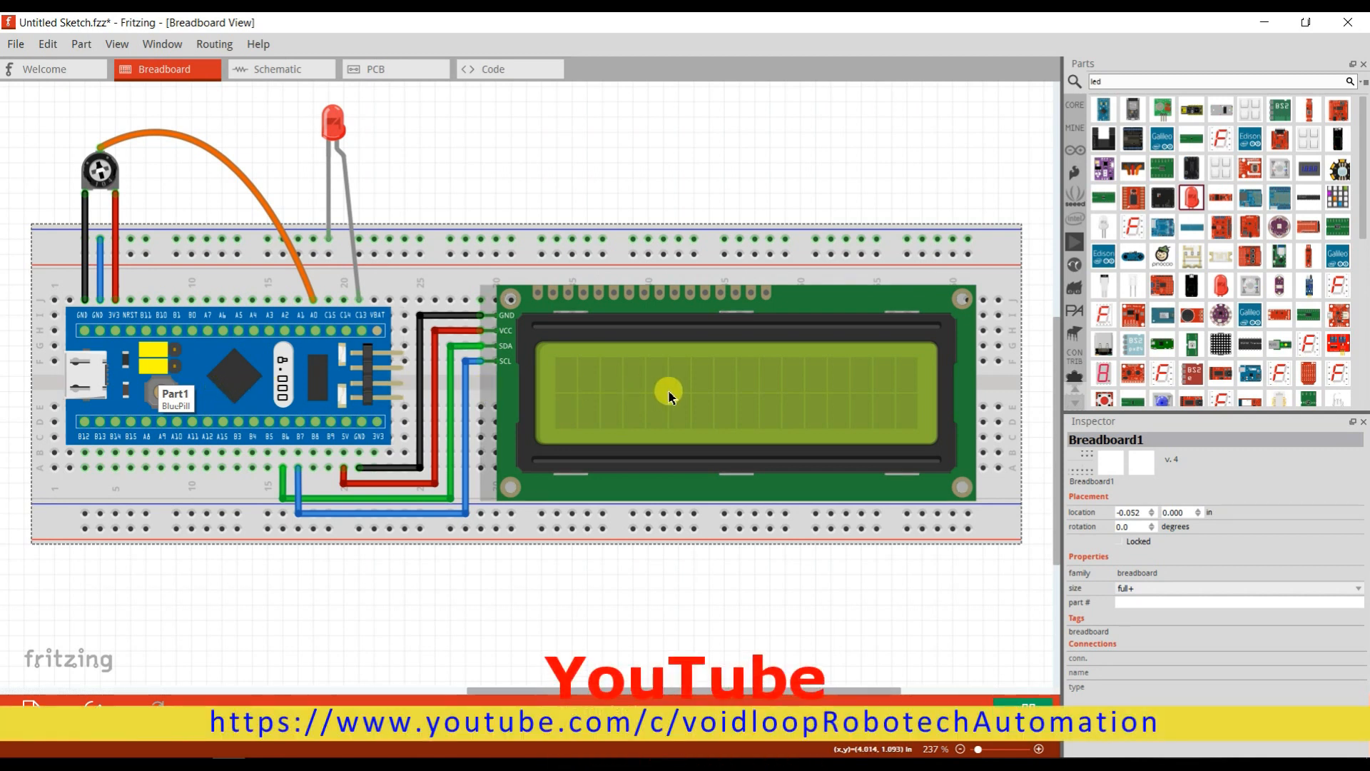
mouse_move(668, 389)
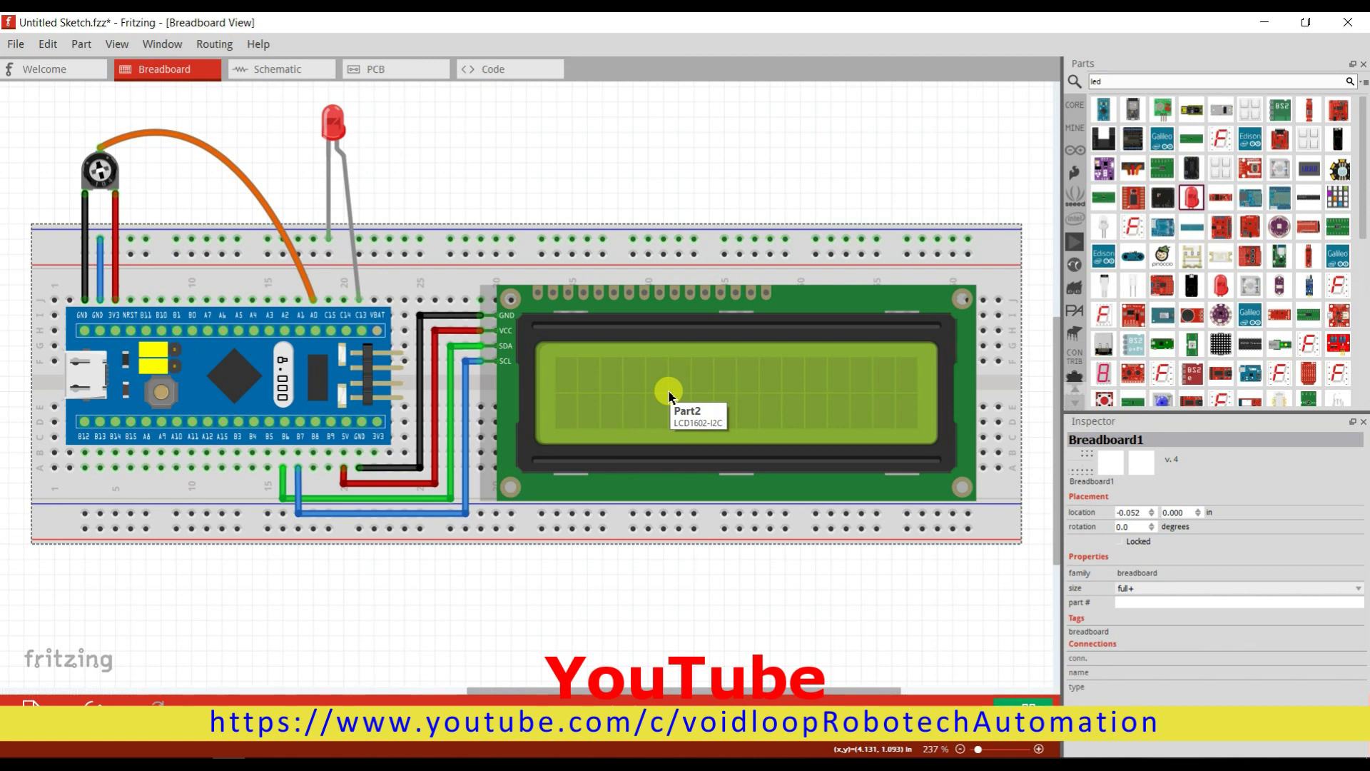
mouse_move(109, 179)
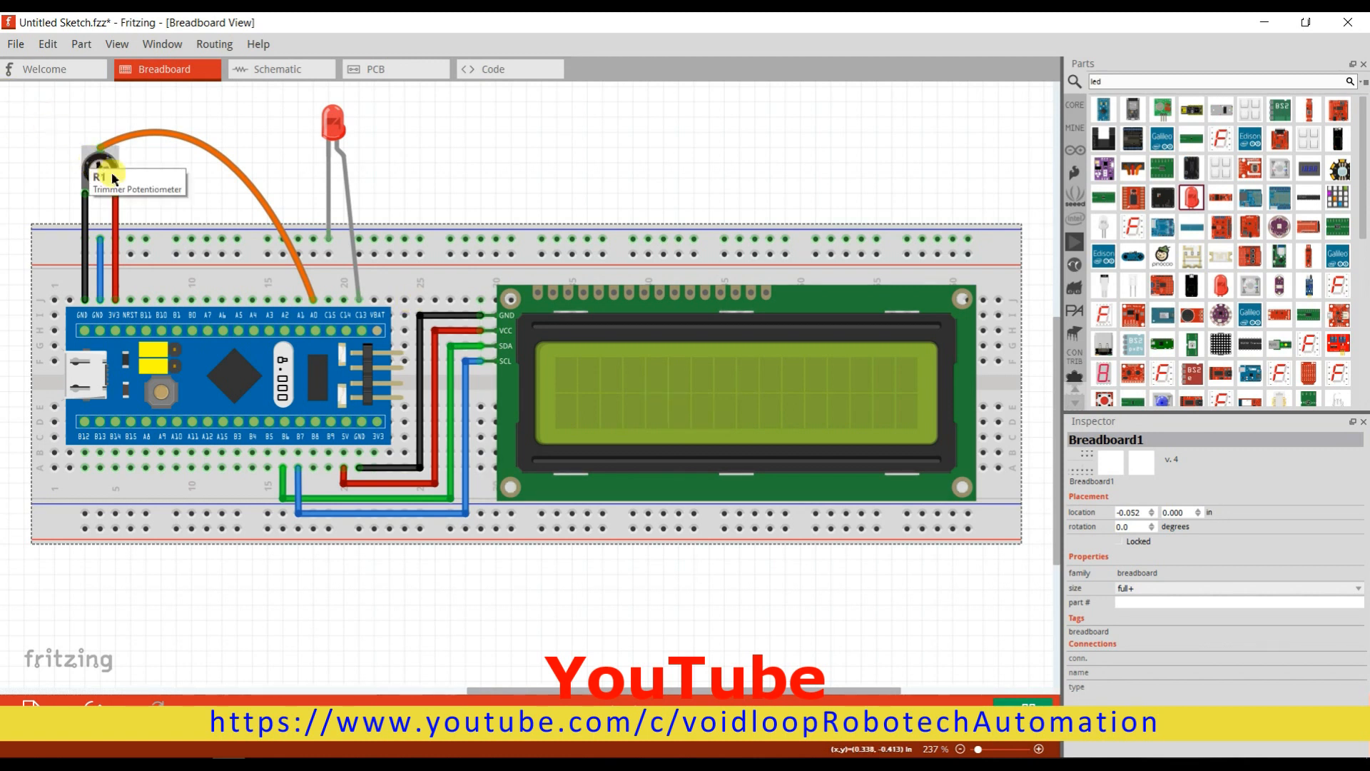
mouse_move(373, 133)
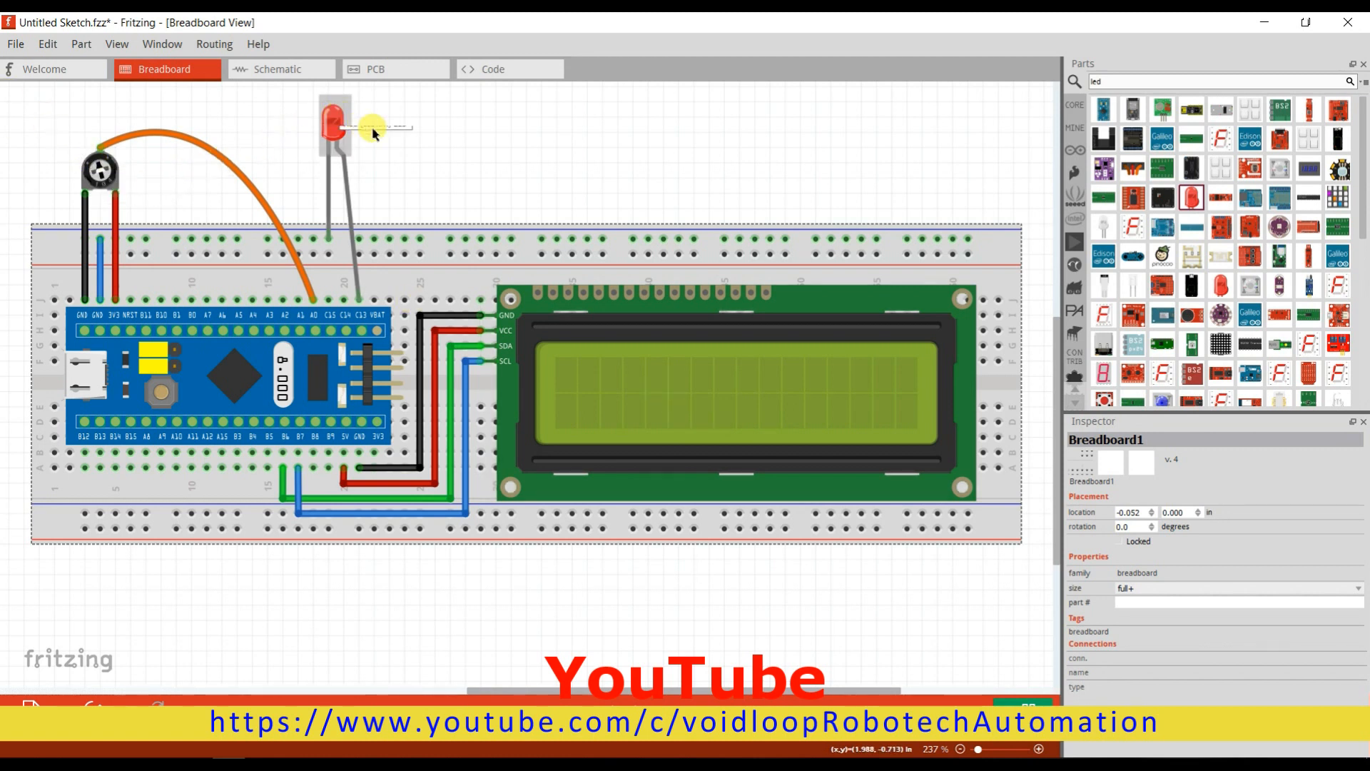
Remove the blank line before the LCD object and declare int potPin = PA0
left_click_drag(332, 127, 332, 109)
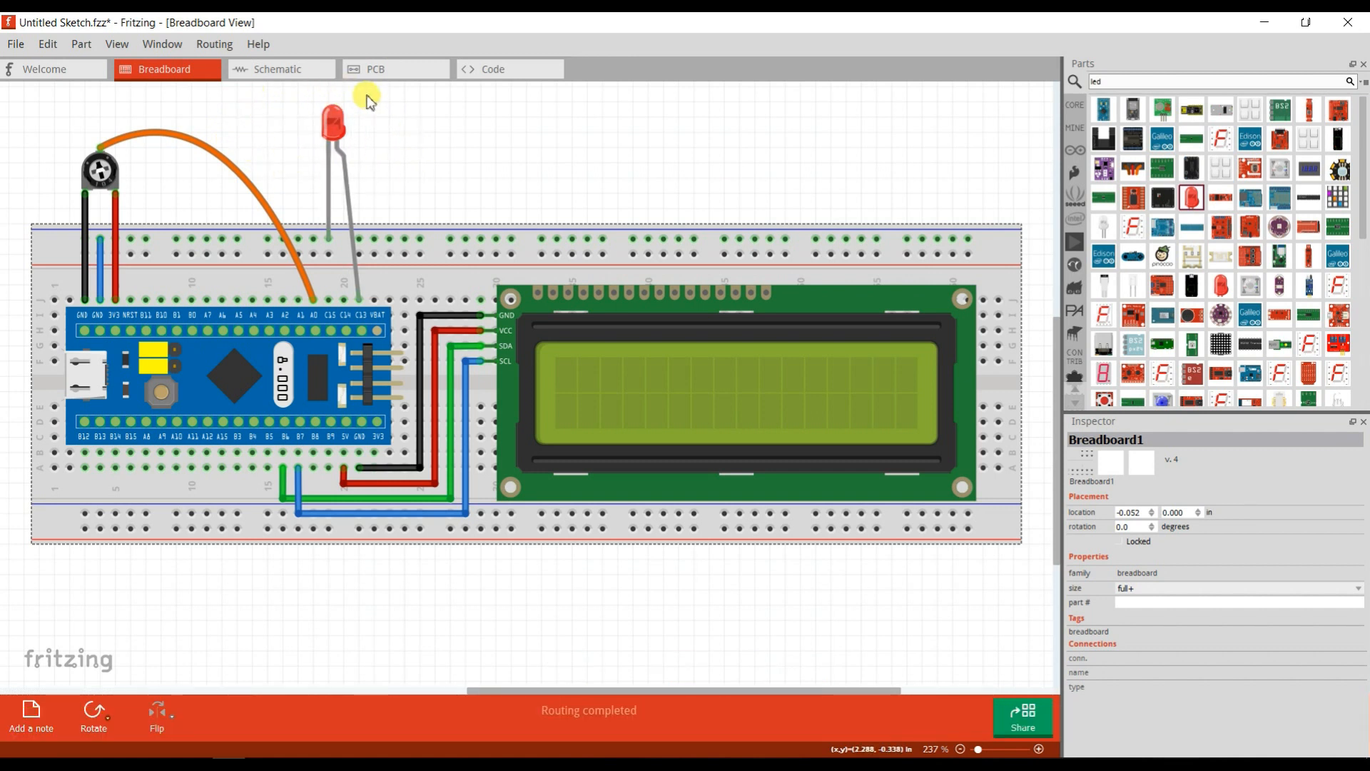
mouse_move(305, 167)
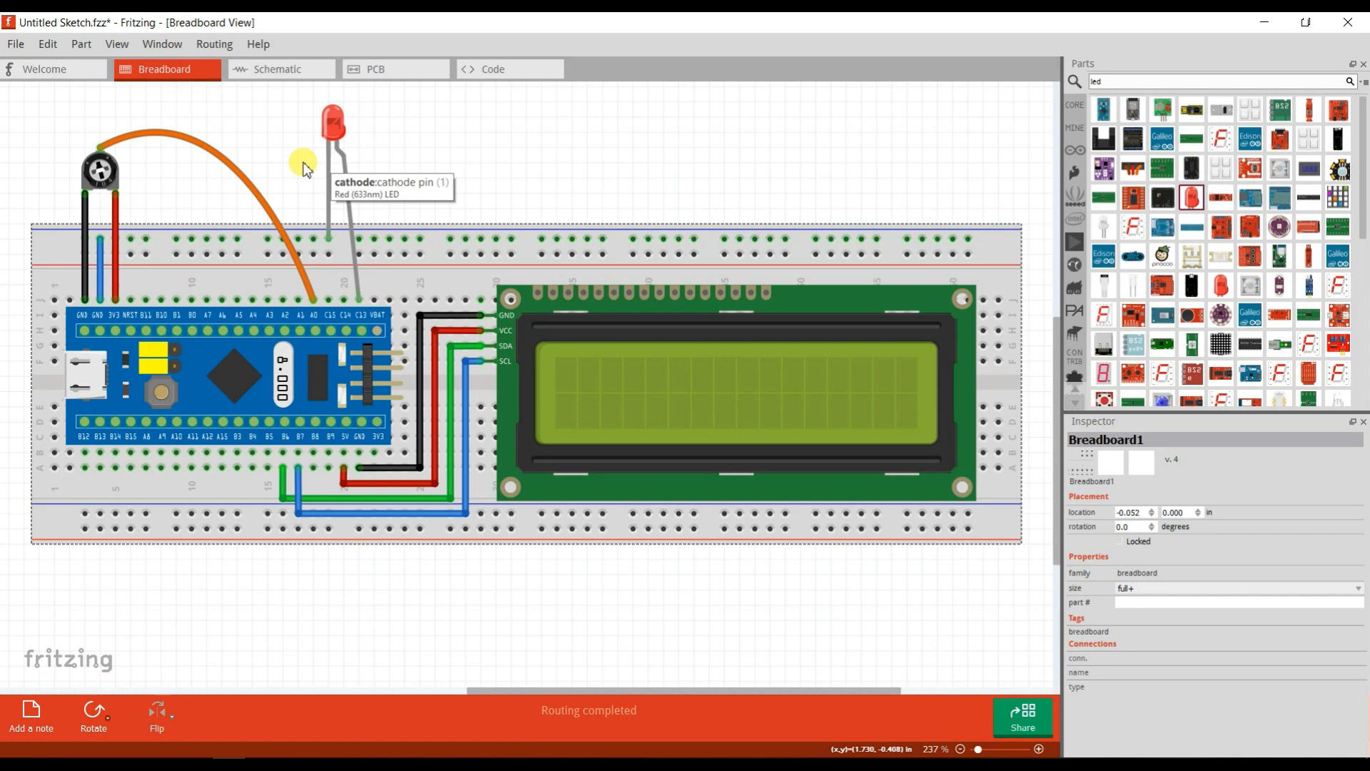
mouse_move(105, 229)
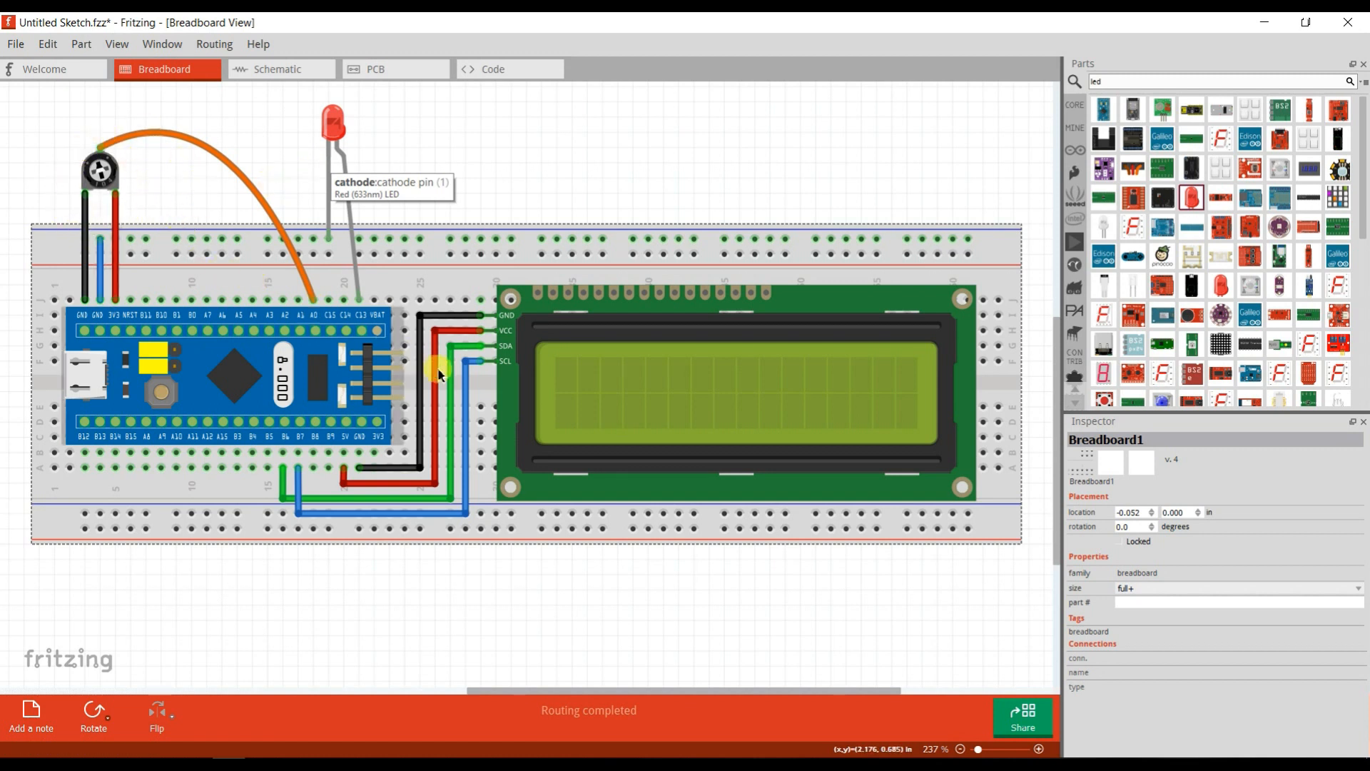
mouse_move(441, 381)
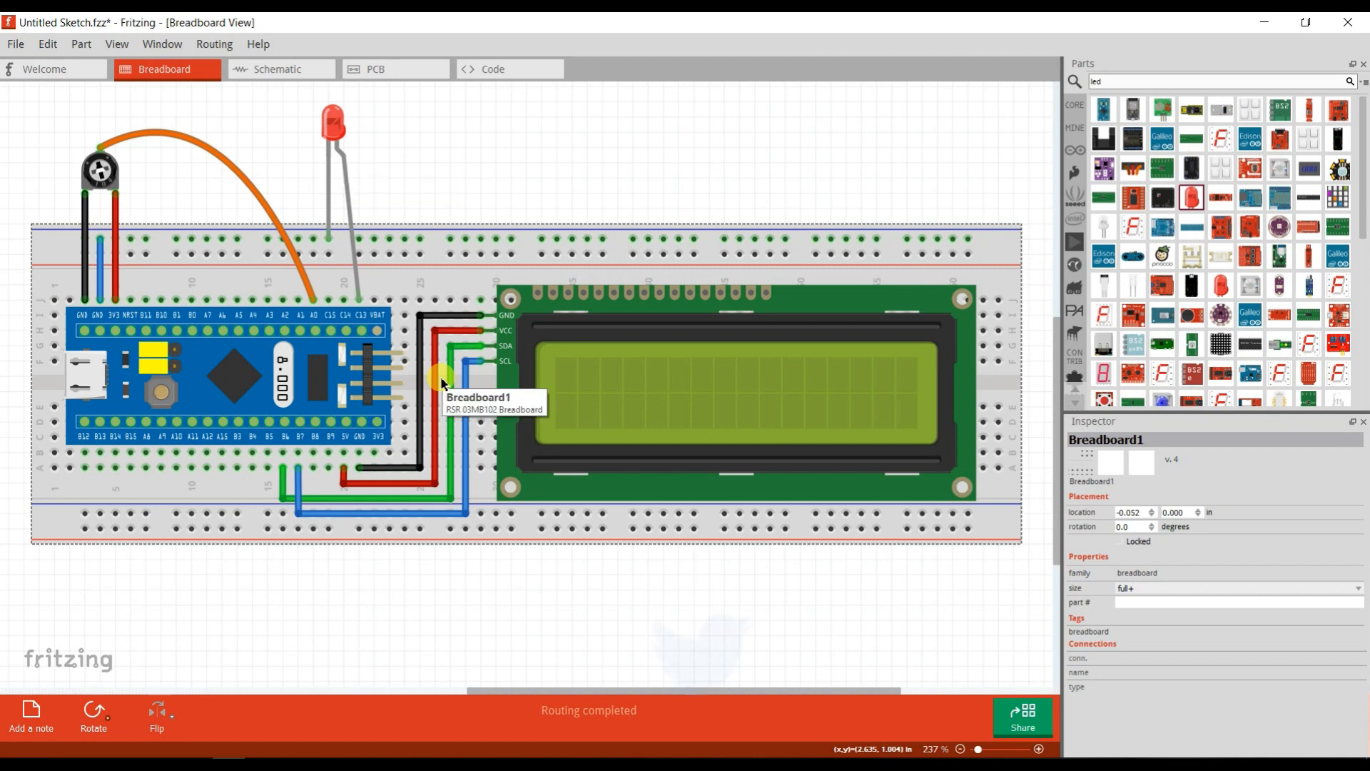
mouse_move(266, 660)
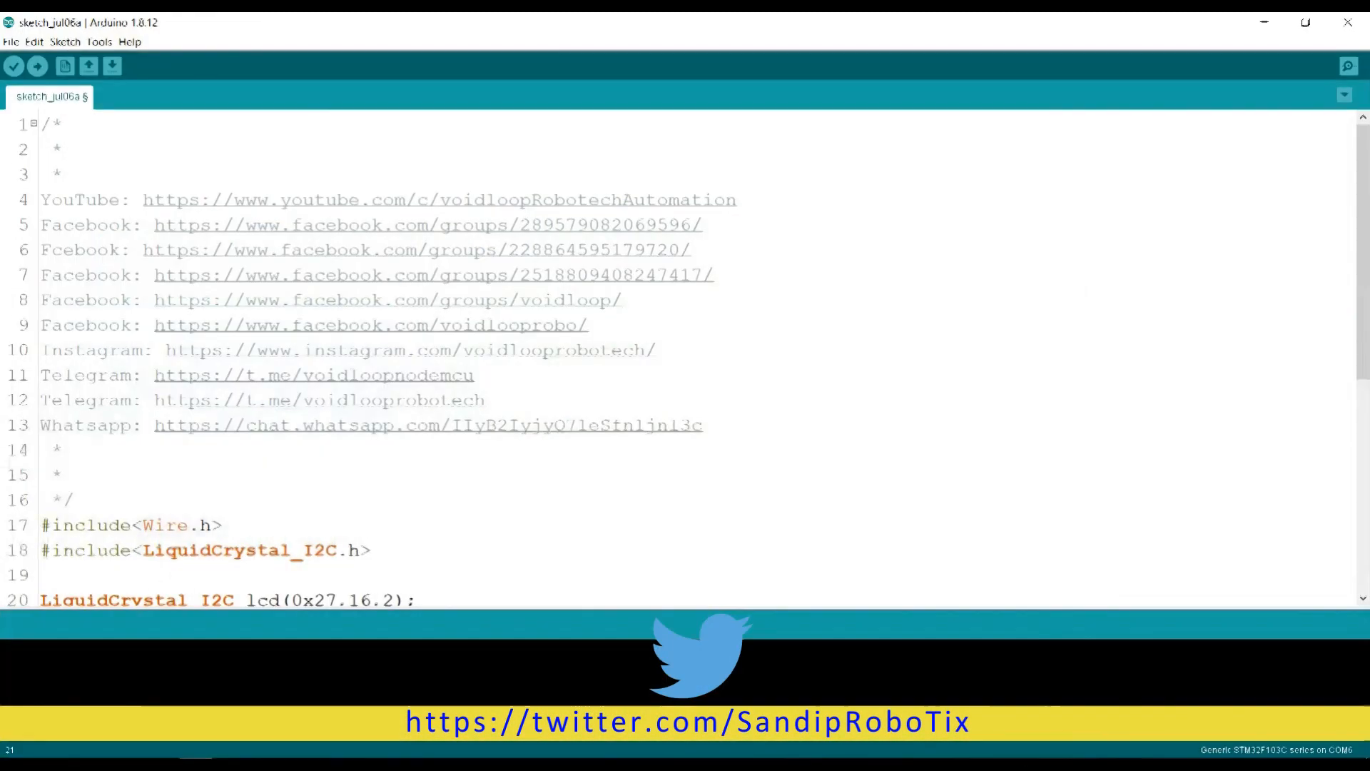
scroll("down", 3)
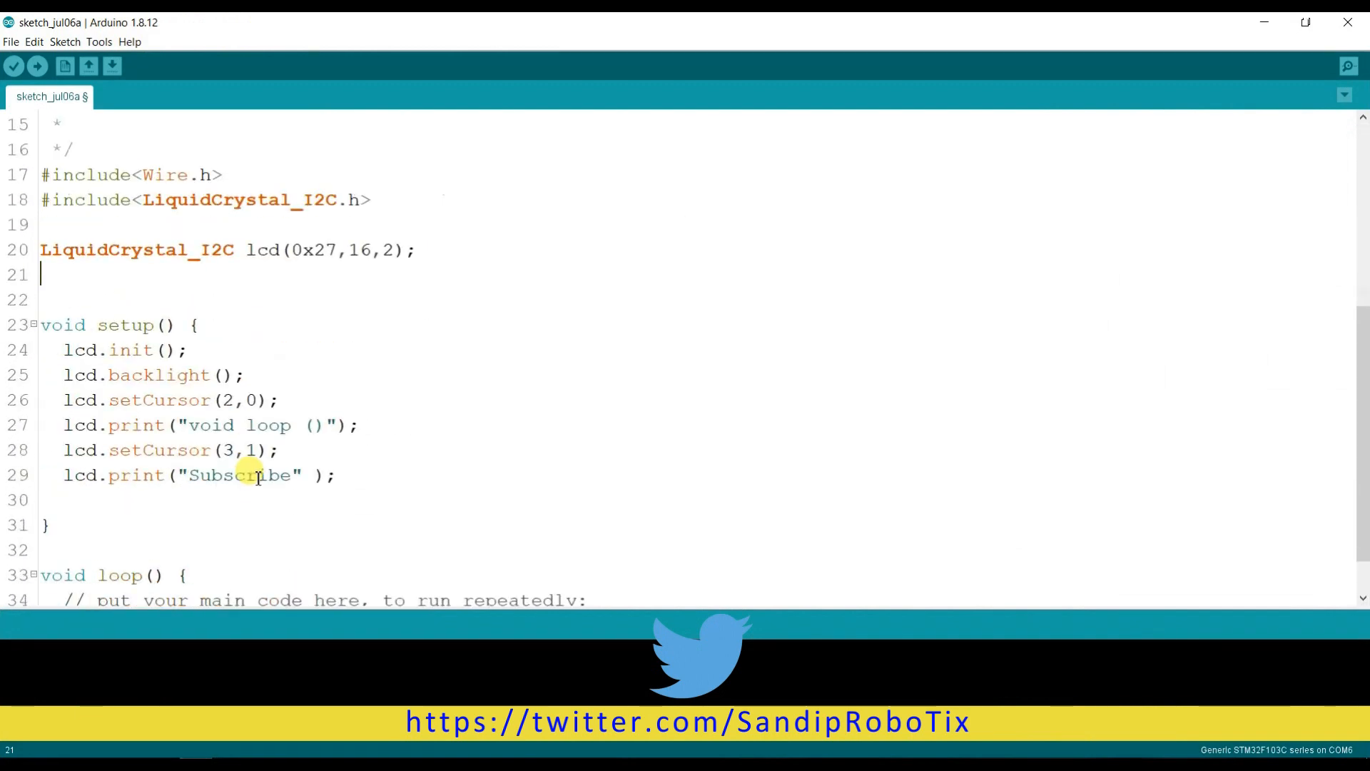
scroll("up", 3)
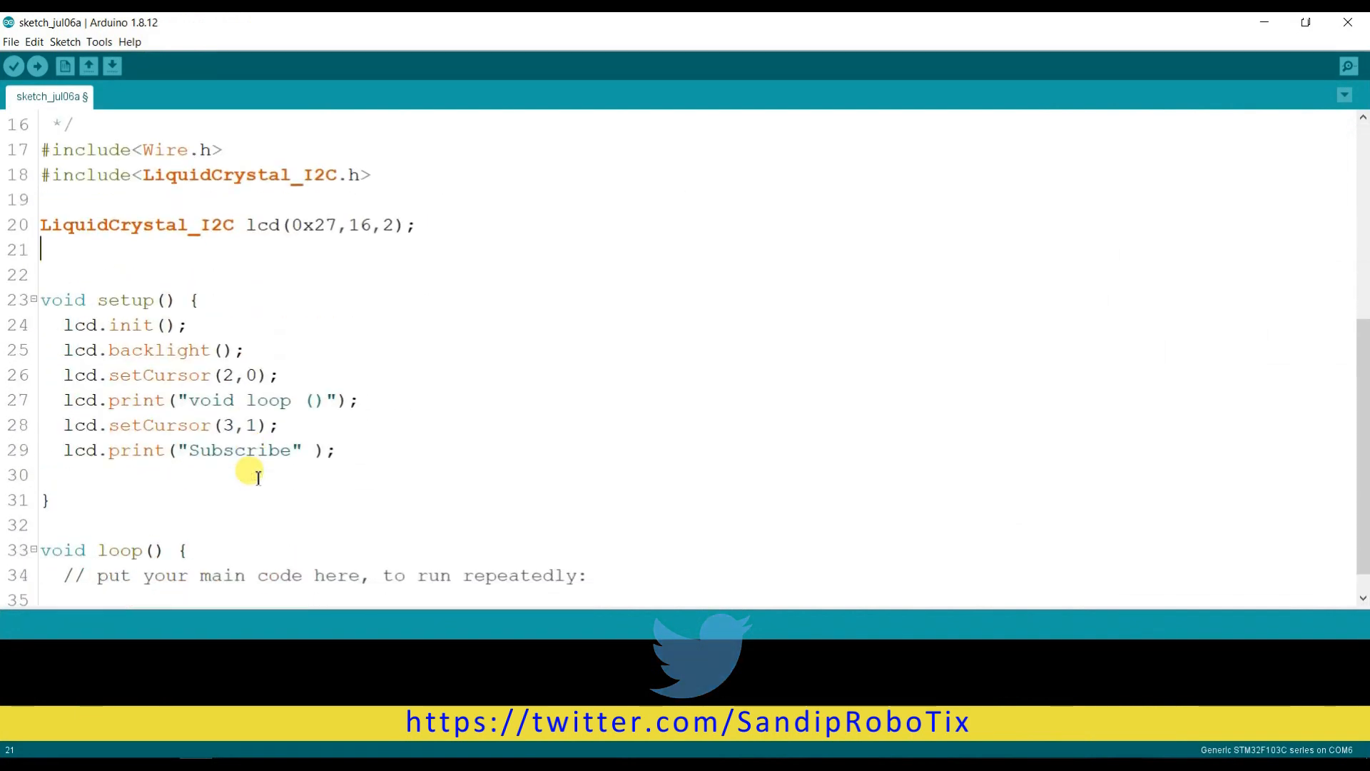
mouse_move(149, 319)
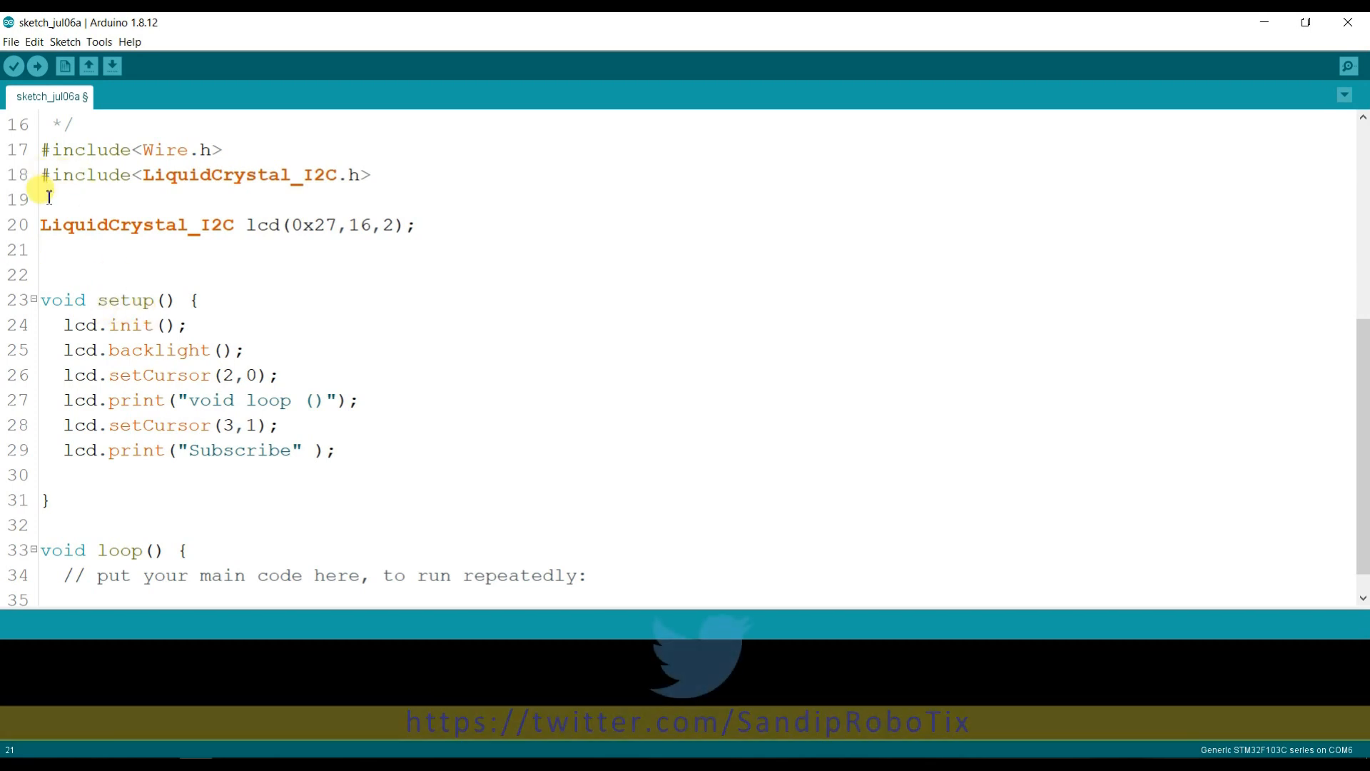
key("Backspace")
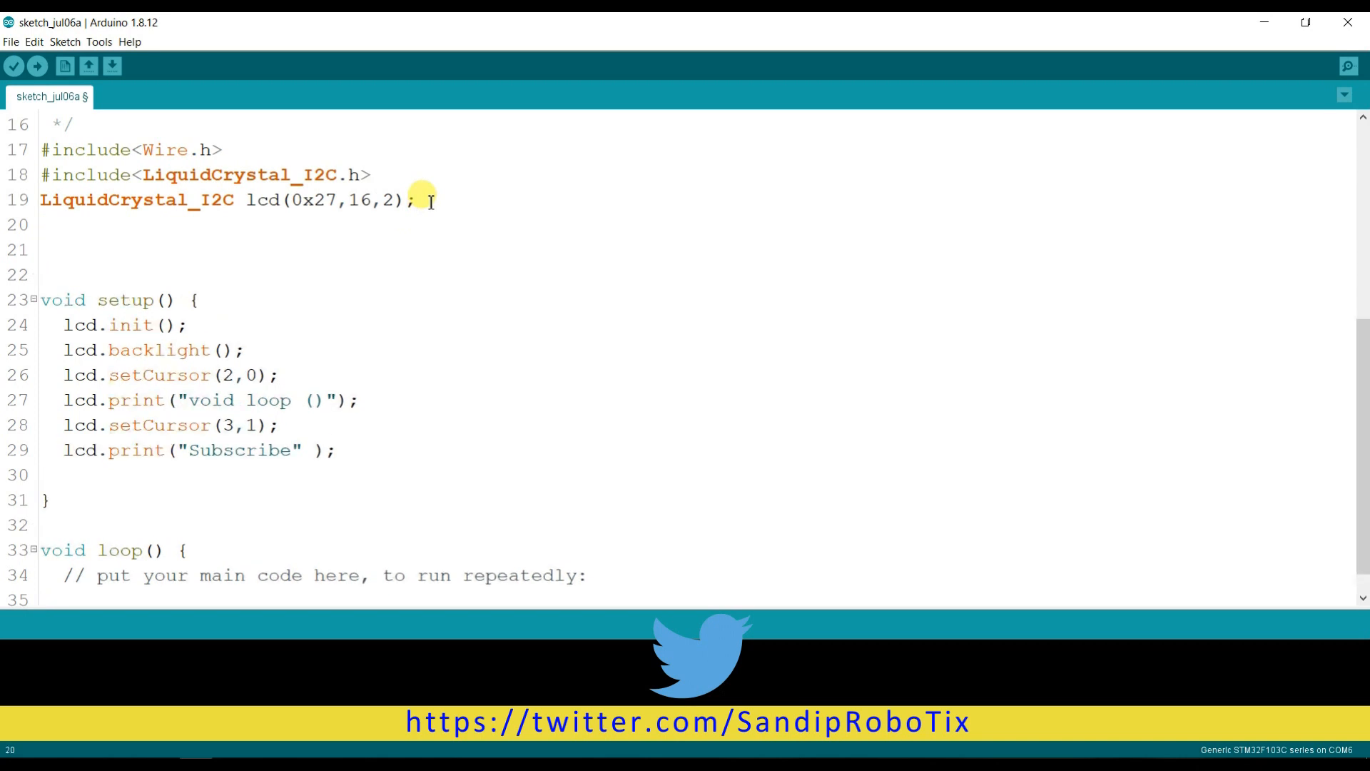
type("int")
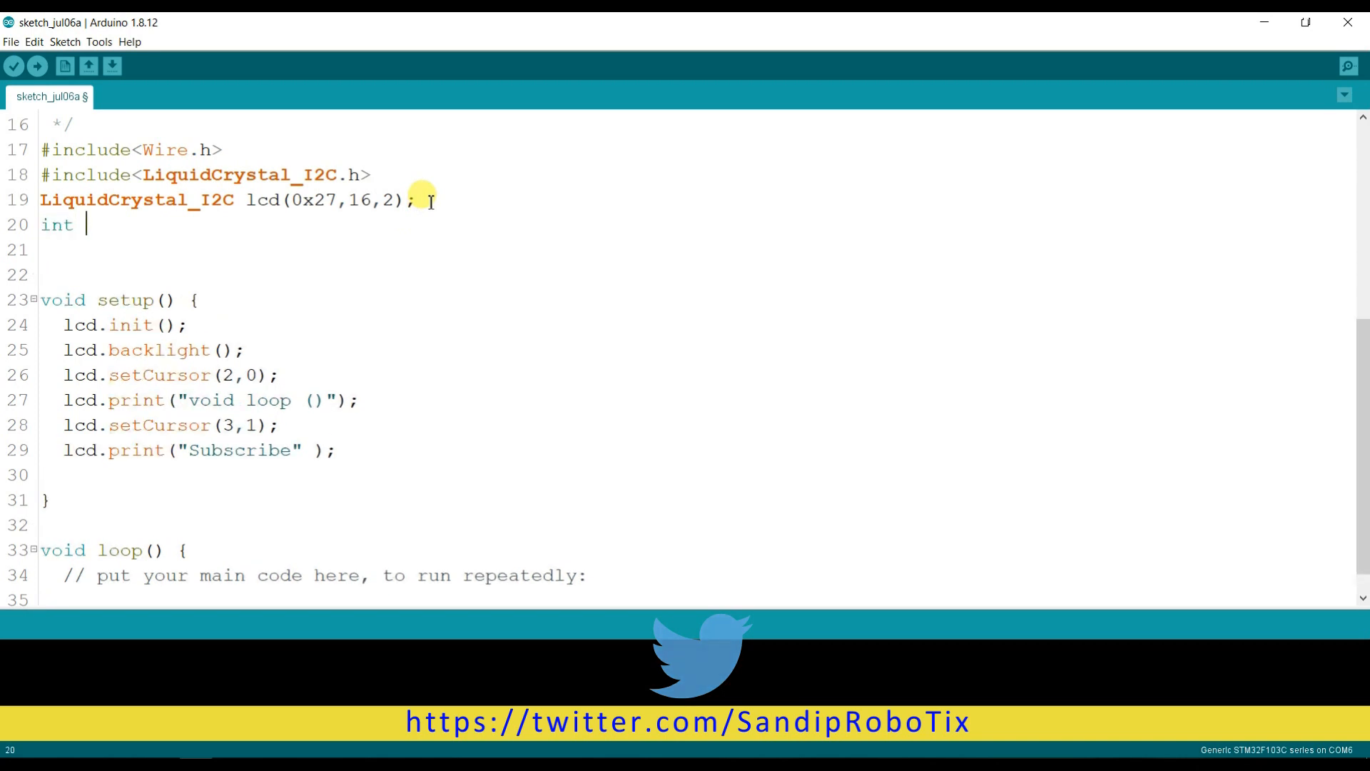
type("potPi")
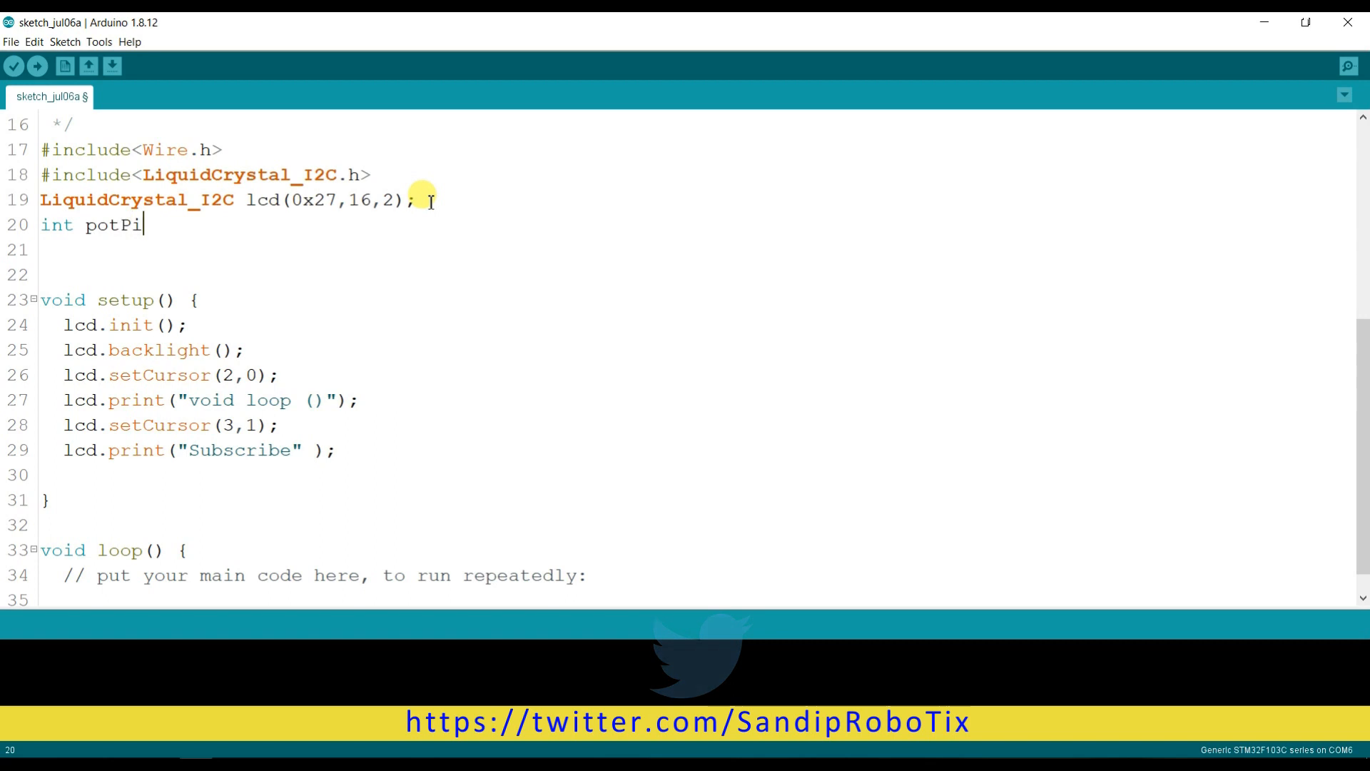
type("n")
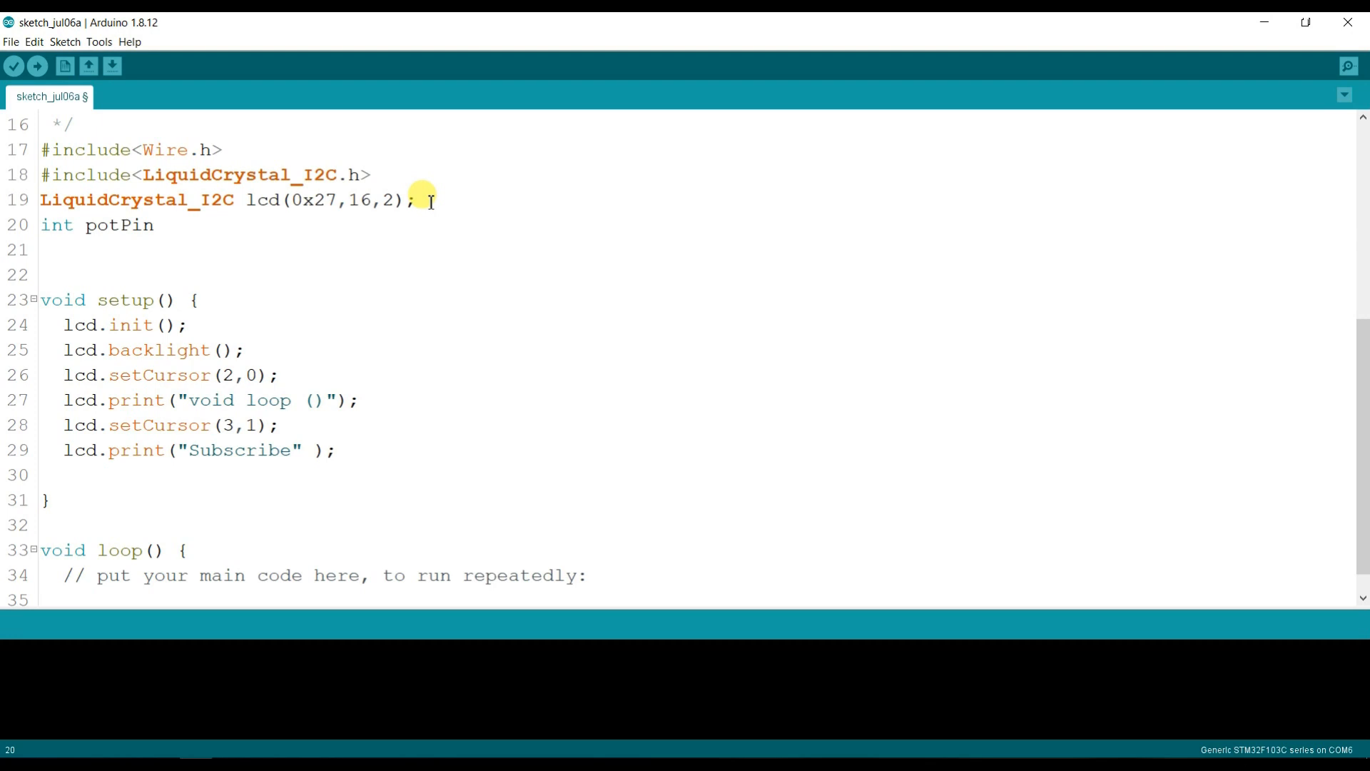
type("=")
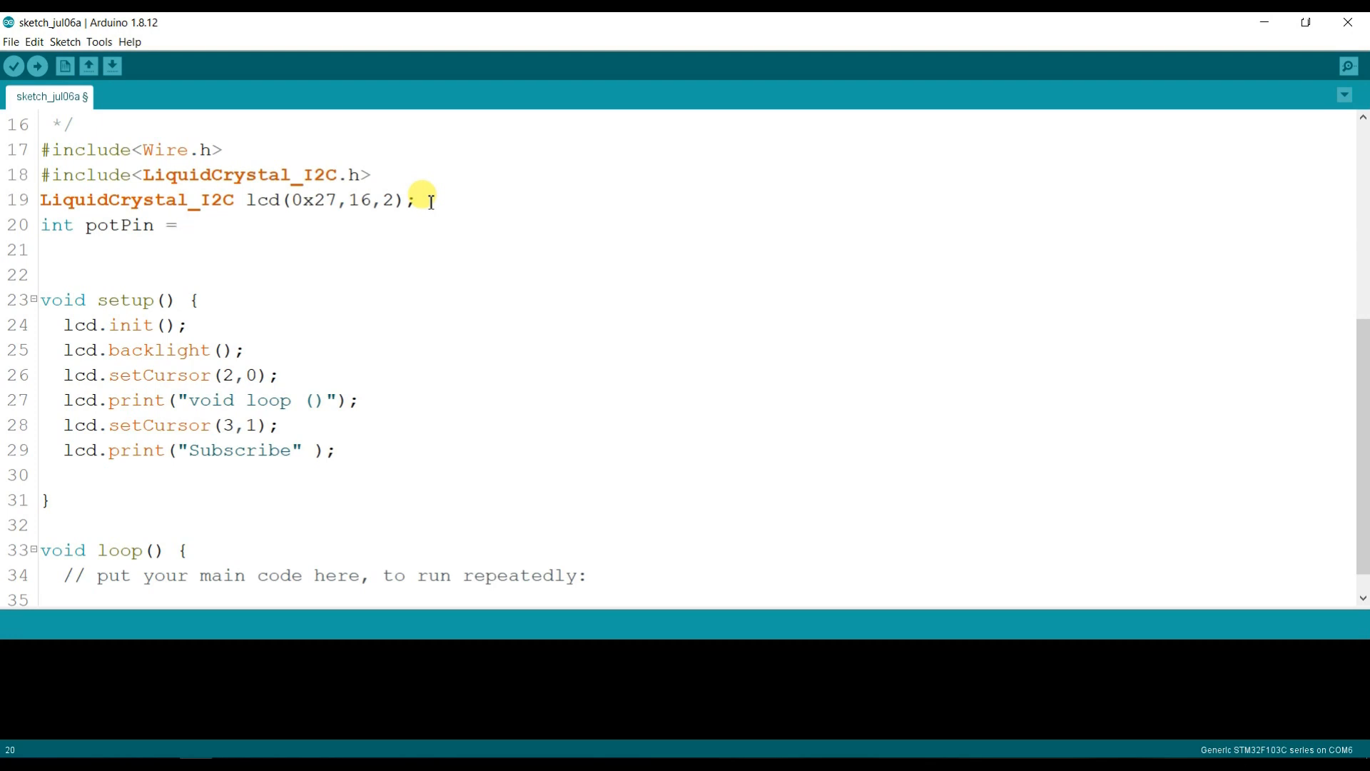
type("PA0;")
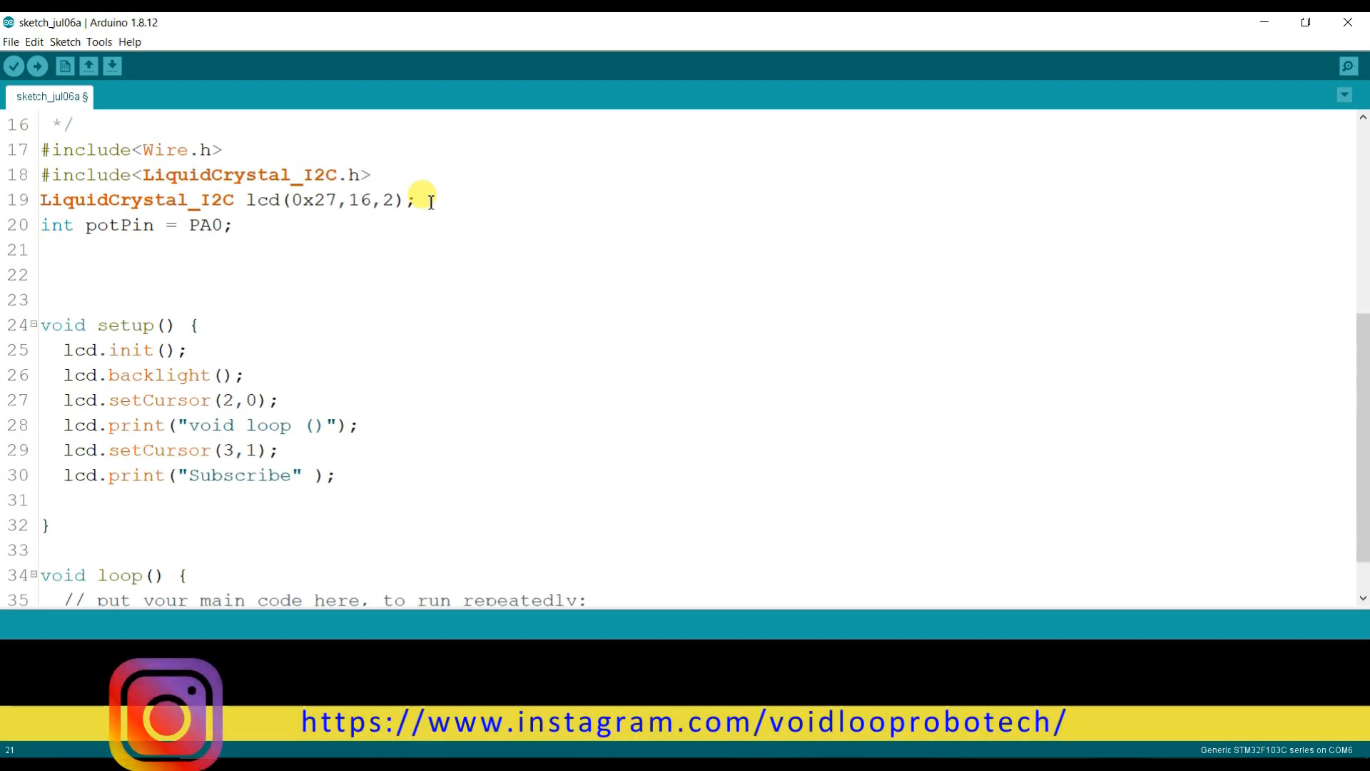
Declare the globals int potValue = 0 and int LED = PC13
type("int")
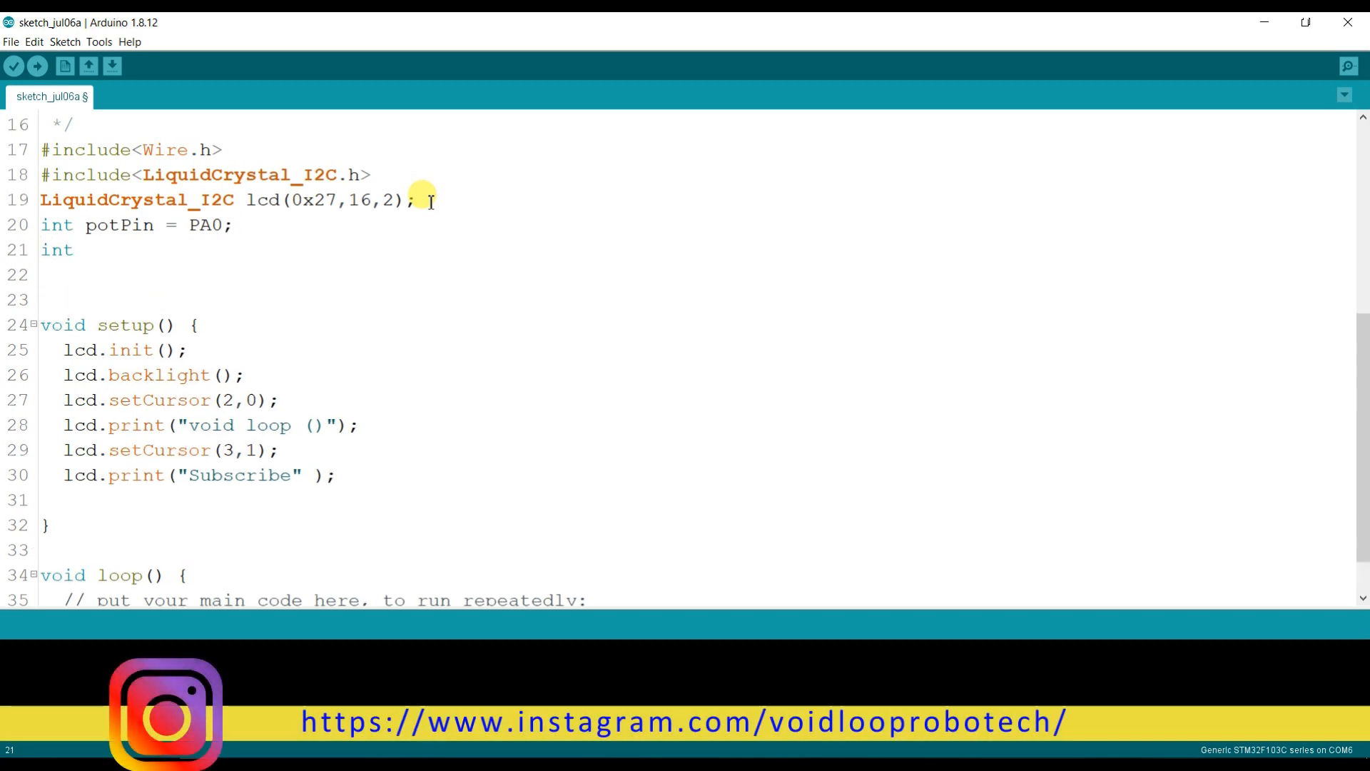
type("potV")
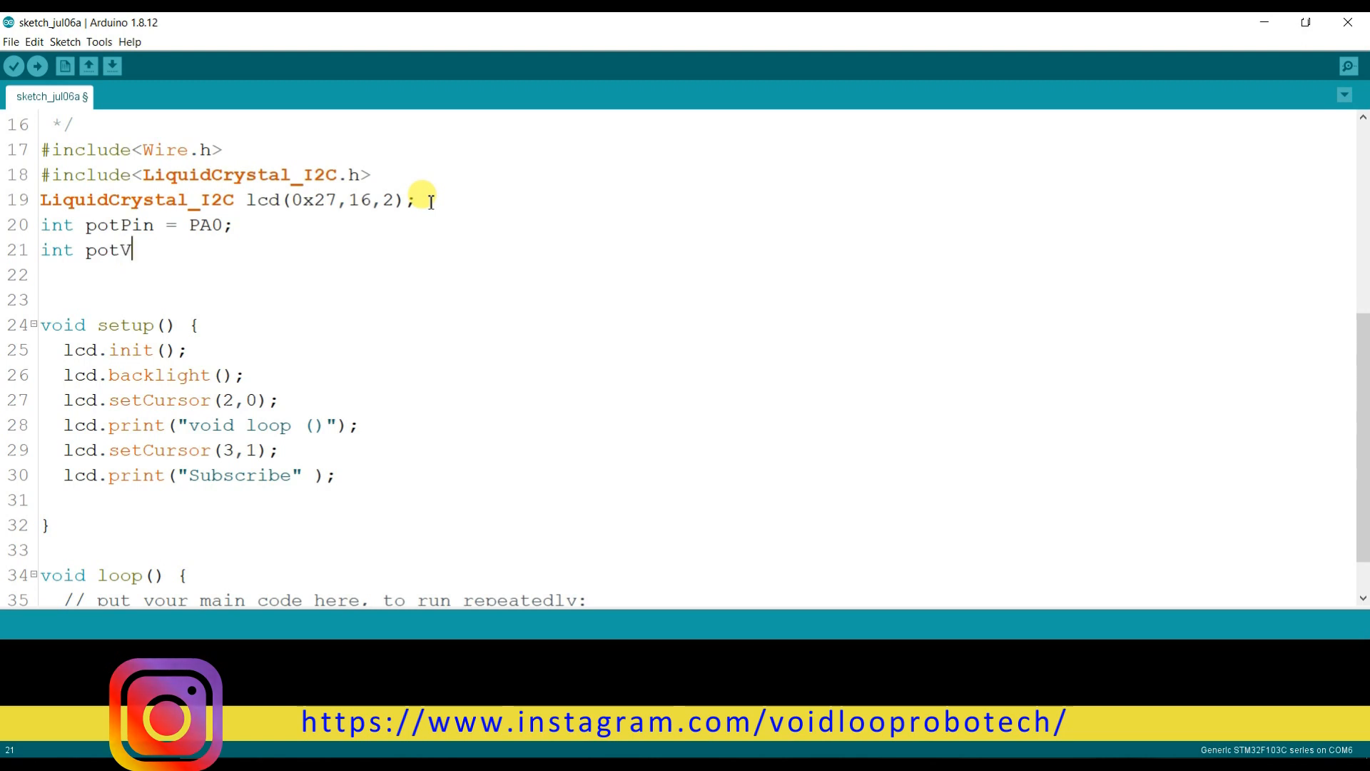
type("alue = 0;")
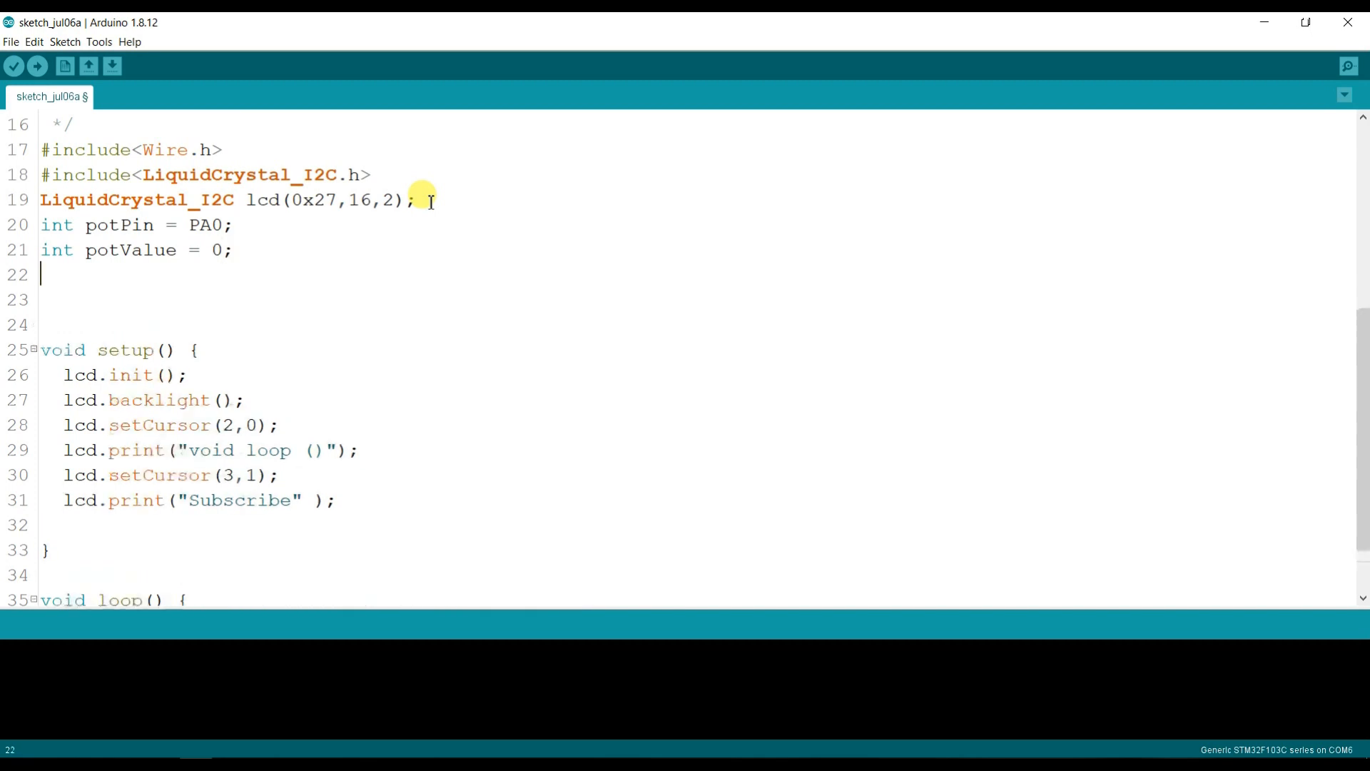
type("int")
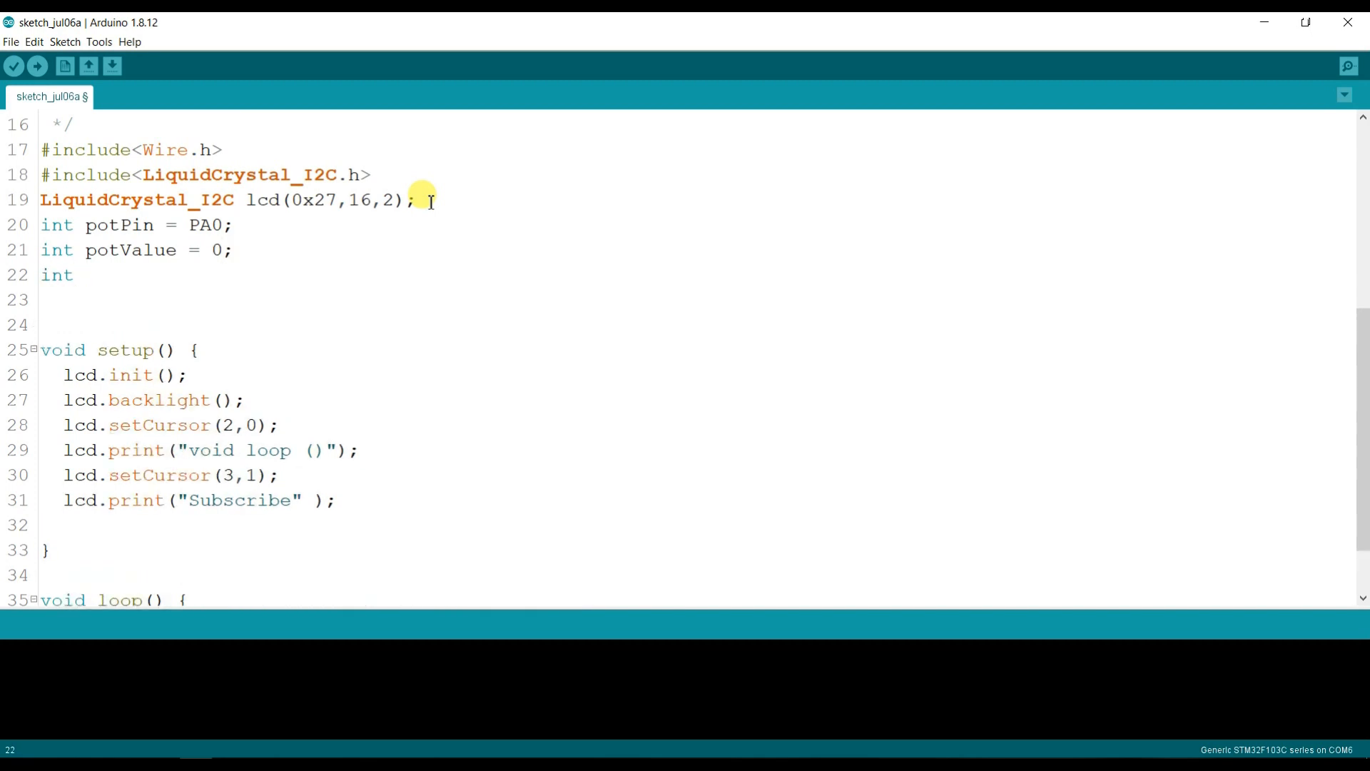
type("L")
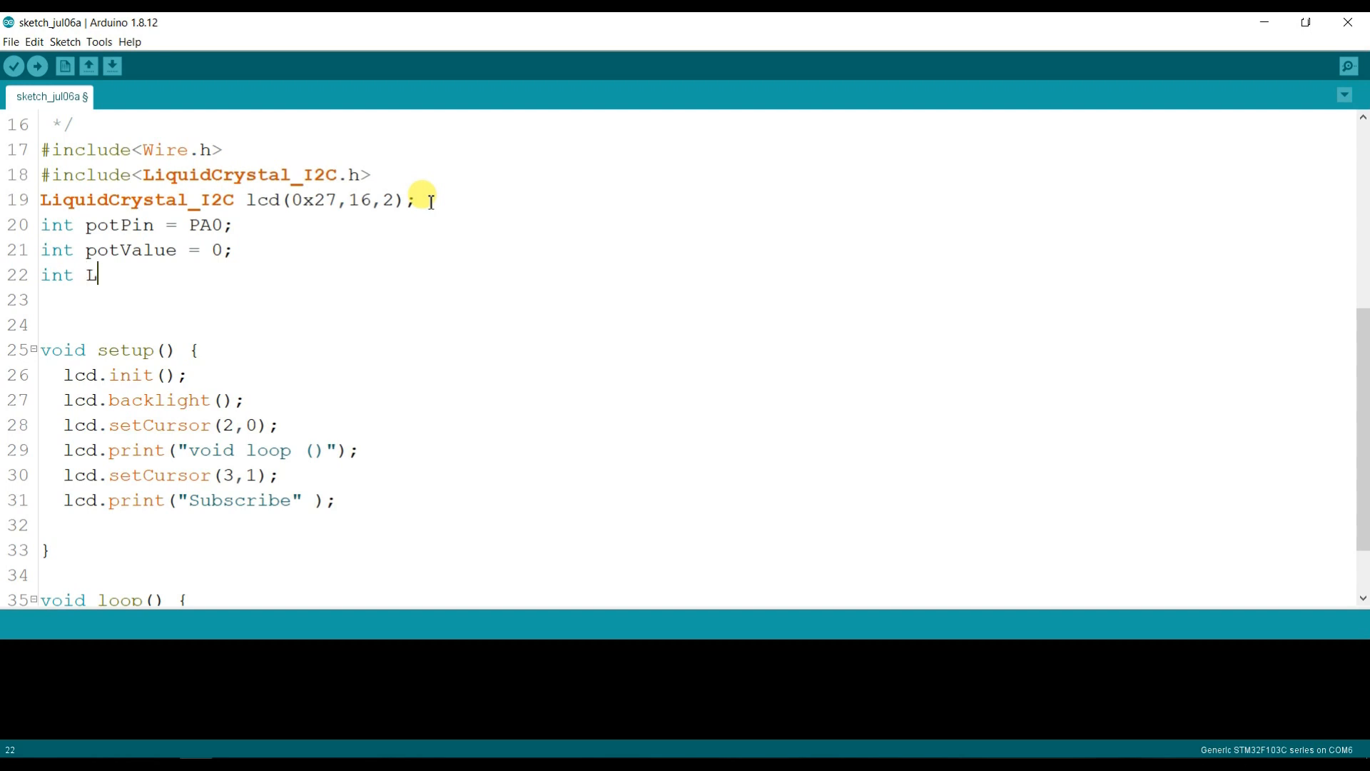
type("ED")
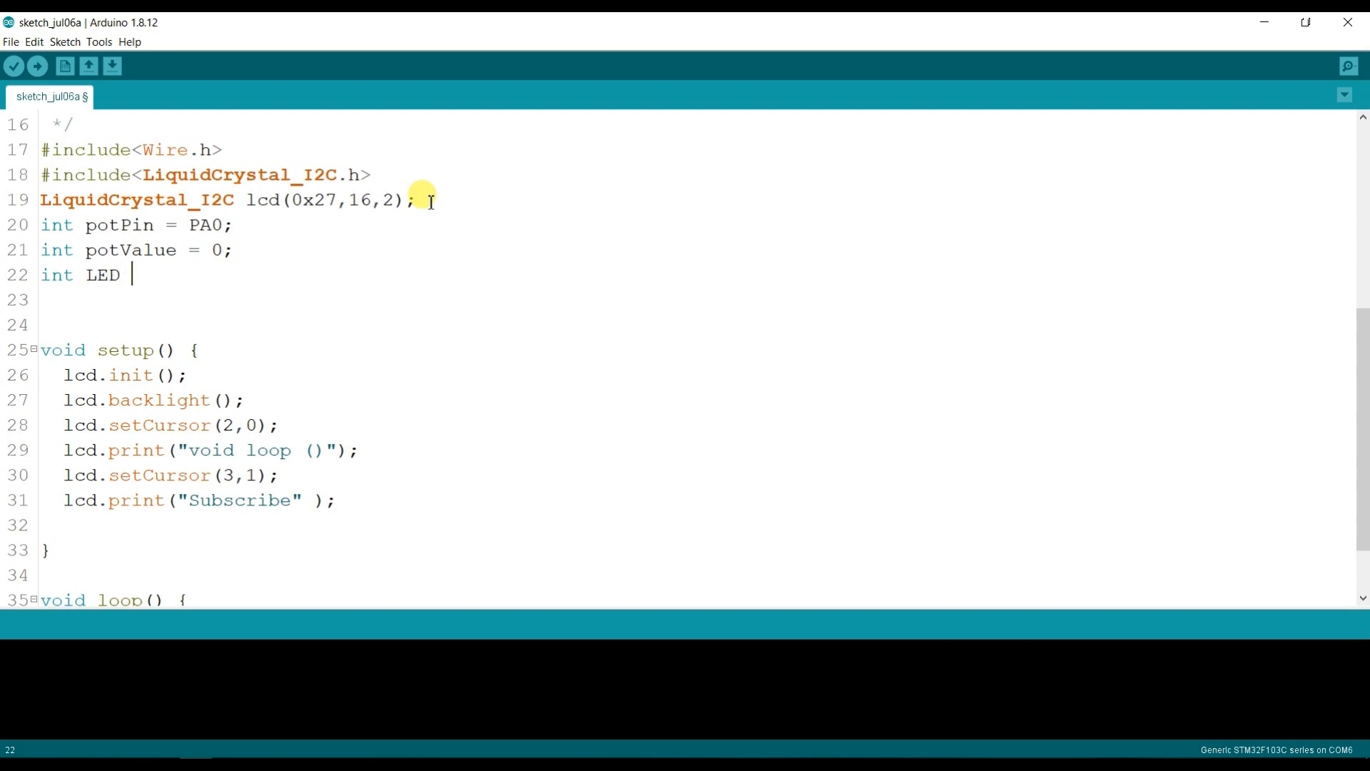
type("= PC")
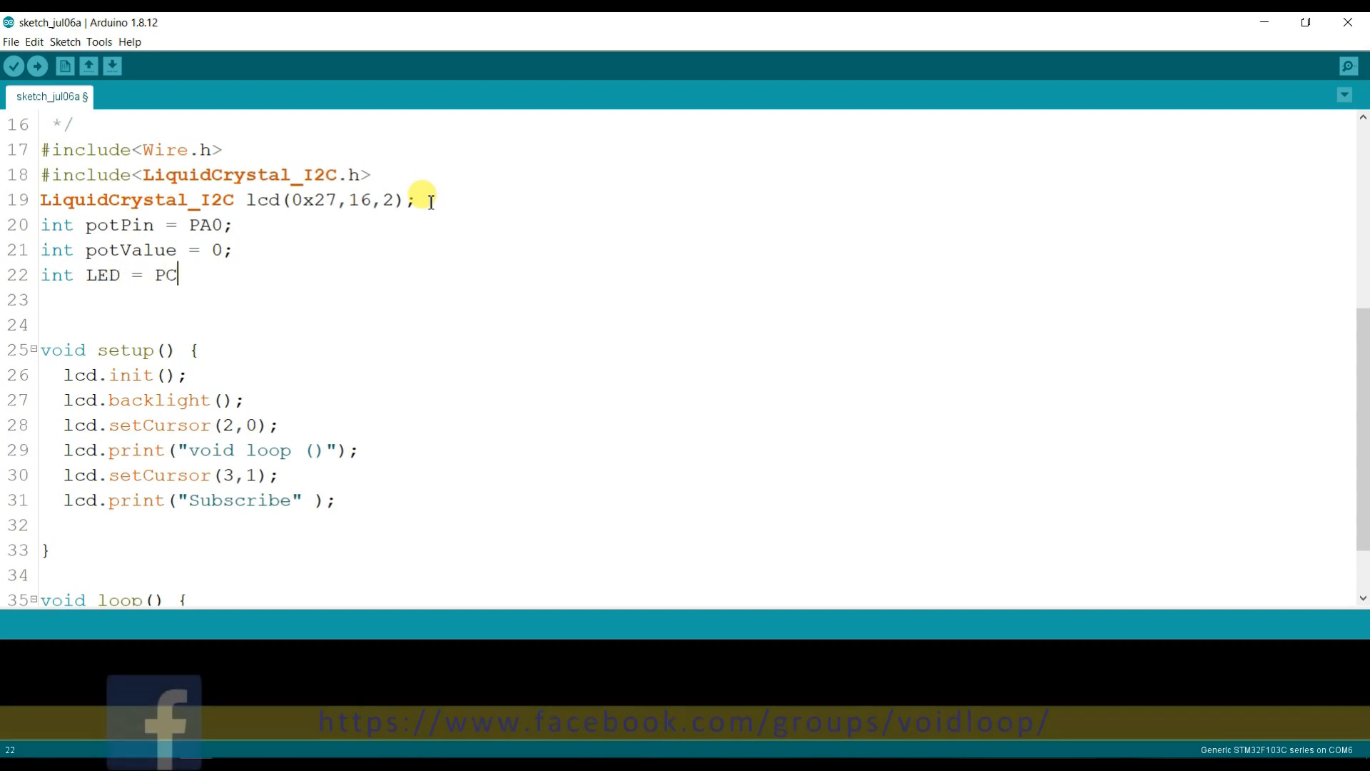
type("13'")
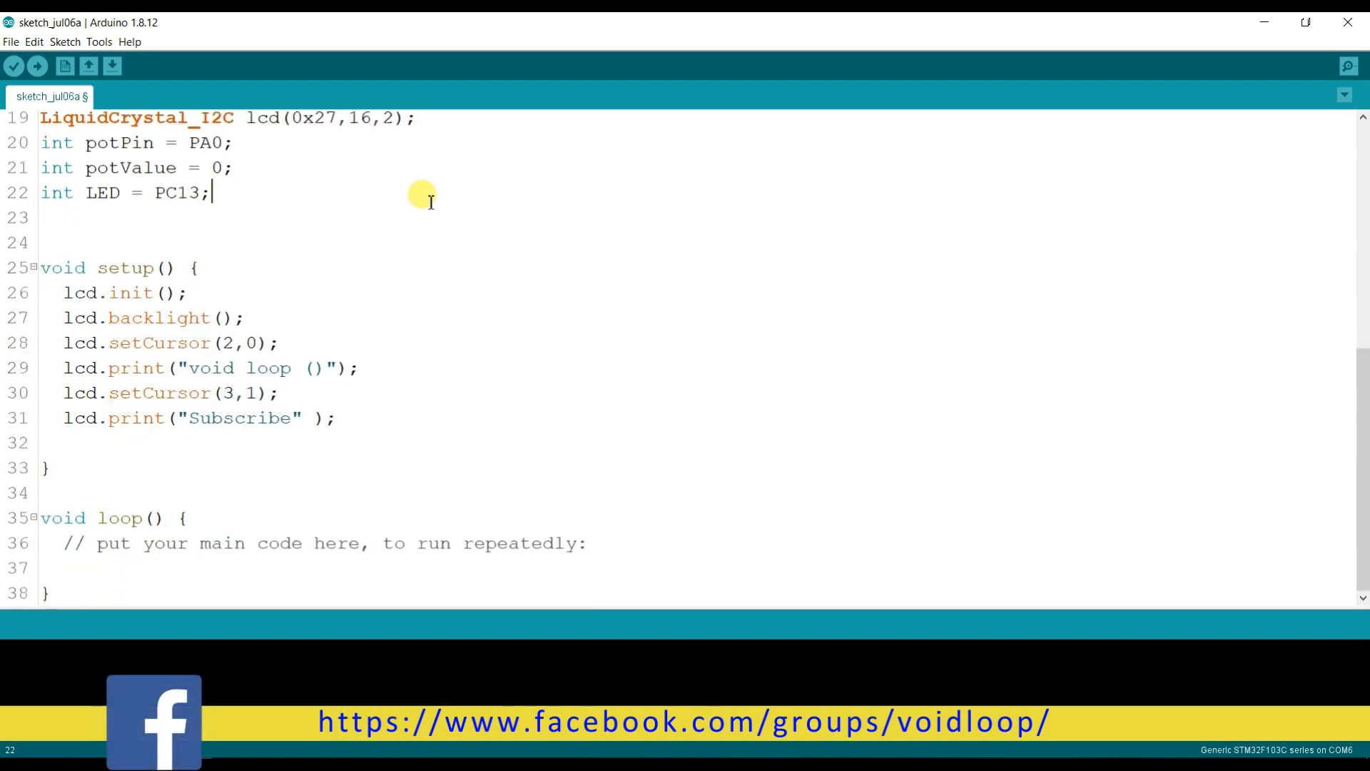
mouse_move(237, 304)
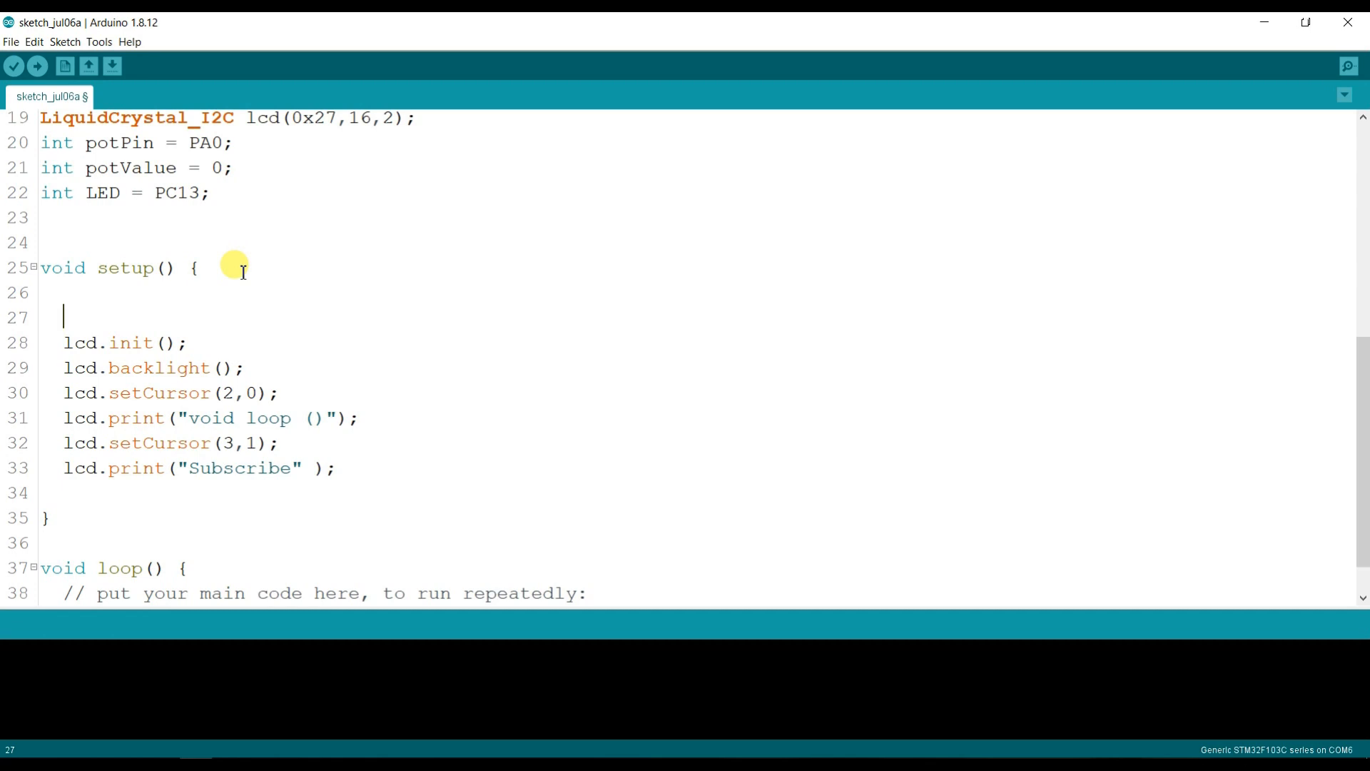
Add pinMode(LED, OUTPUT); to setup()
type("pin")
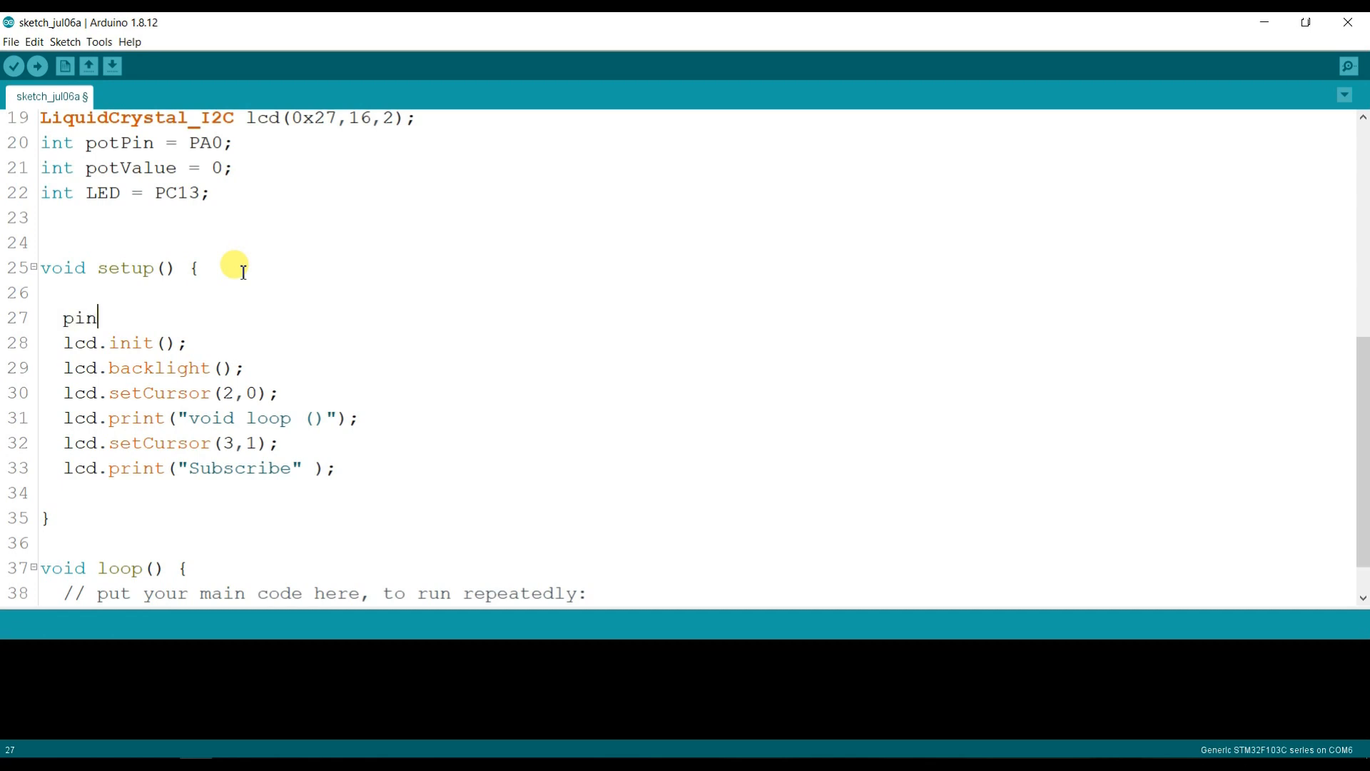
type("Mode (")
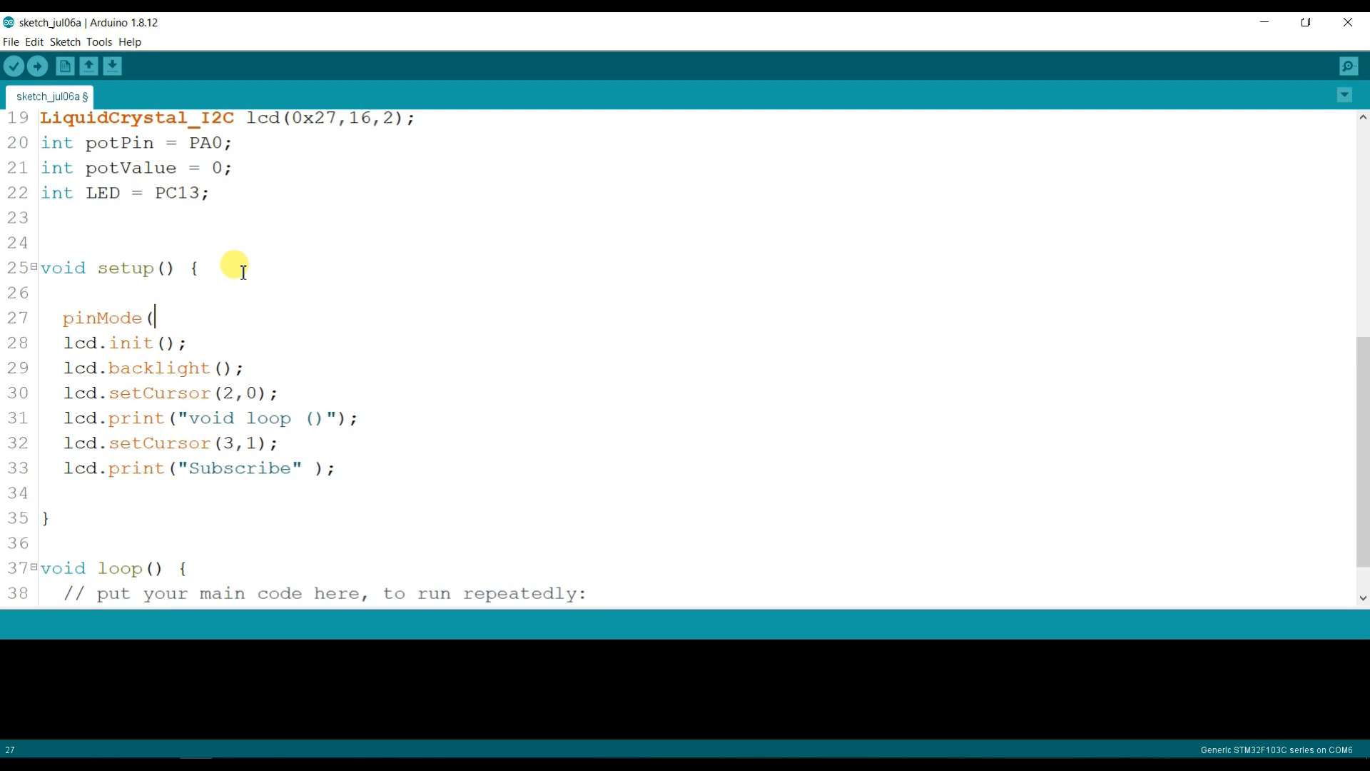
type("LED)")
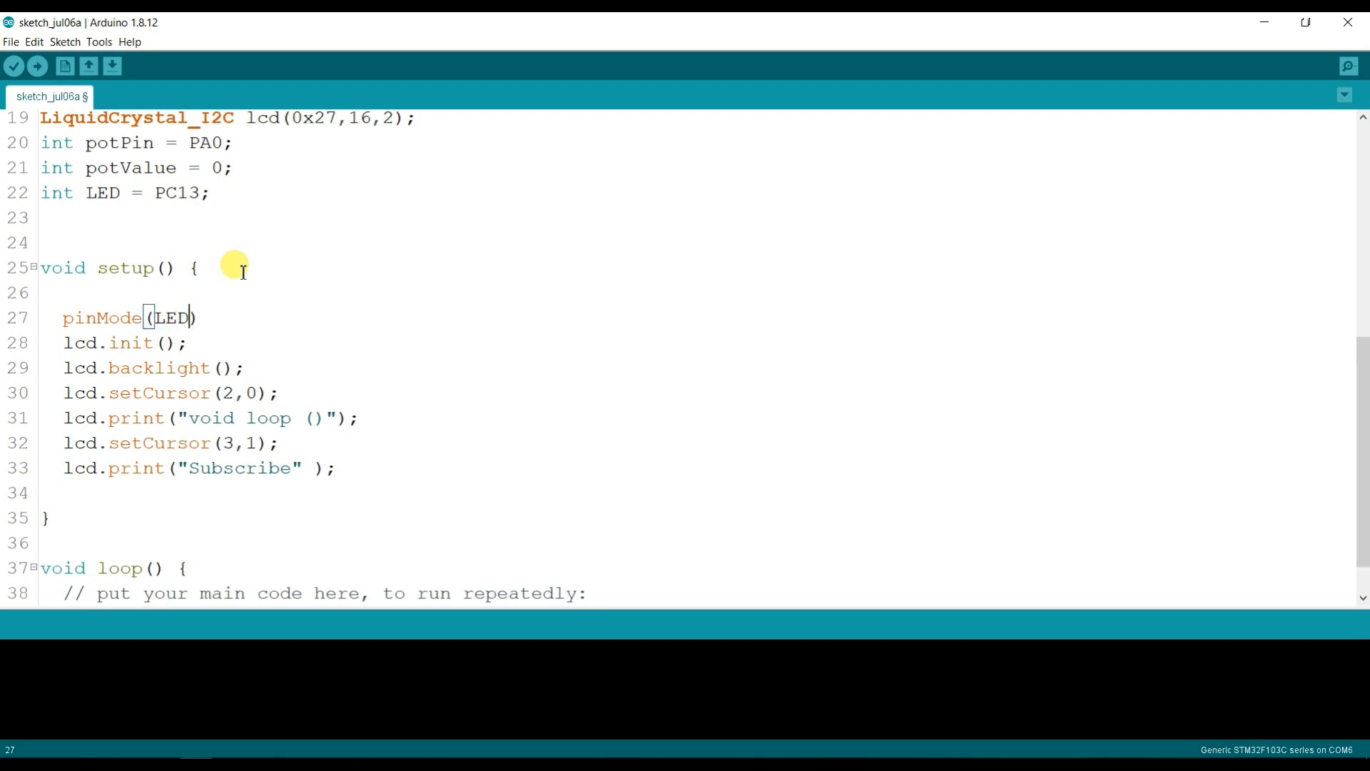
type(", OUTP")
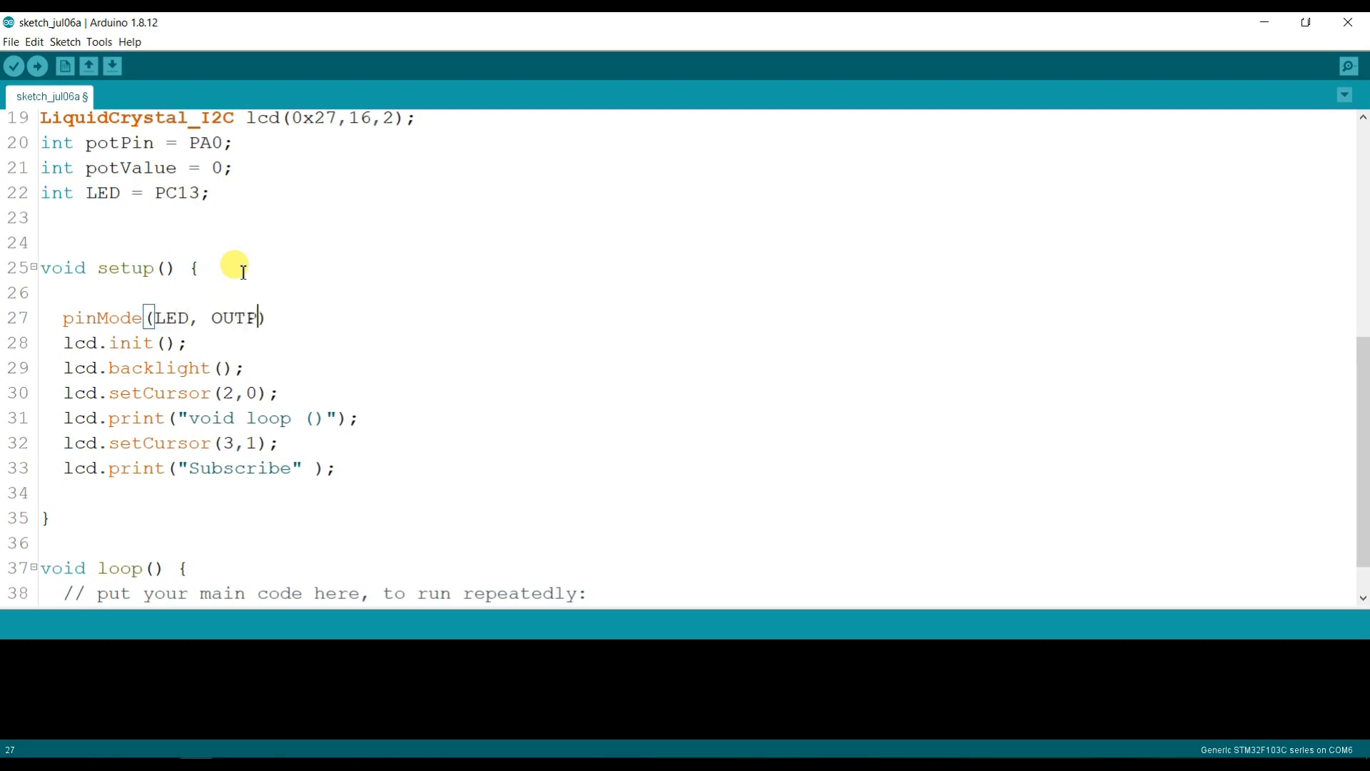
type("UT)")
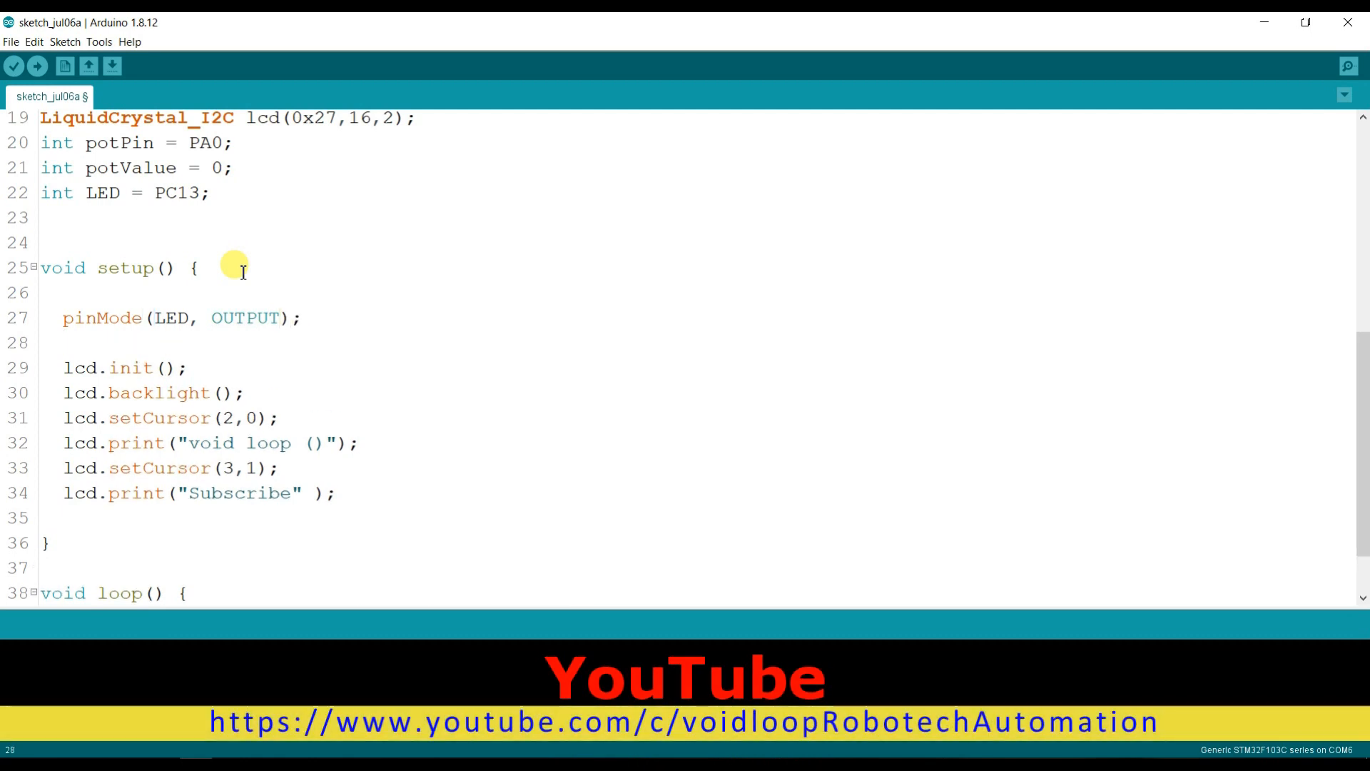
Add pinMode(potPin, INPUT_ANALOG); to setup(), correcting the potPin capitalisation
type("pinM")
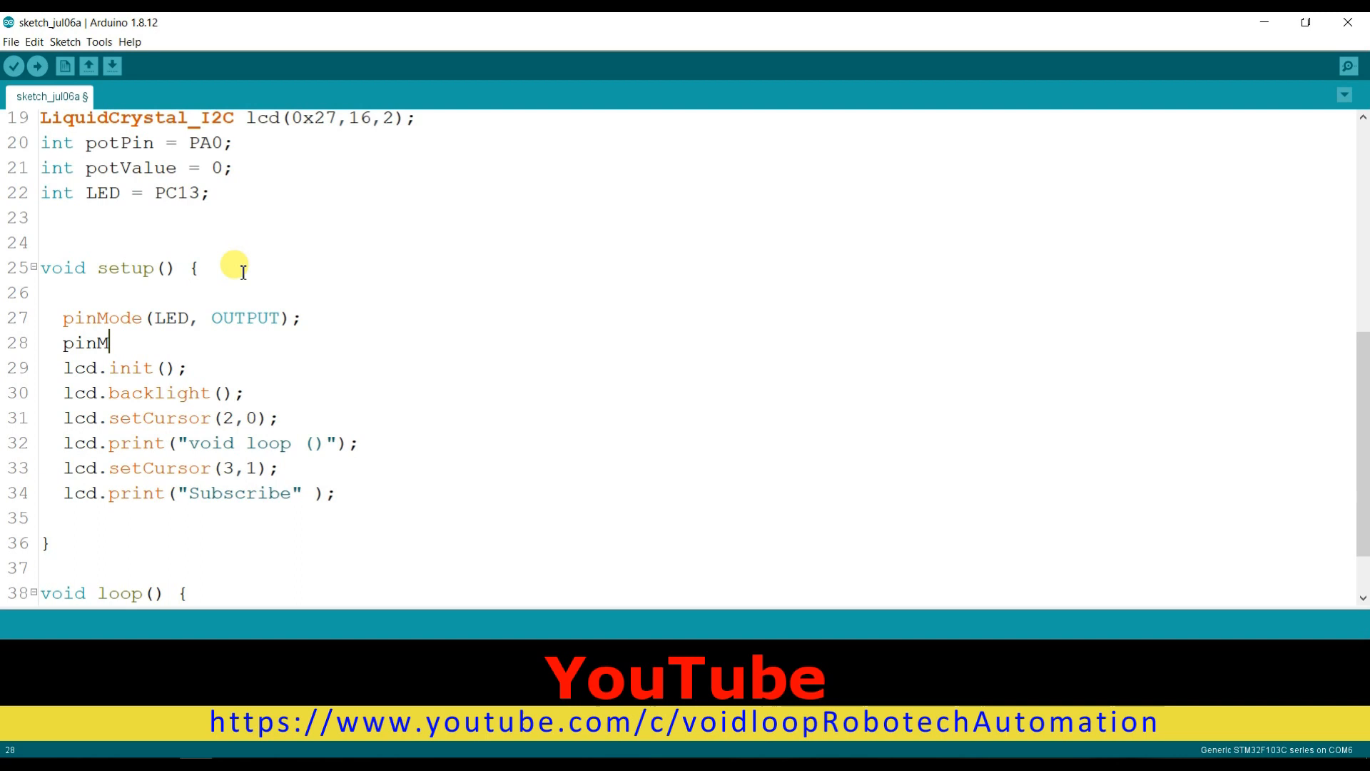
type("ode")
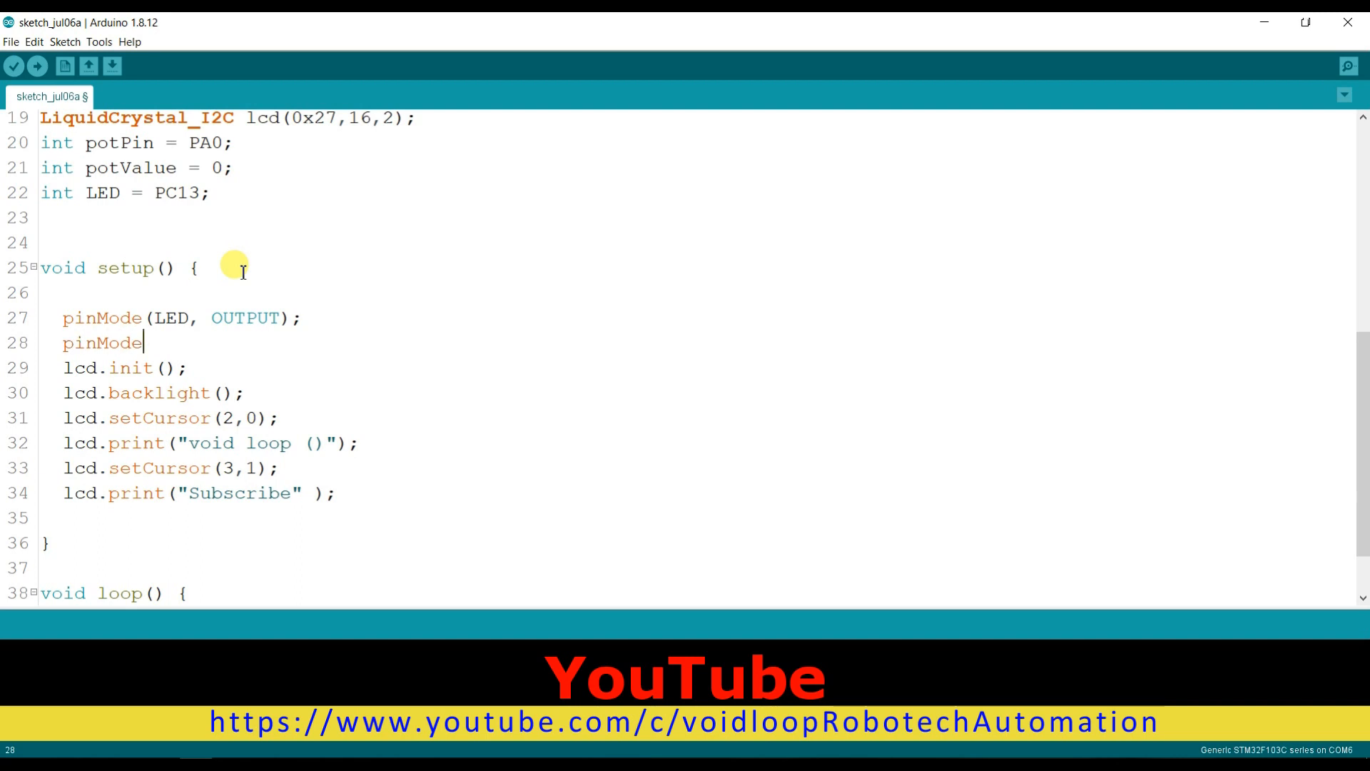
type("(pot)")
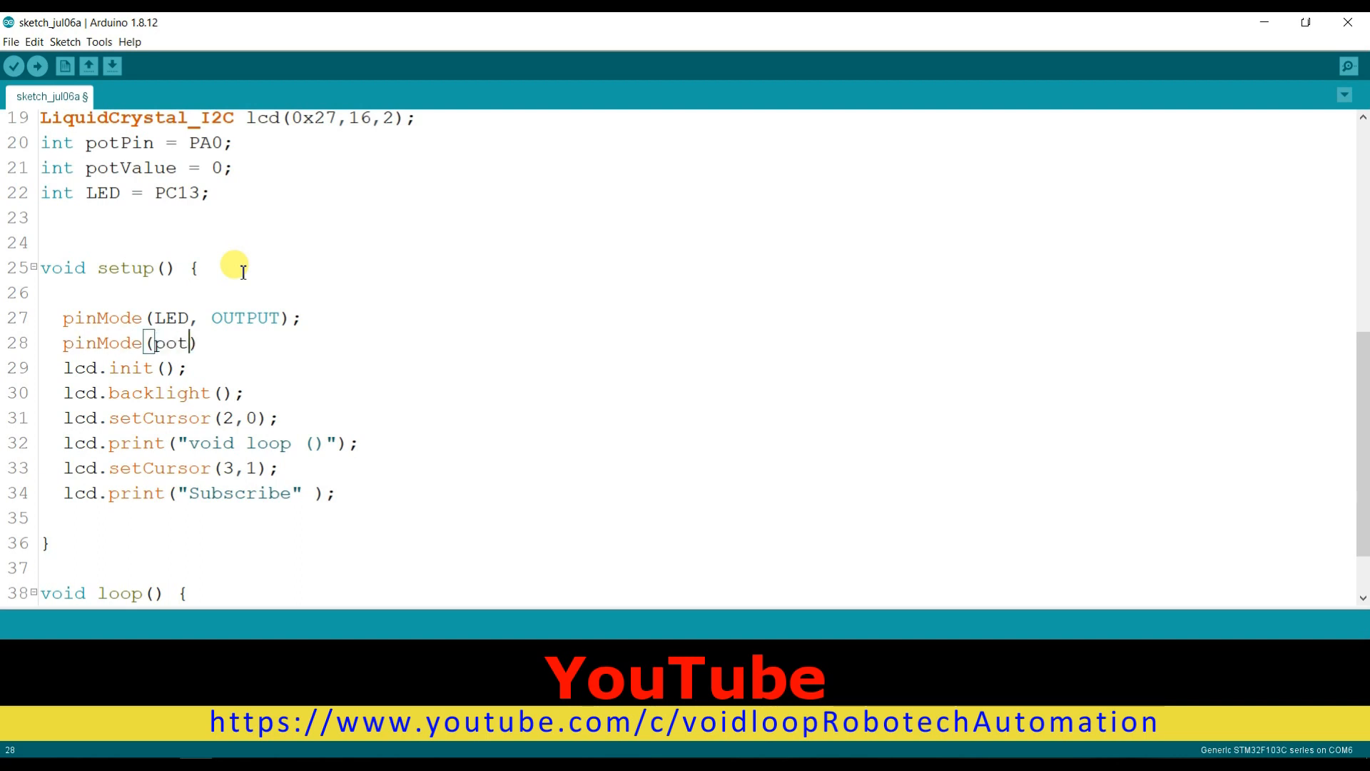
type("PIN")
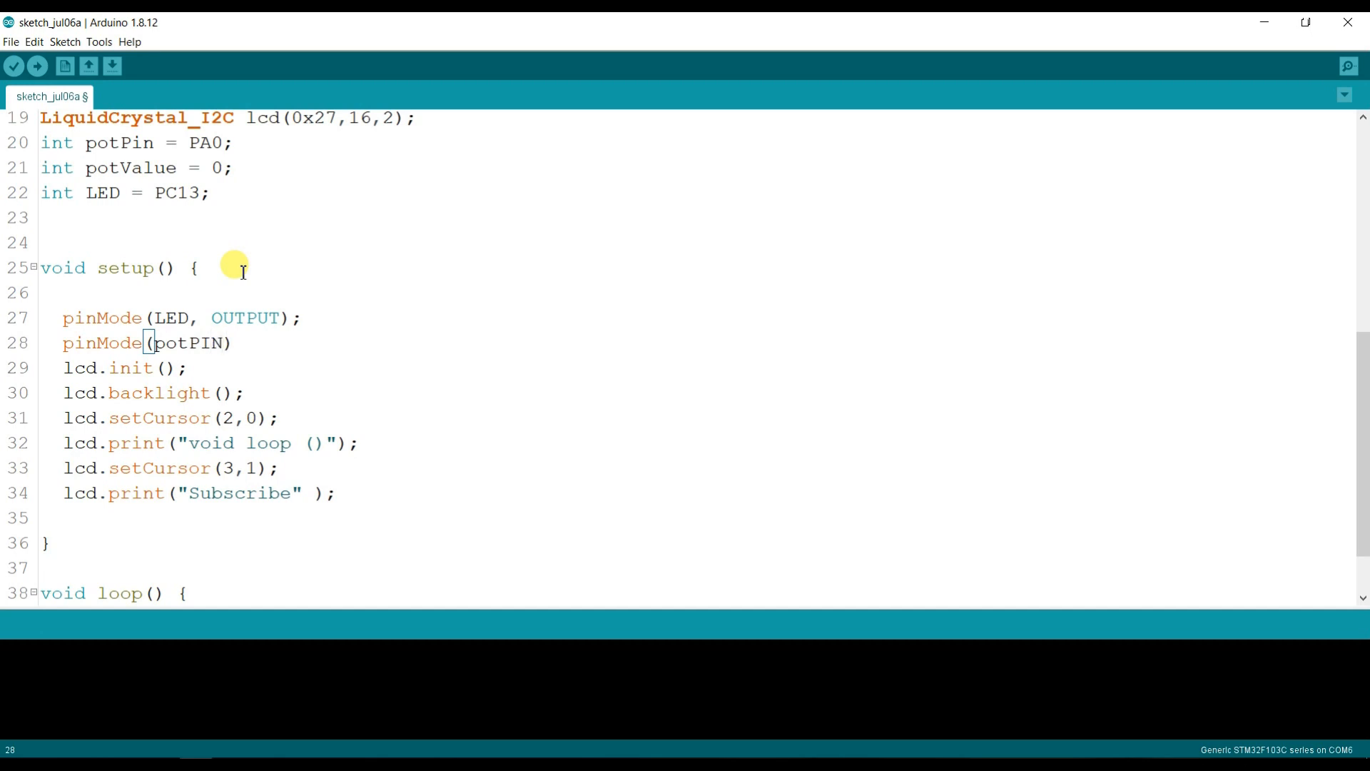
key("BackSpace")
type("in ")
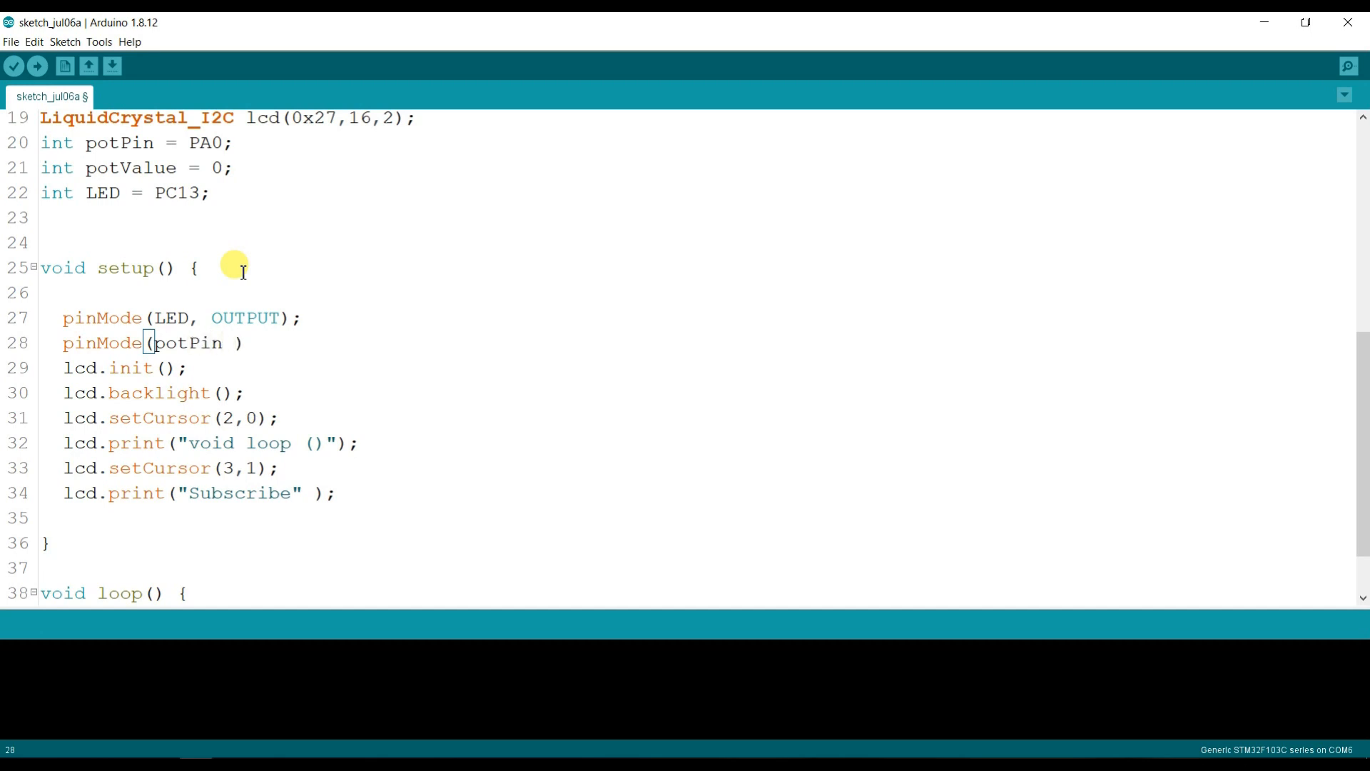
type(",")
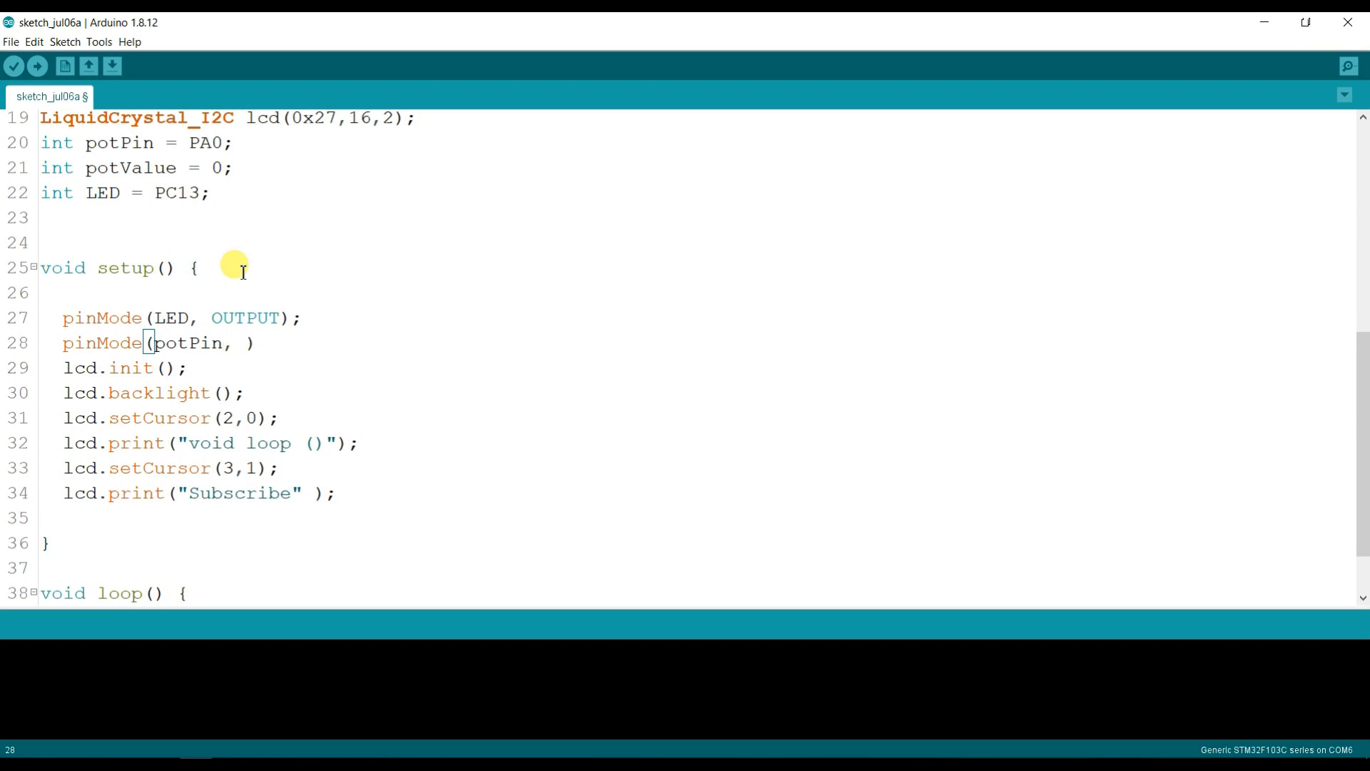
type("INPUT")
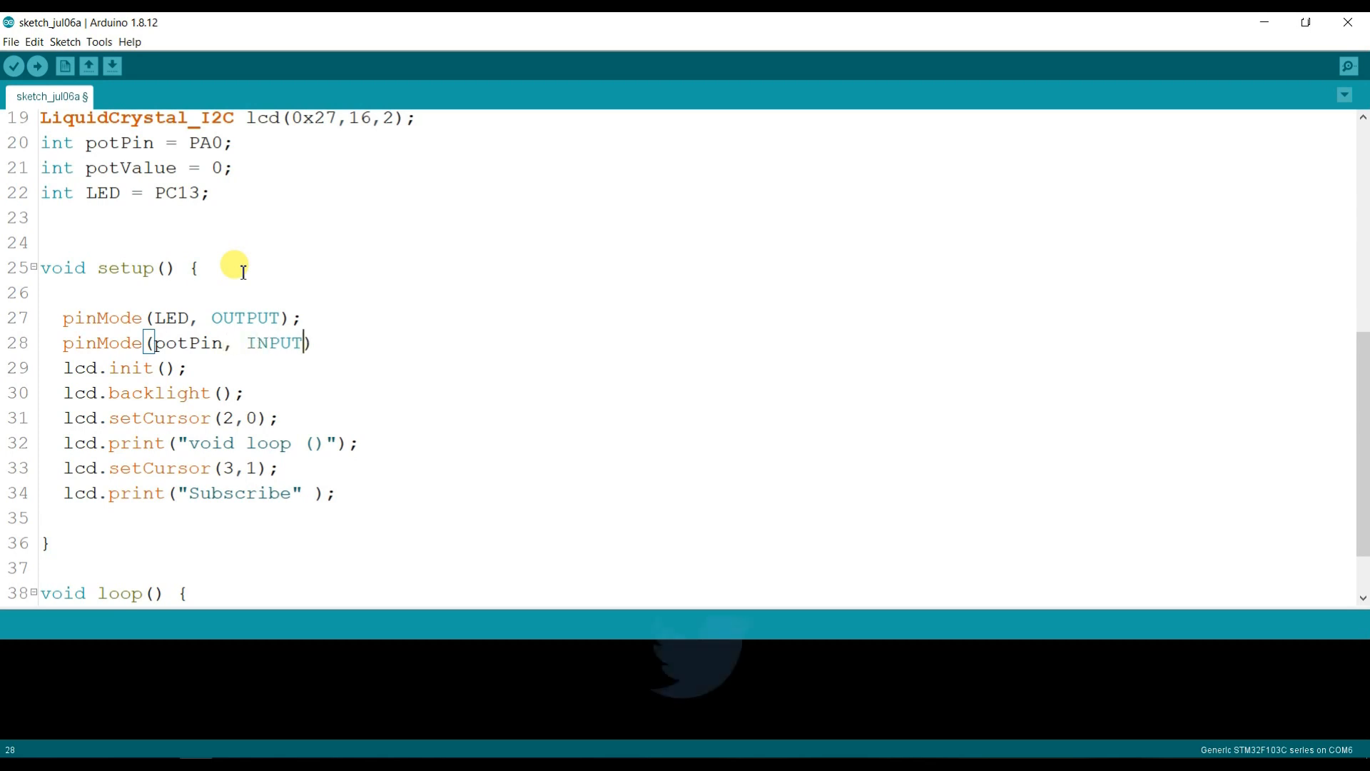
type("_ANALOG")
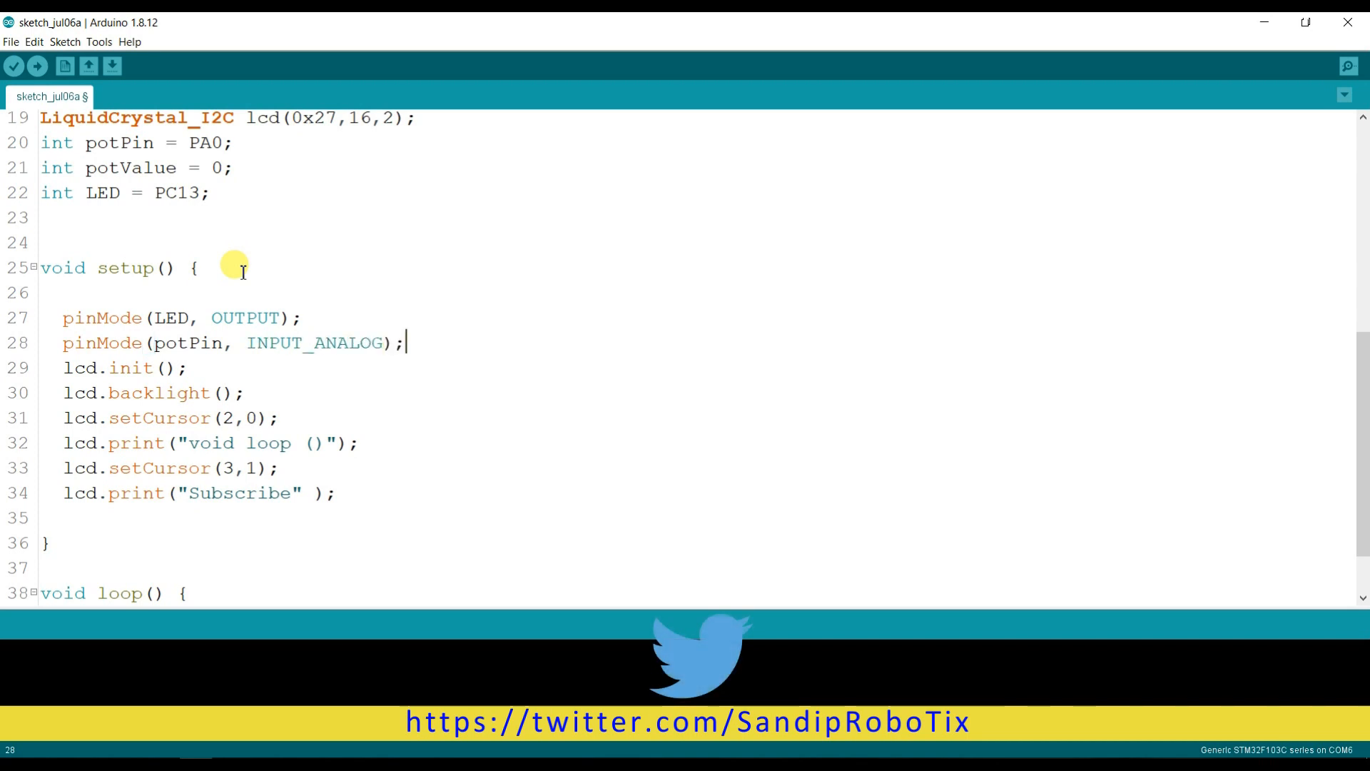
mouse_move(205, 406)
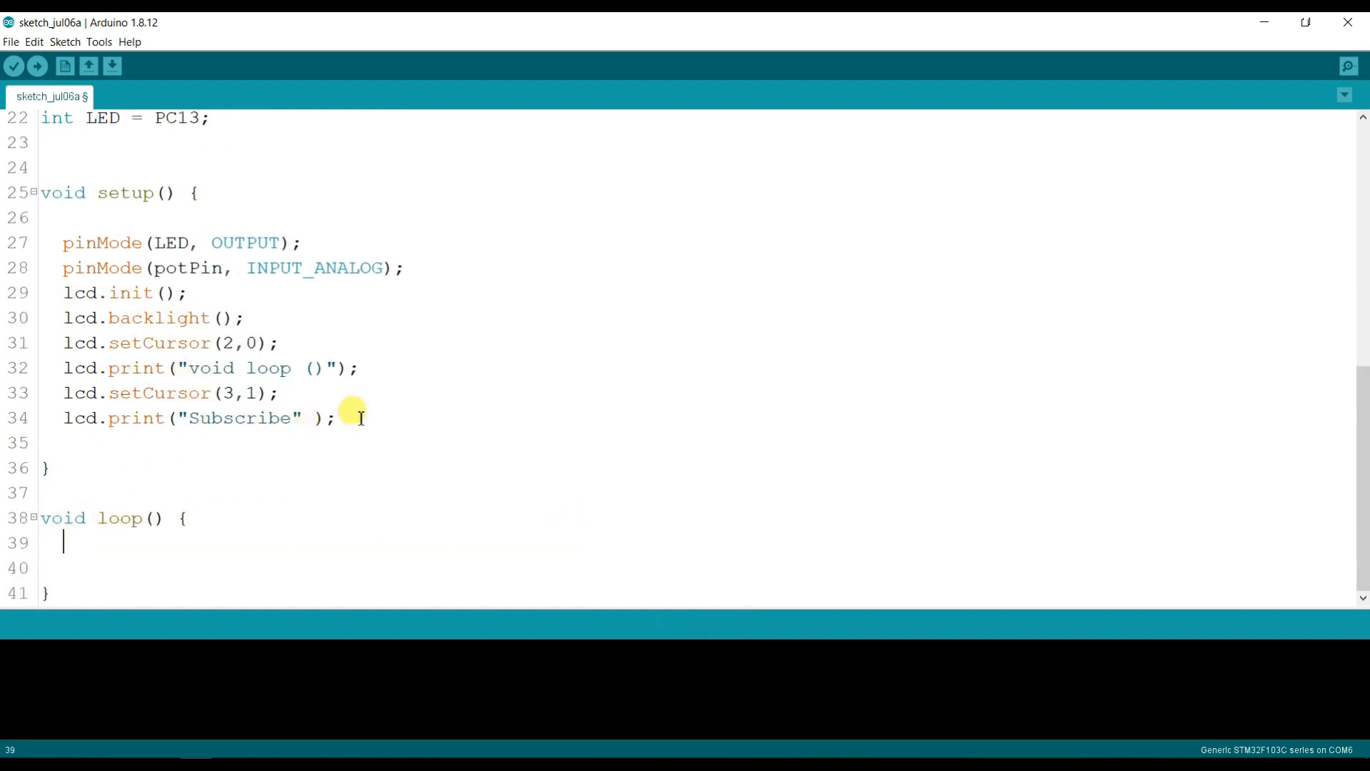
Add potValue = analogRead(potPin); as the first line of loop()
scroll("up", 3)
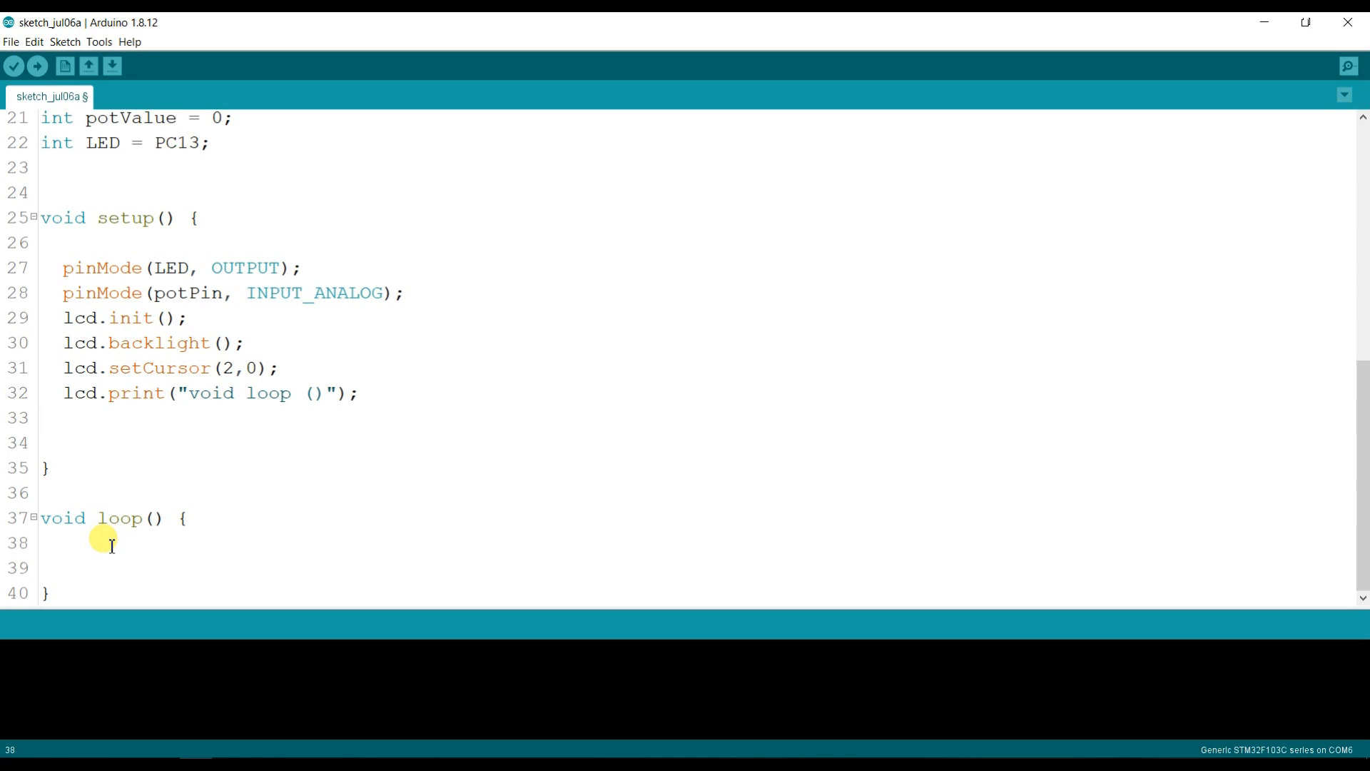
type("p")
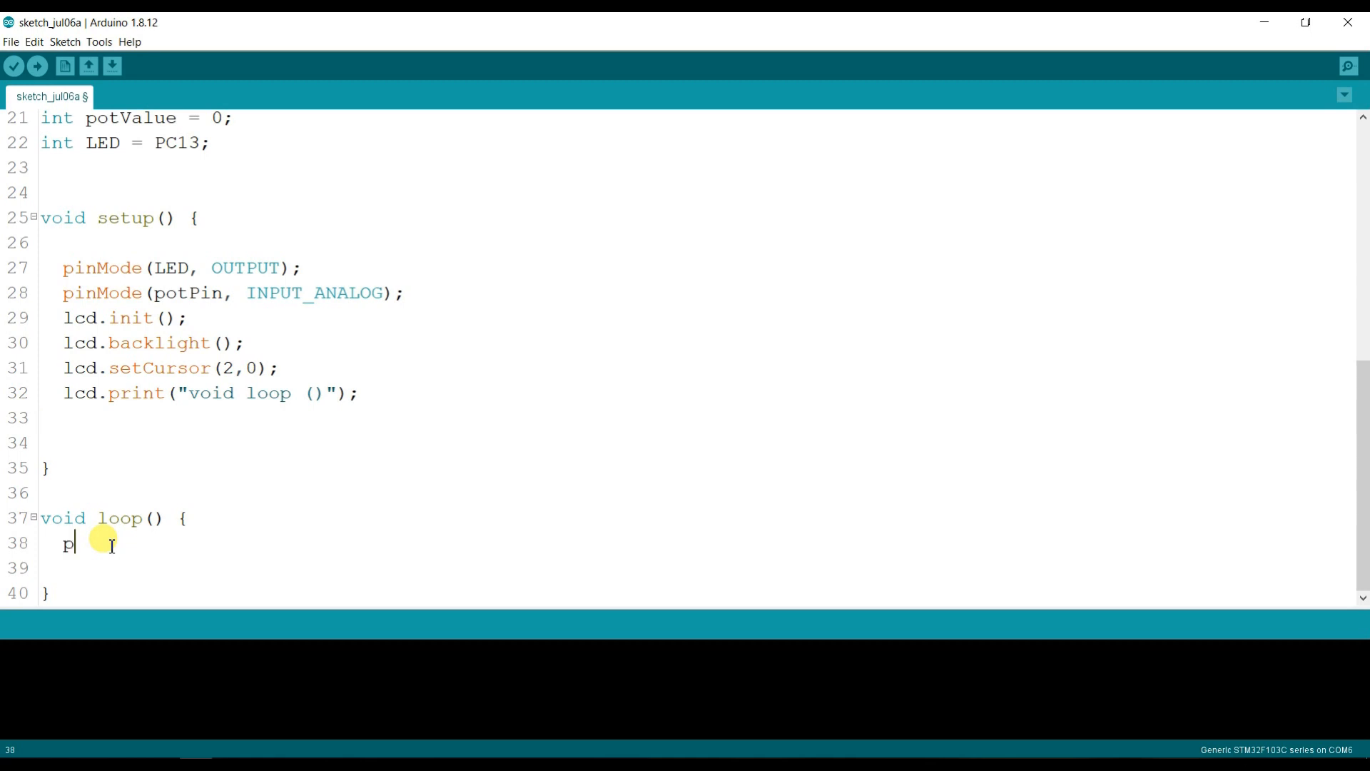
type("otv")
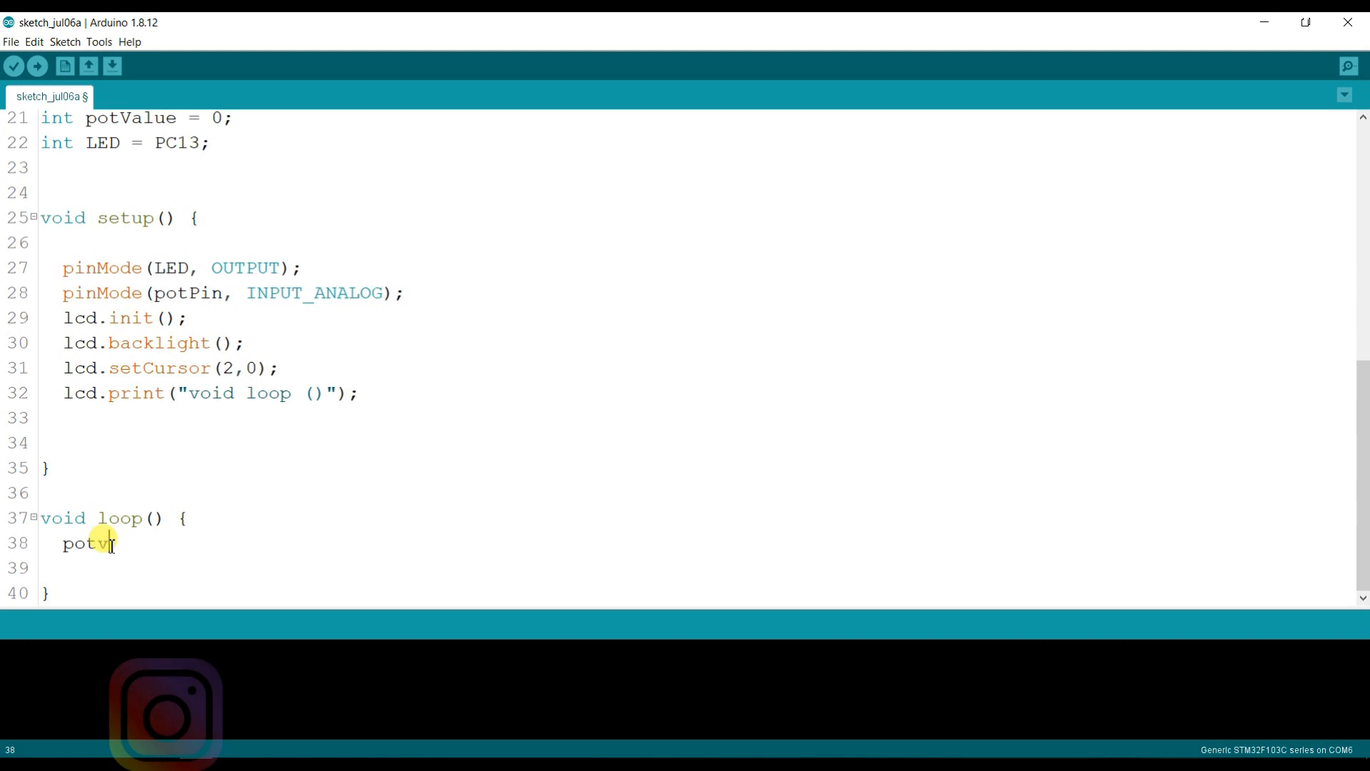
type("alue")
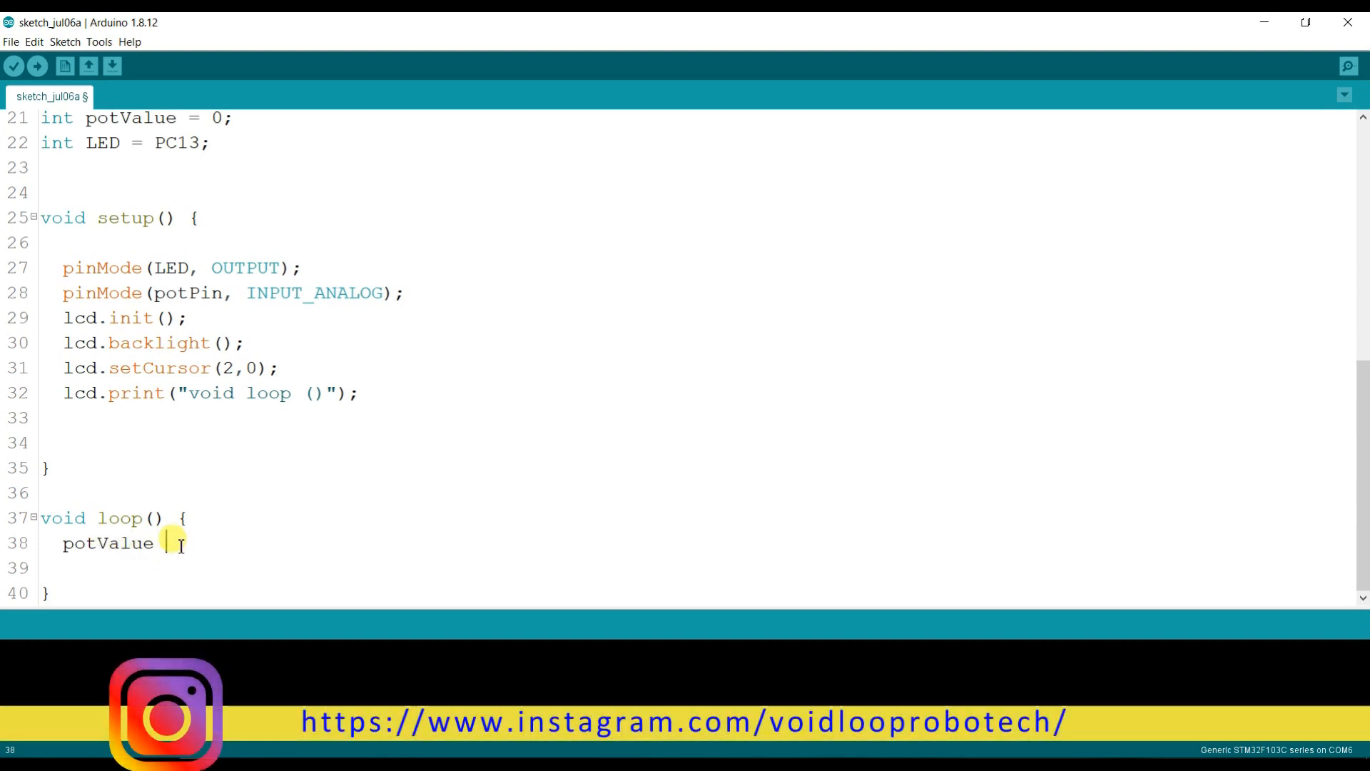
type("= analog")
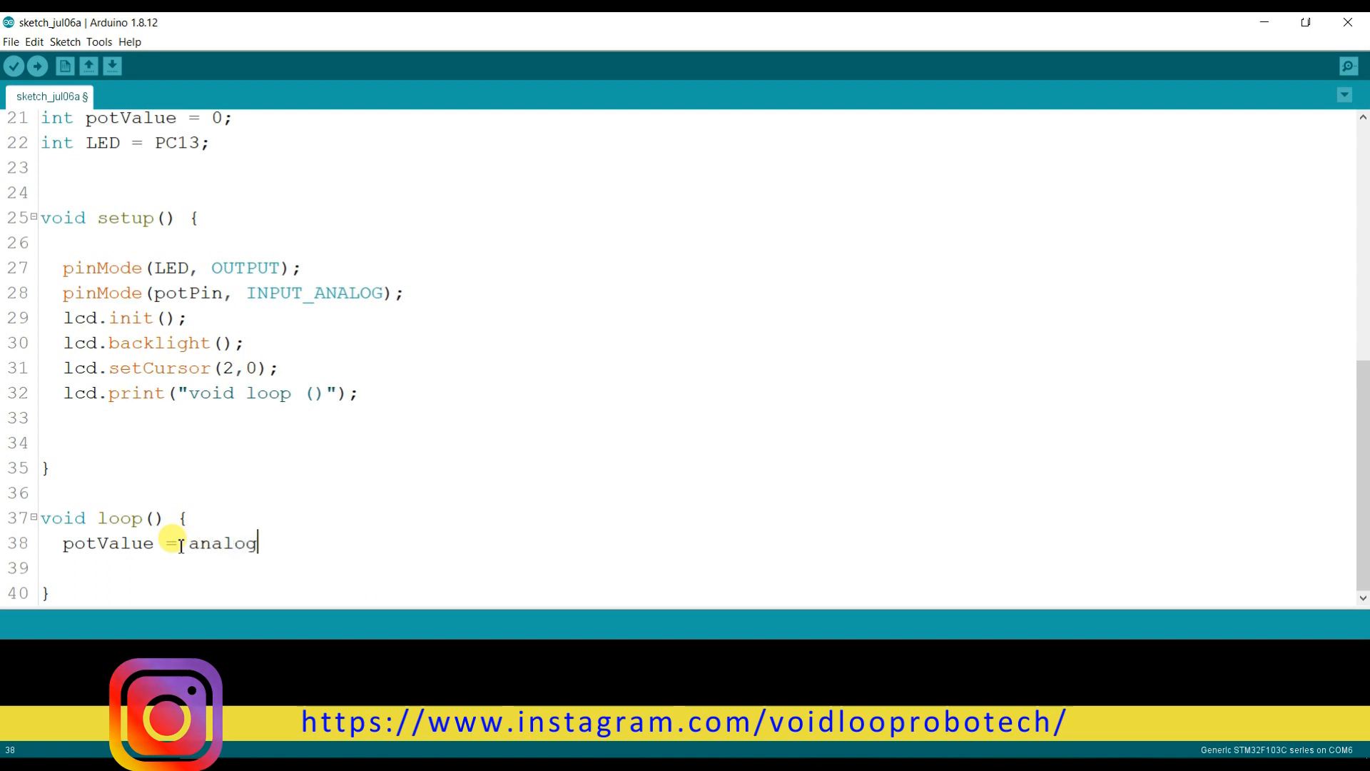
type("Read()")
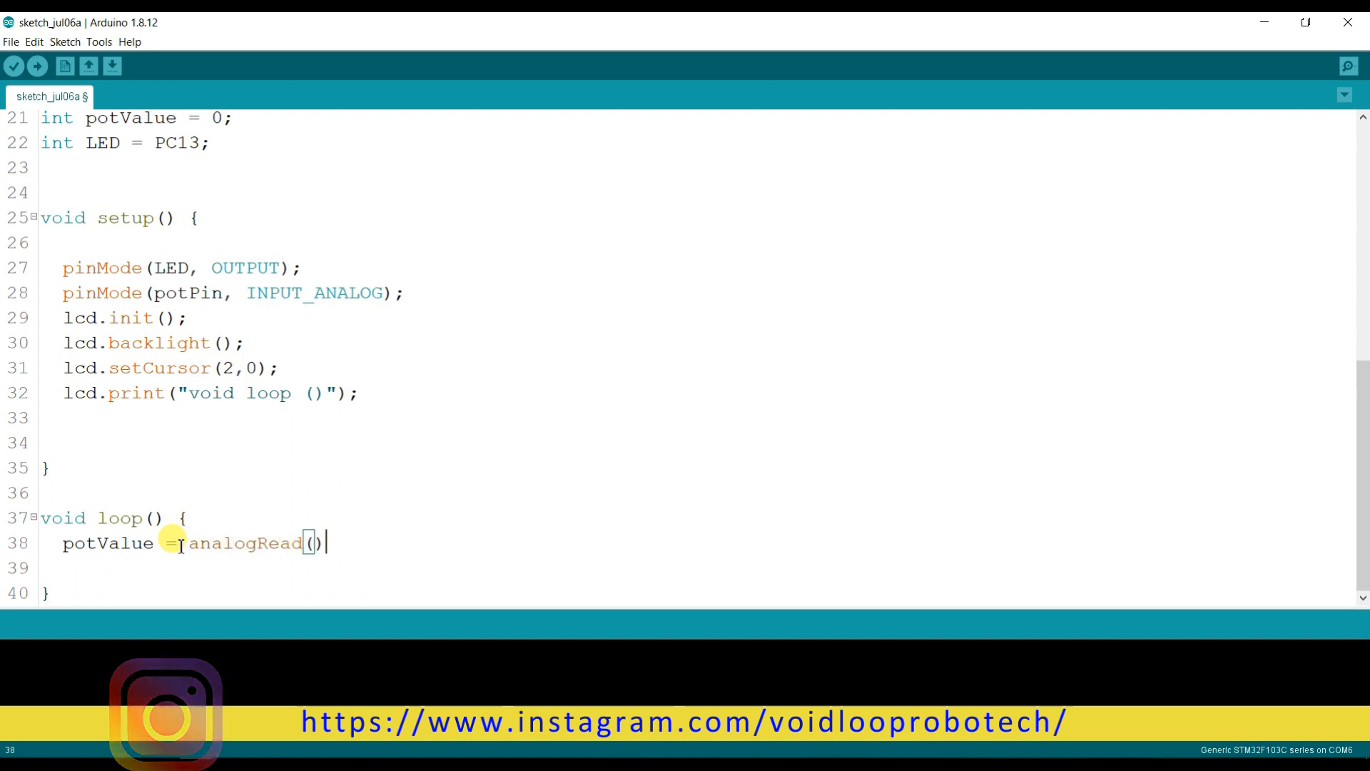
type("potPin")
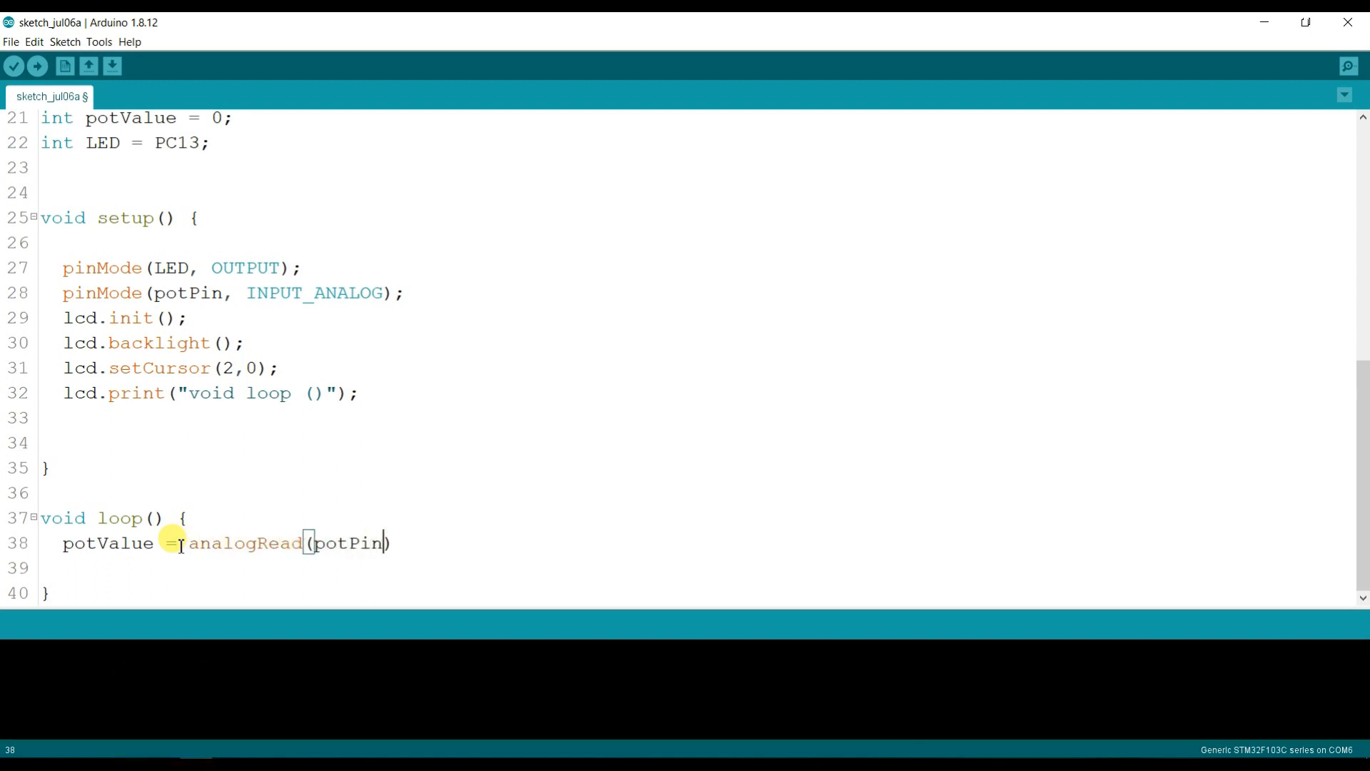
type(";")
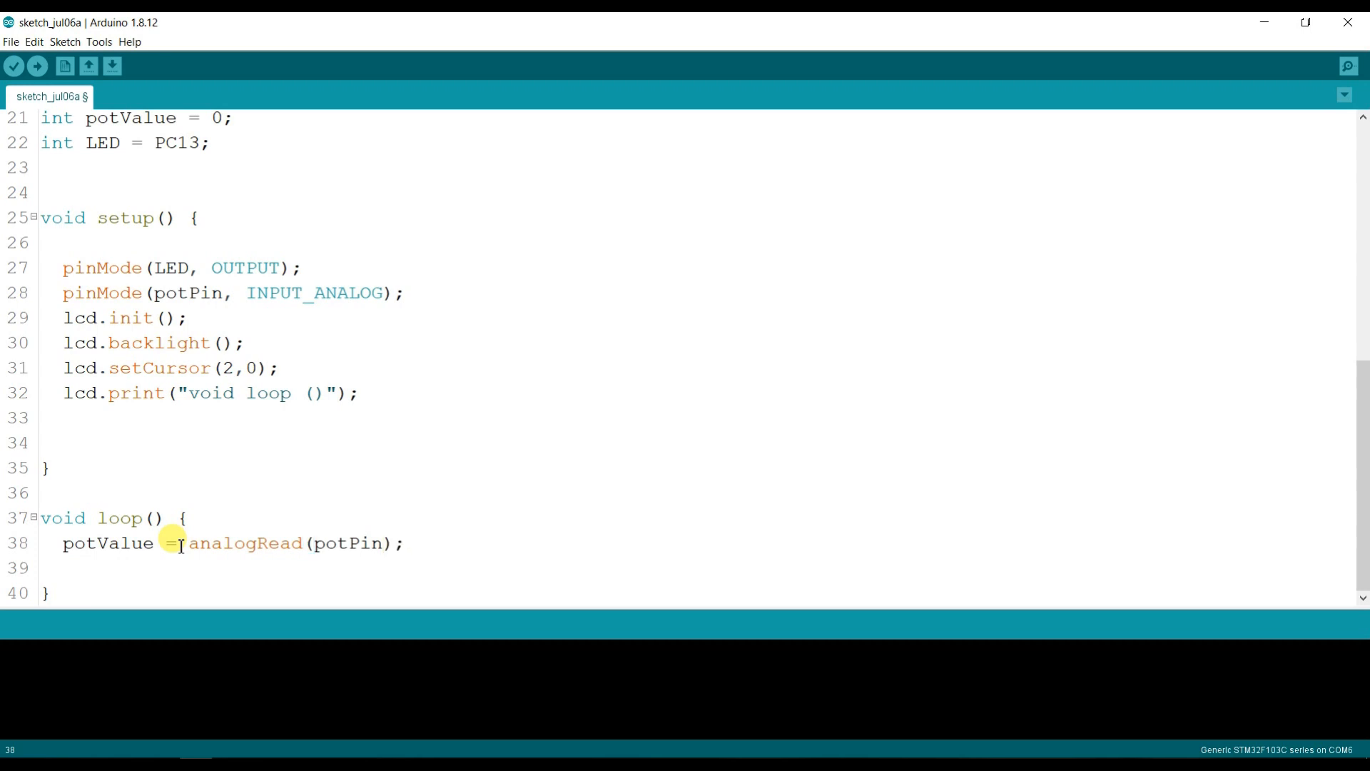
key("Return")
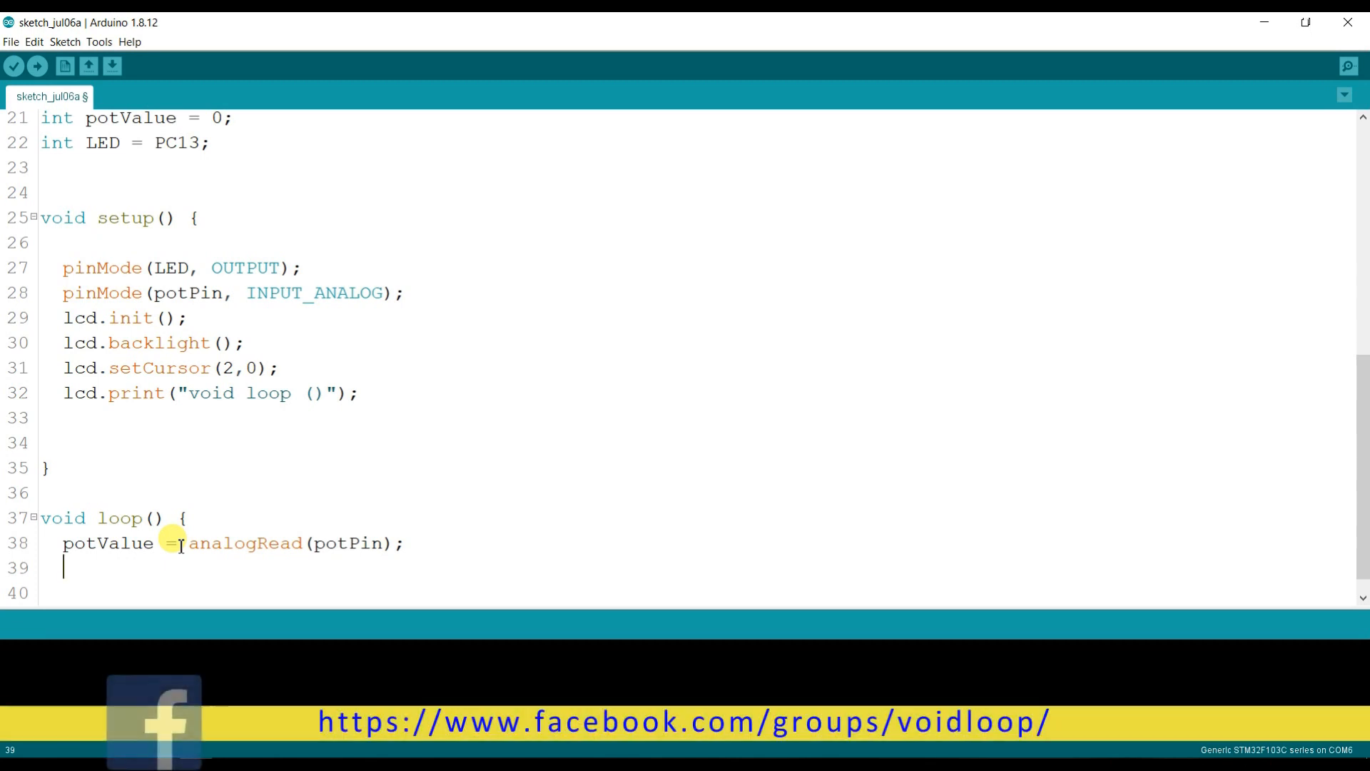
Add the loop line potValue = map(potValue, 0, 4095, 0, 1024);
type("p")
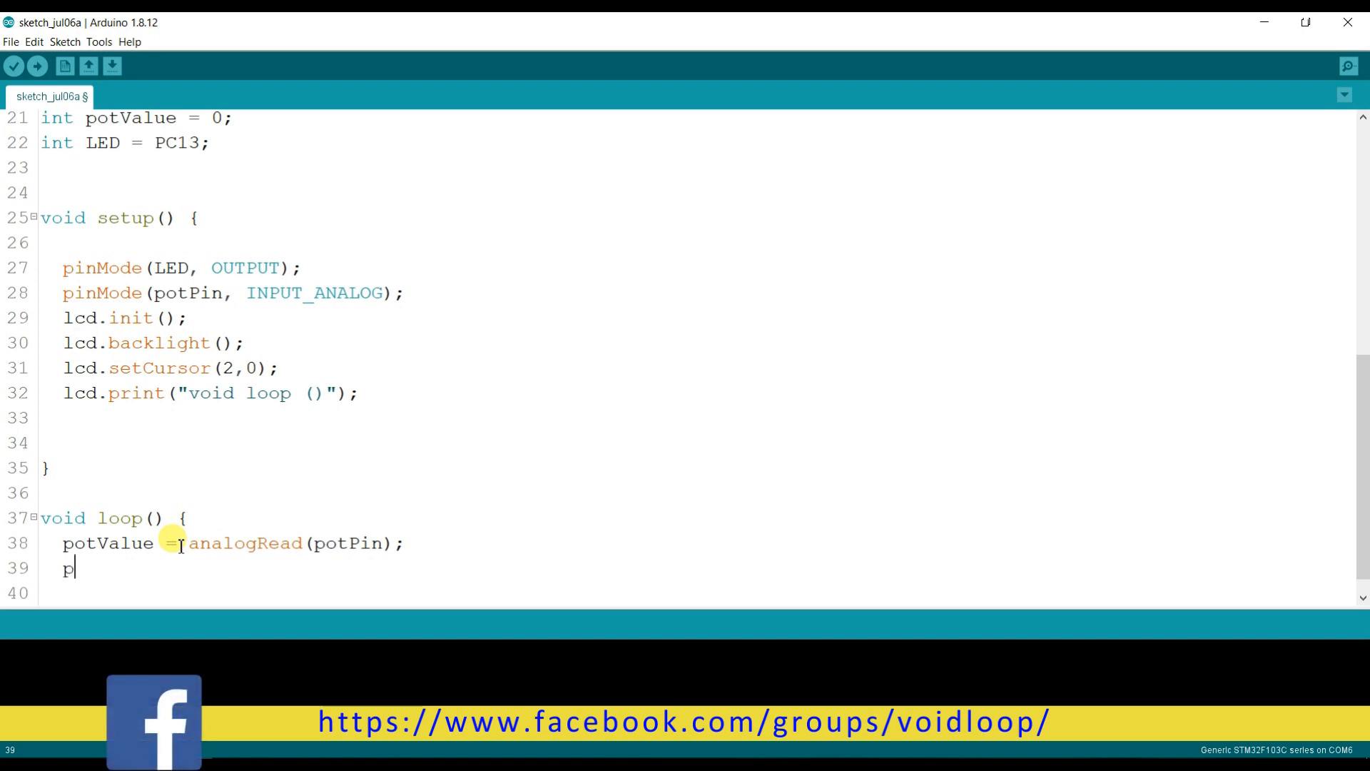
type("ot")
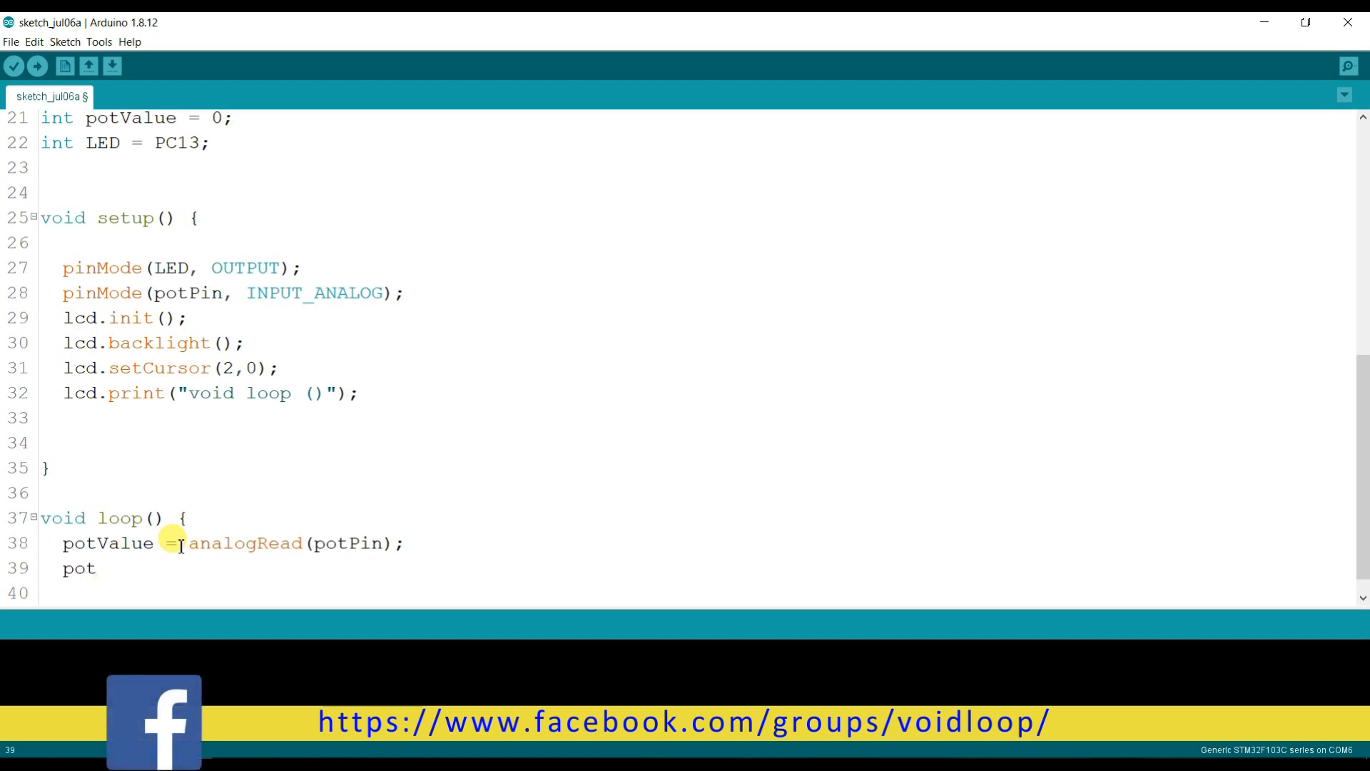
type("Value")
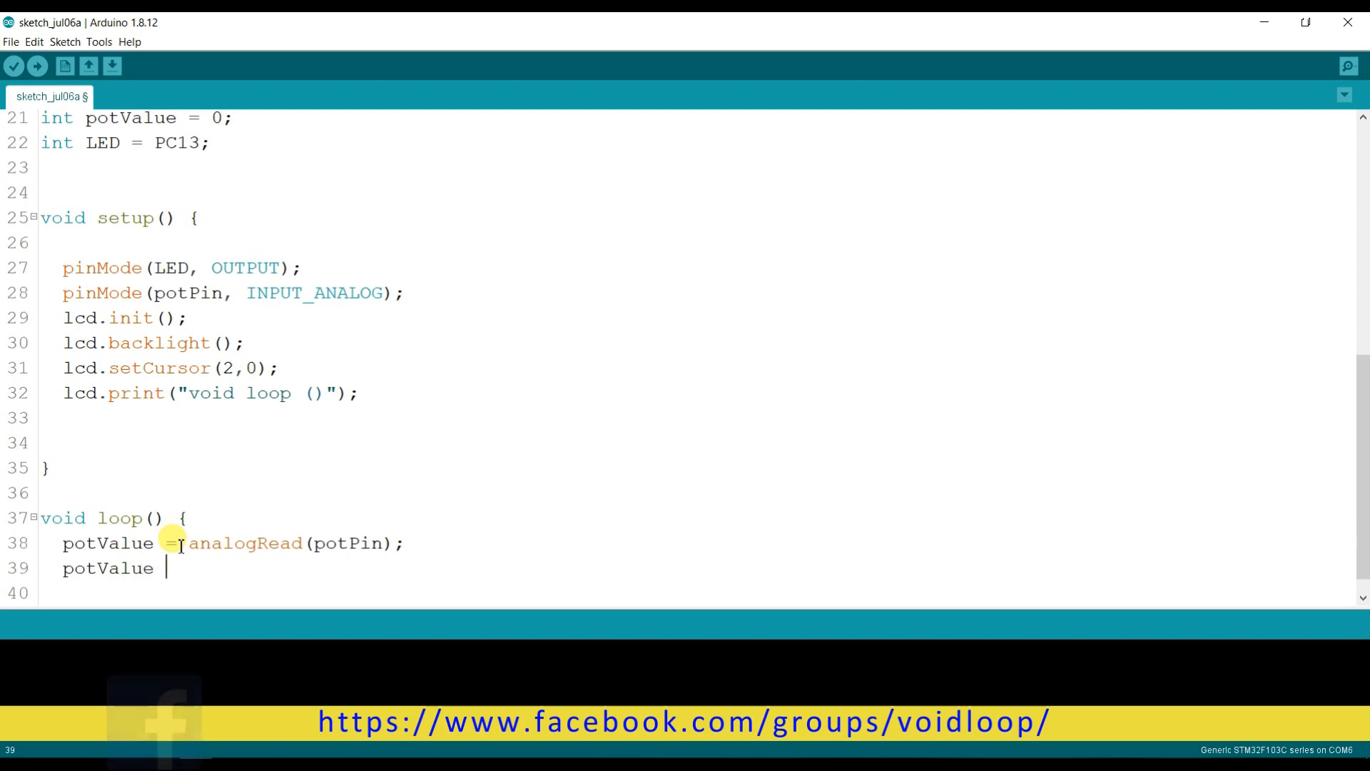
type("= ,")
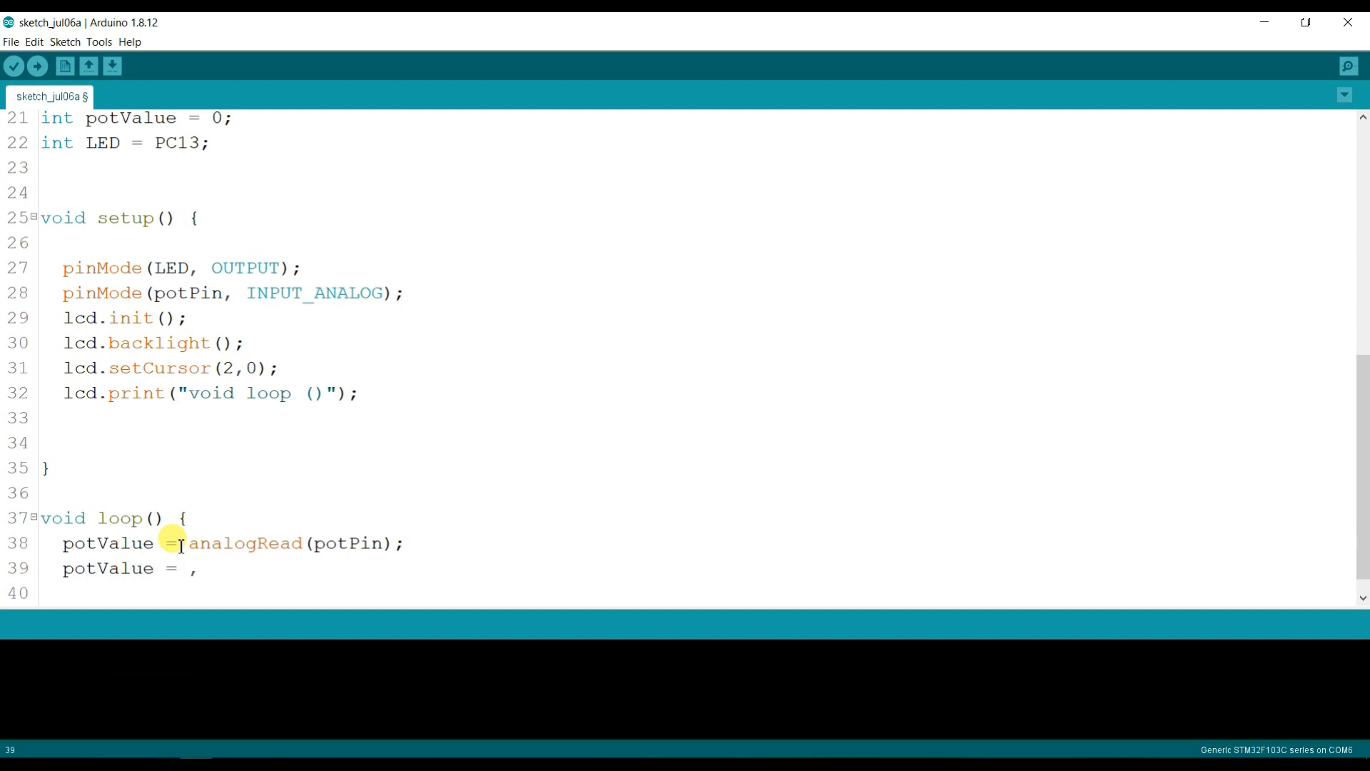
type("map")
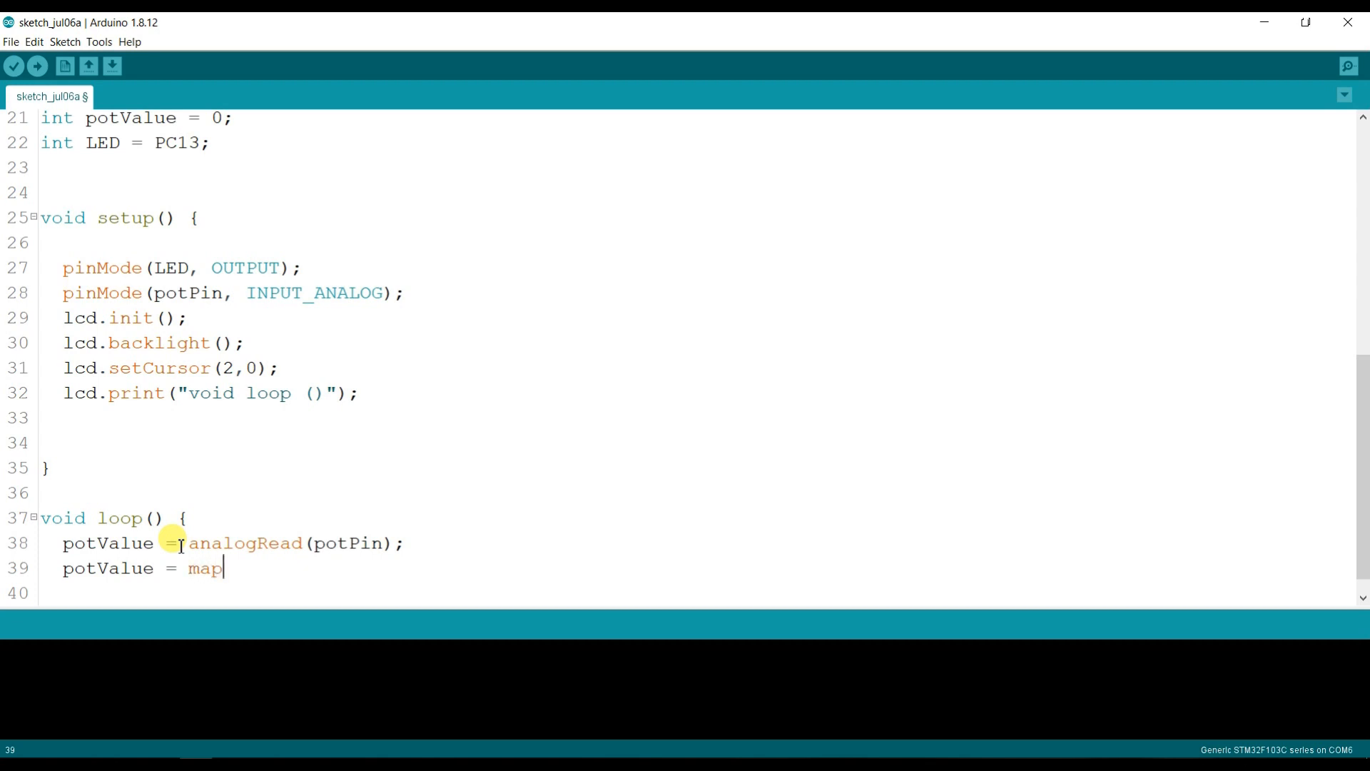
type("()")
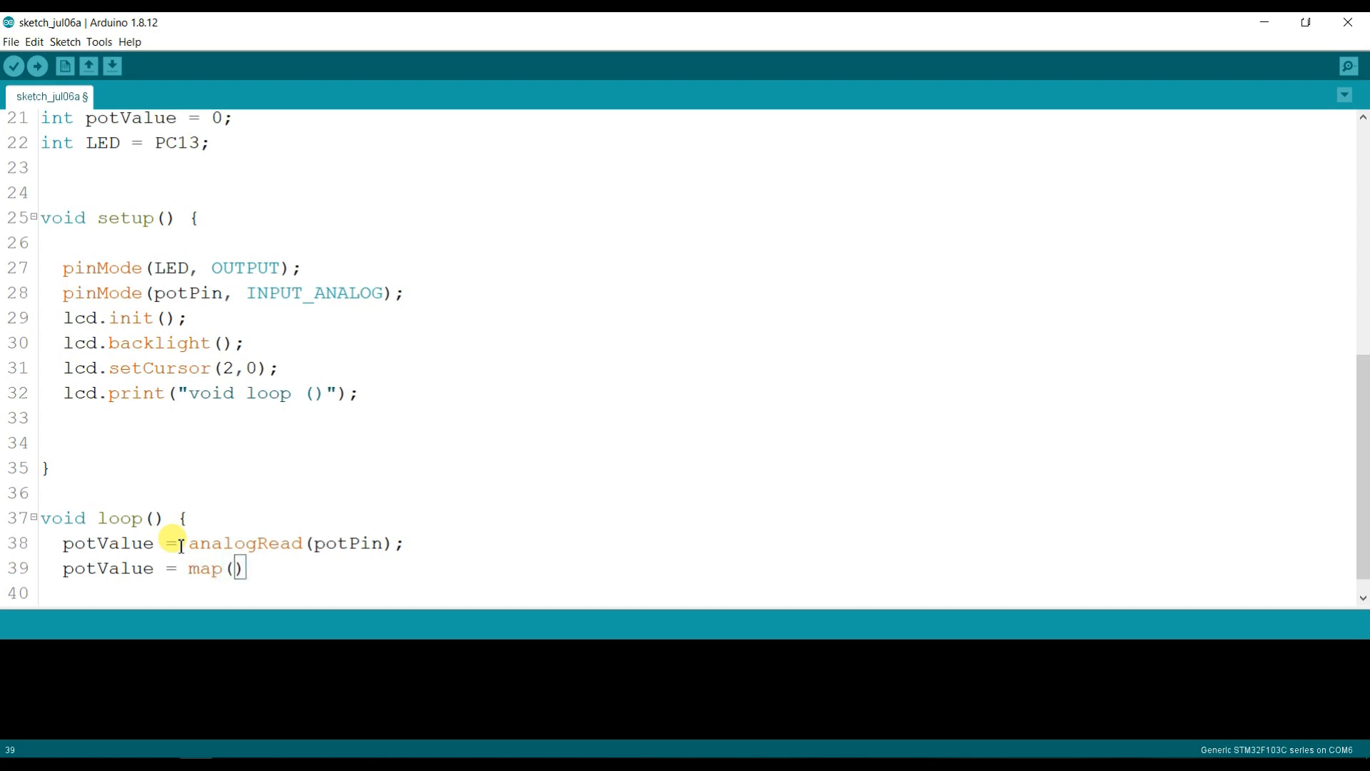
type("po")
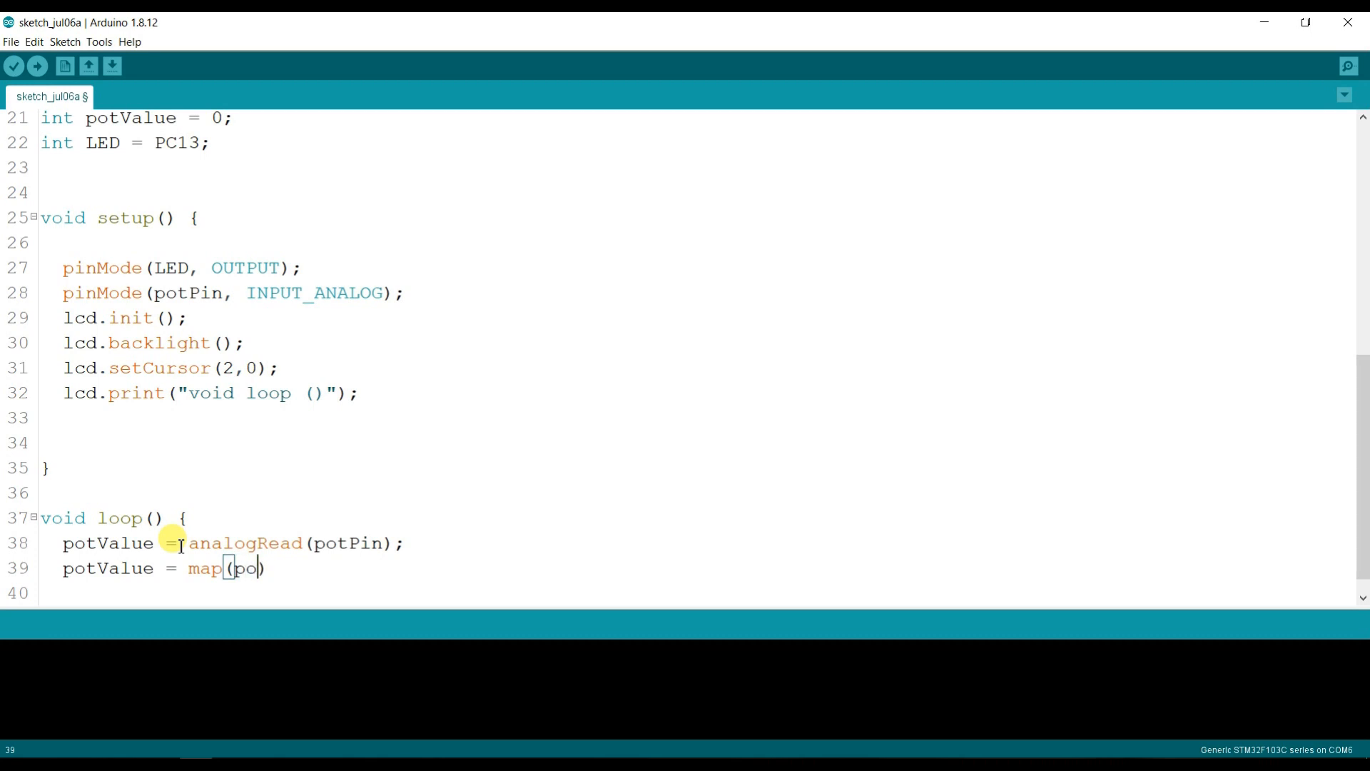
type("tValue")
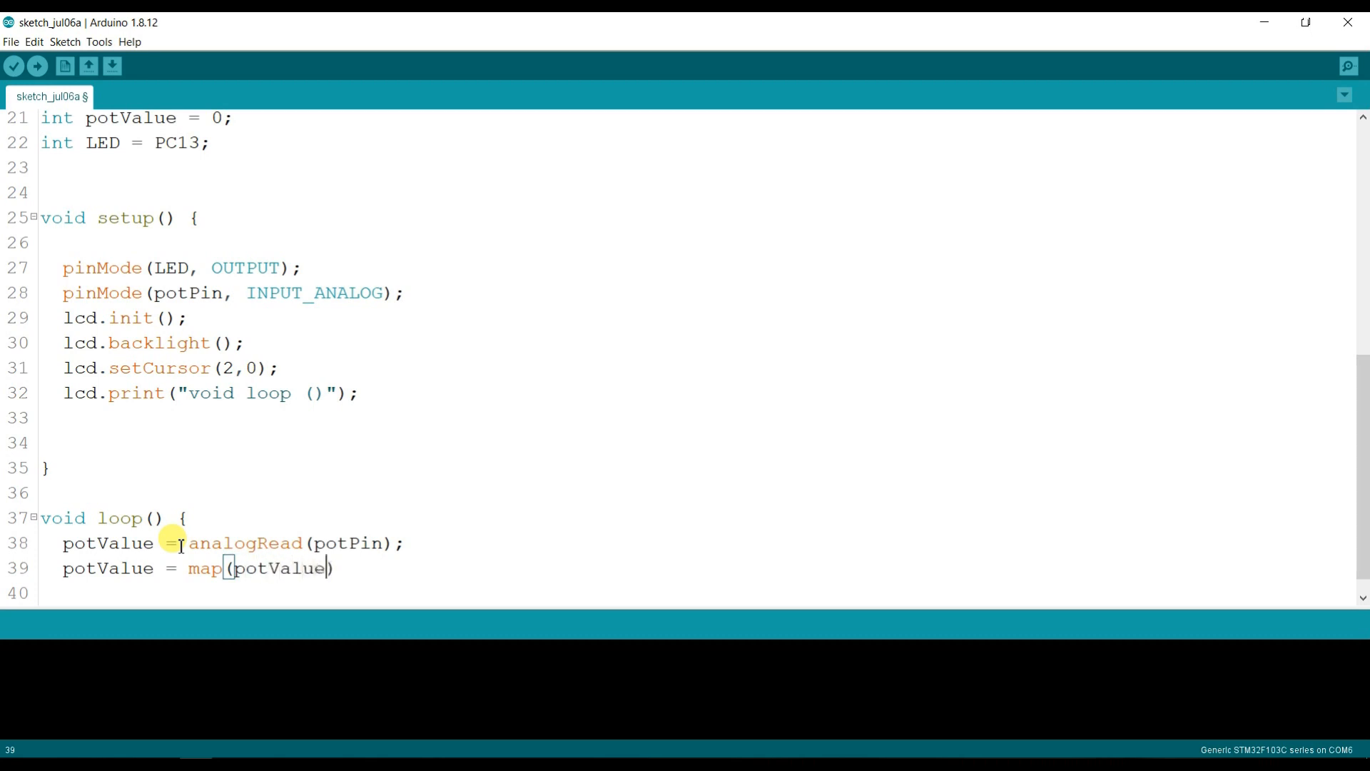
type(",")
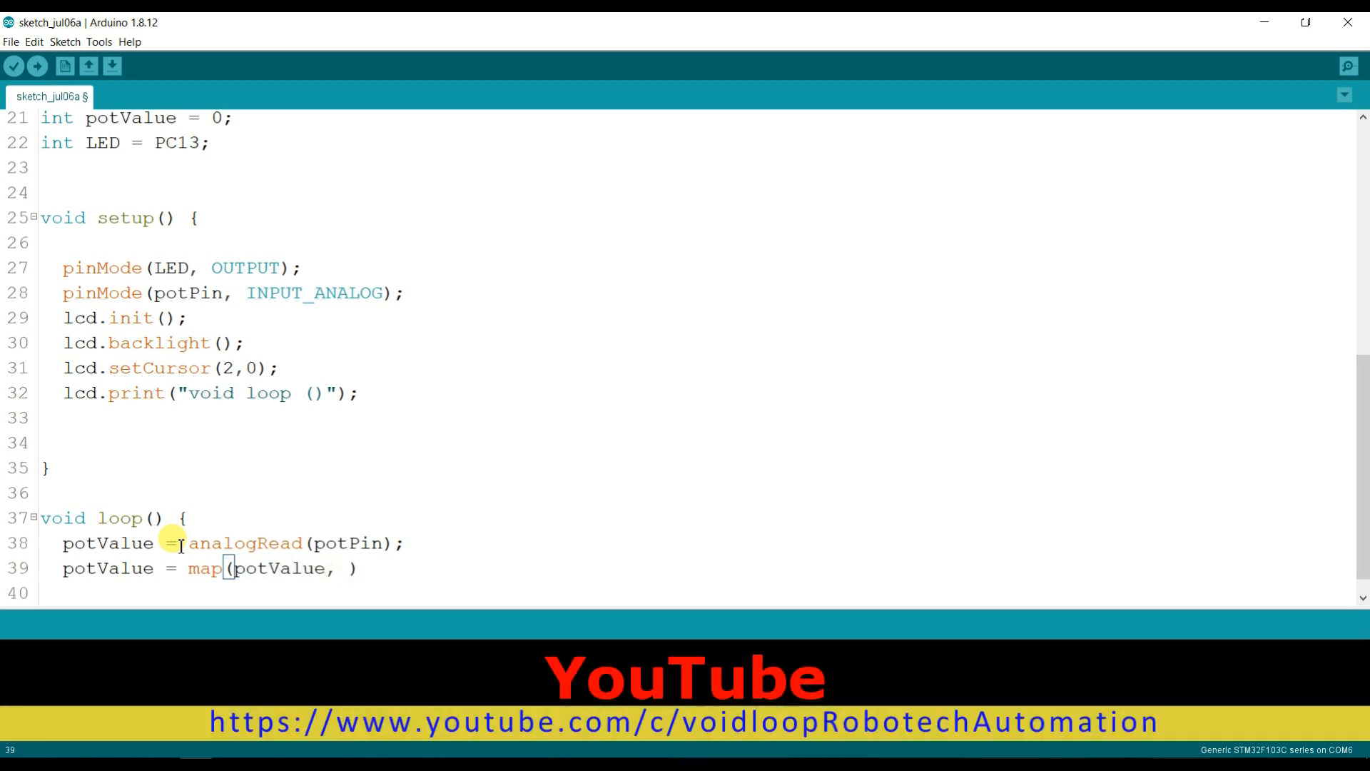
type("0")
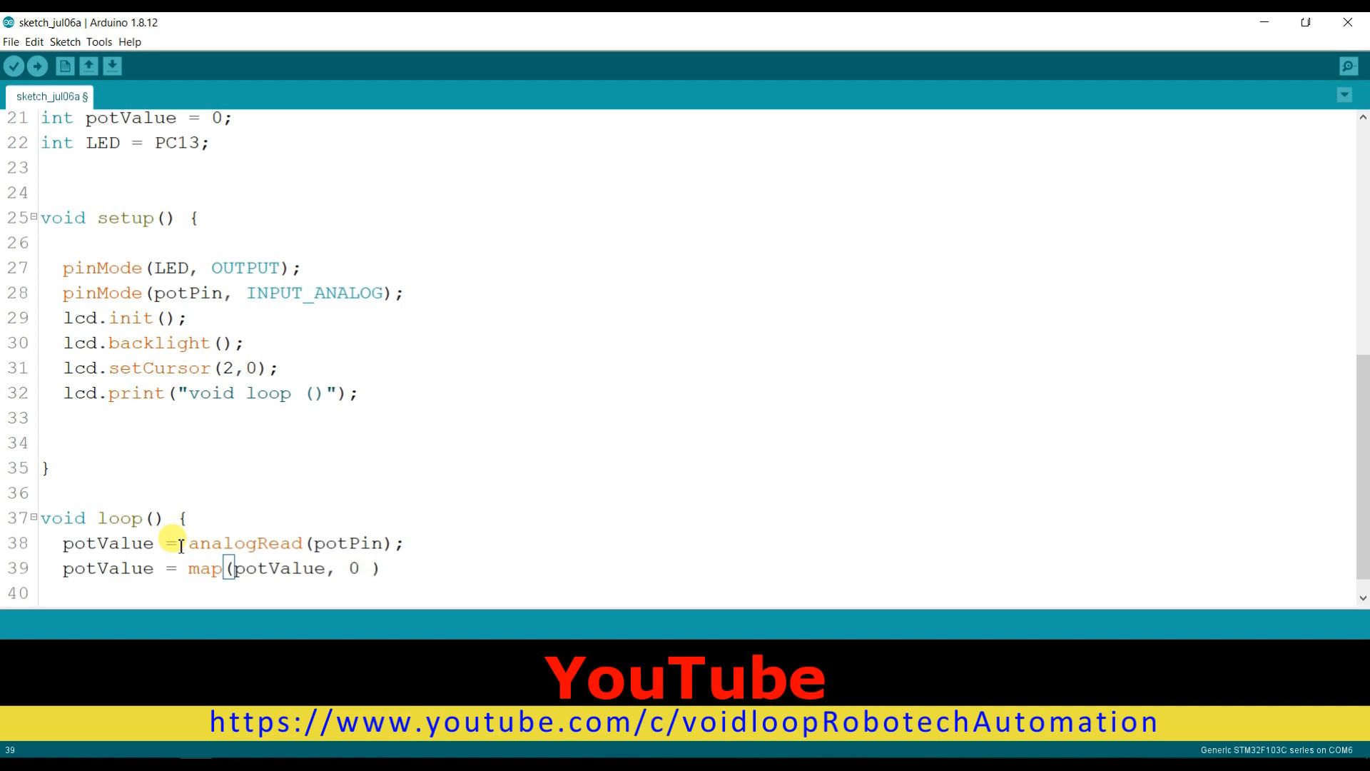
type(",")
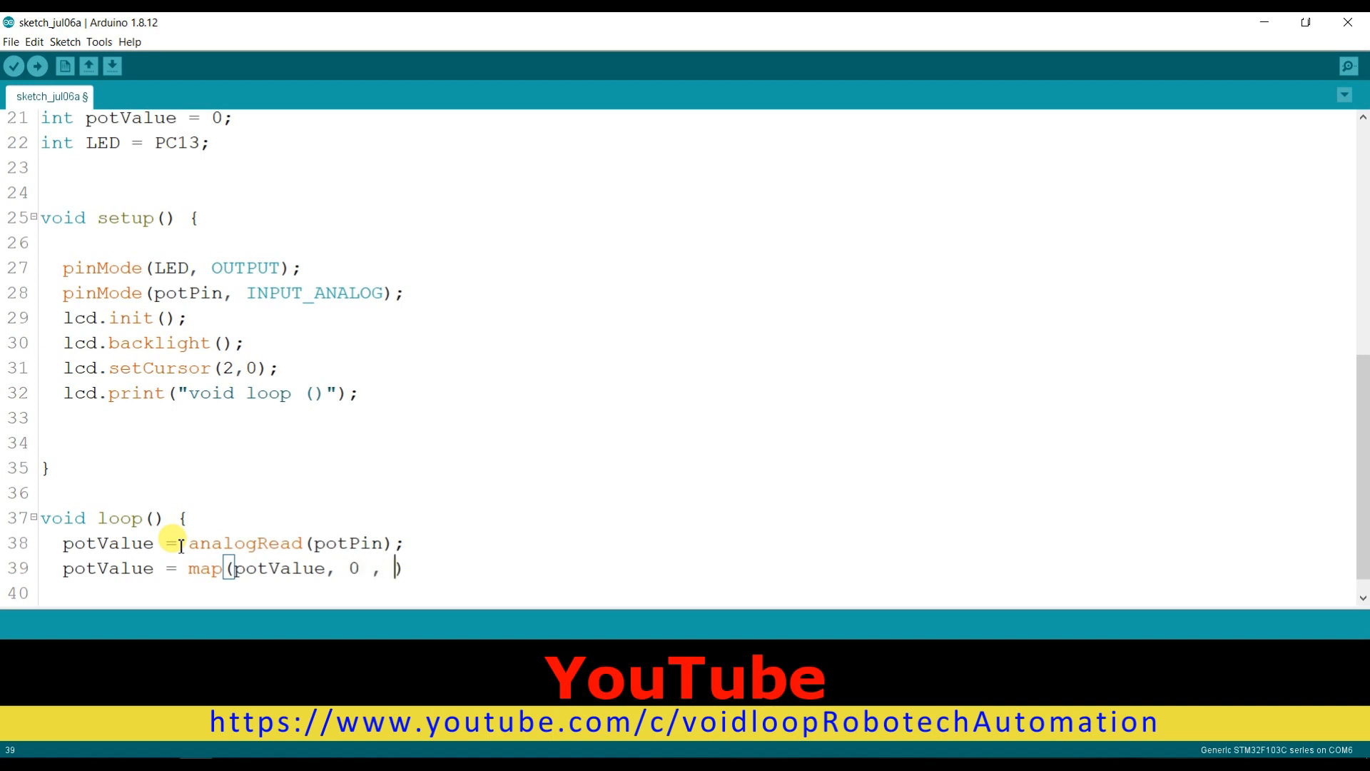
type("4095")
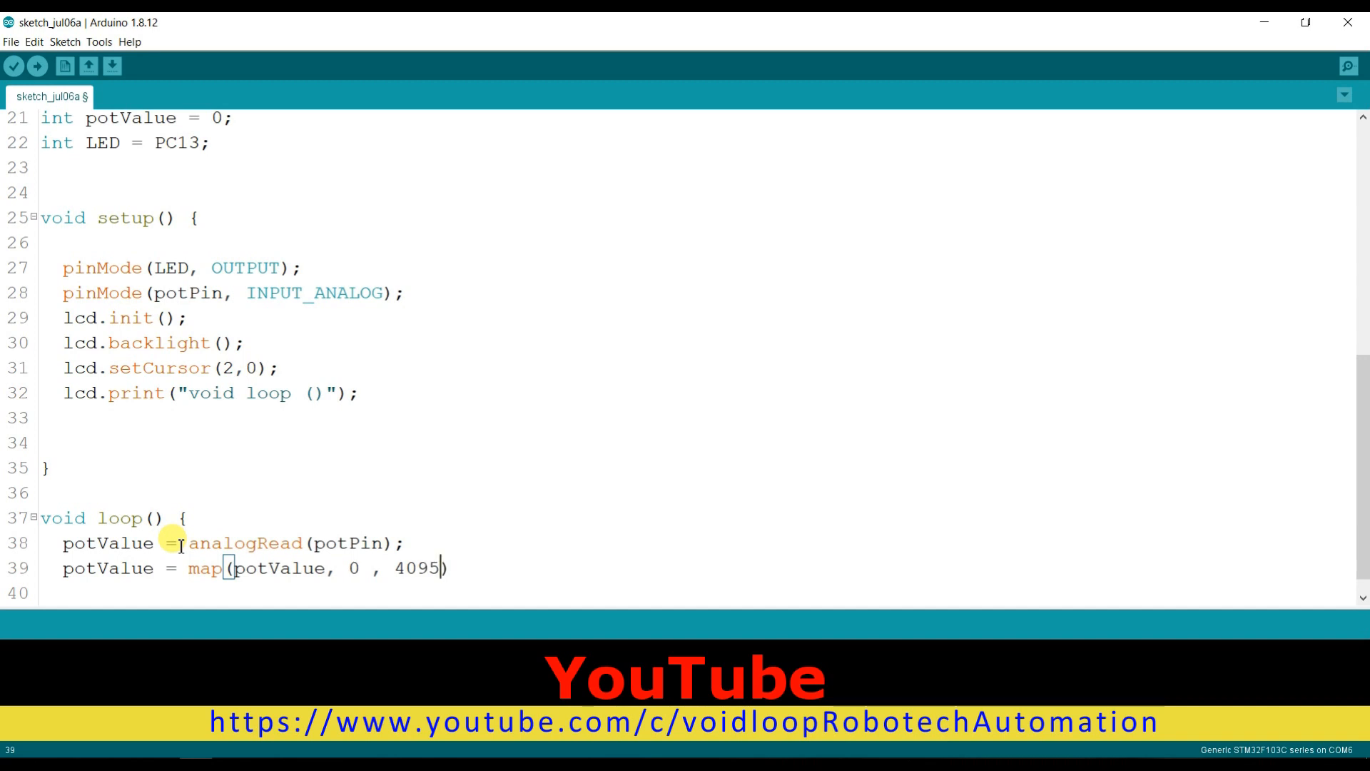
type(",")
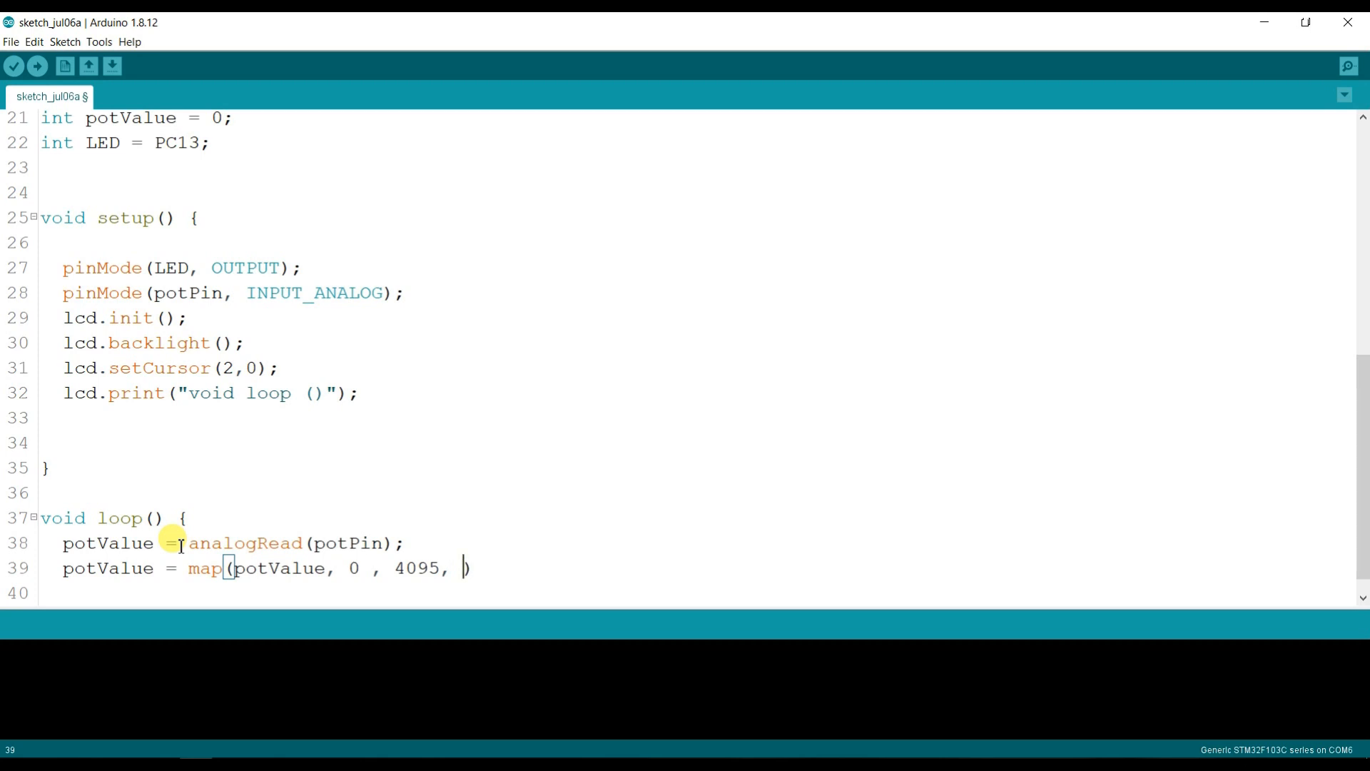
type("0")
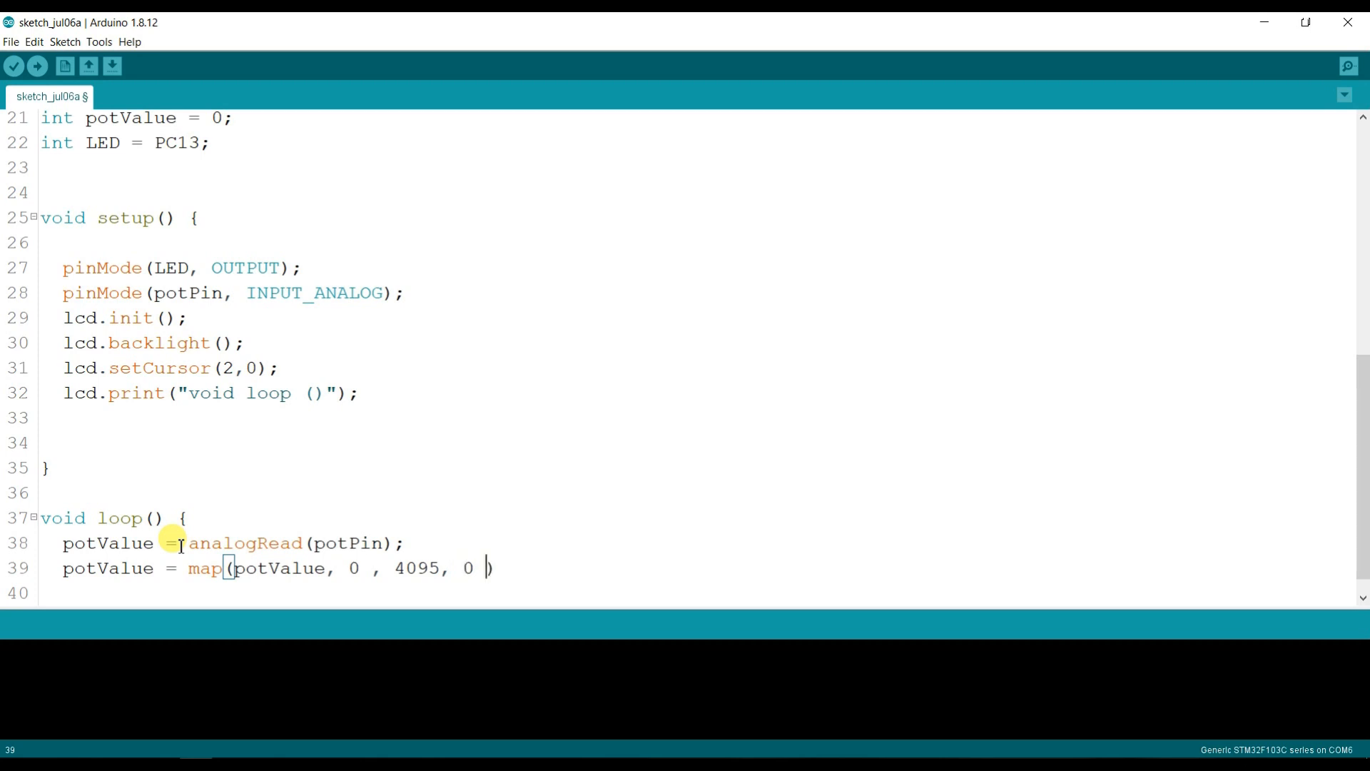
type("10")
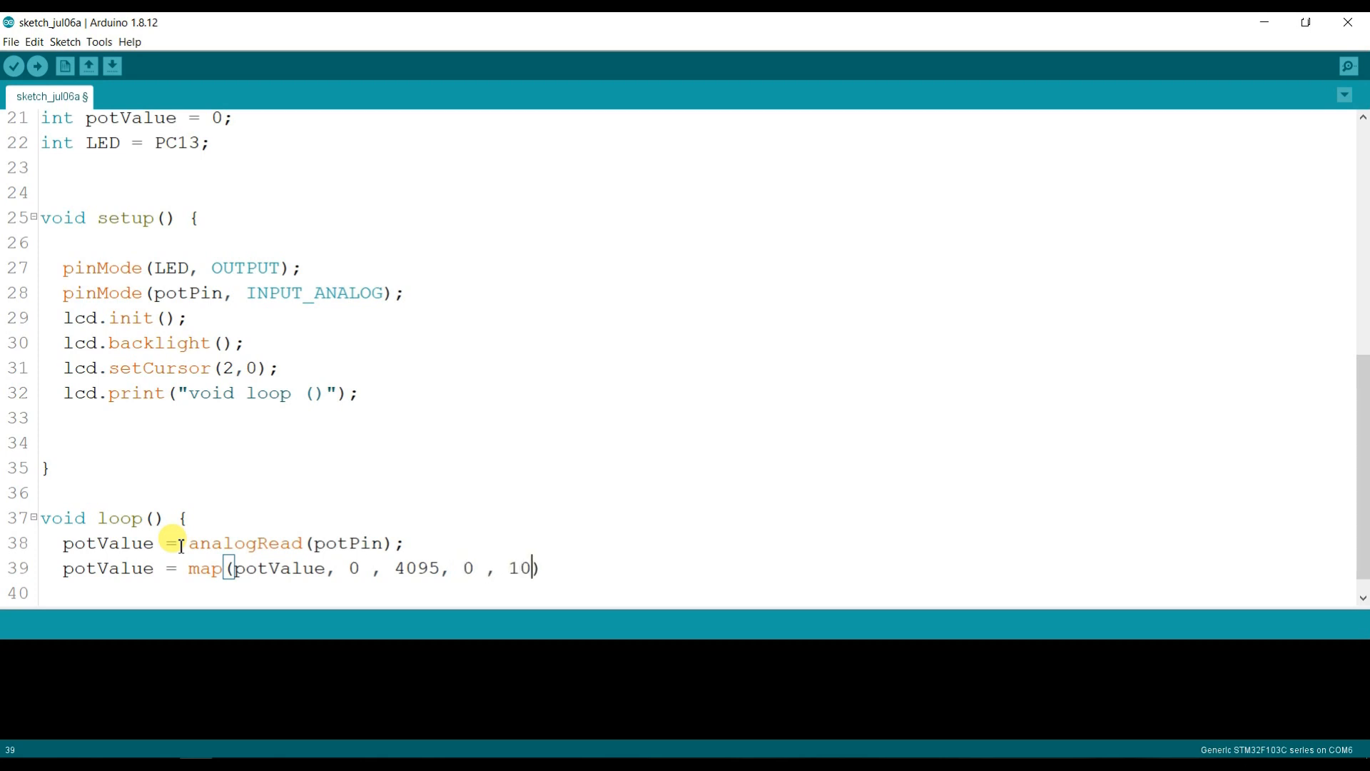
type("24")
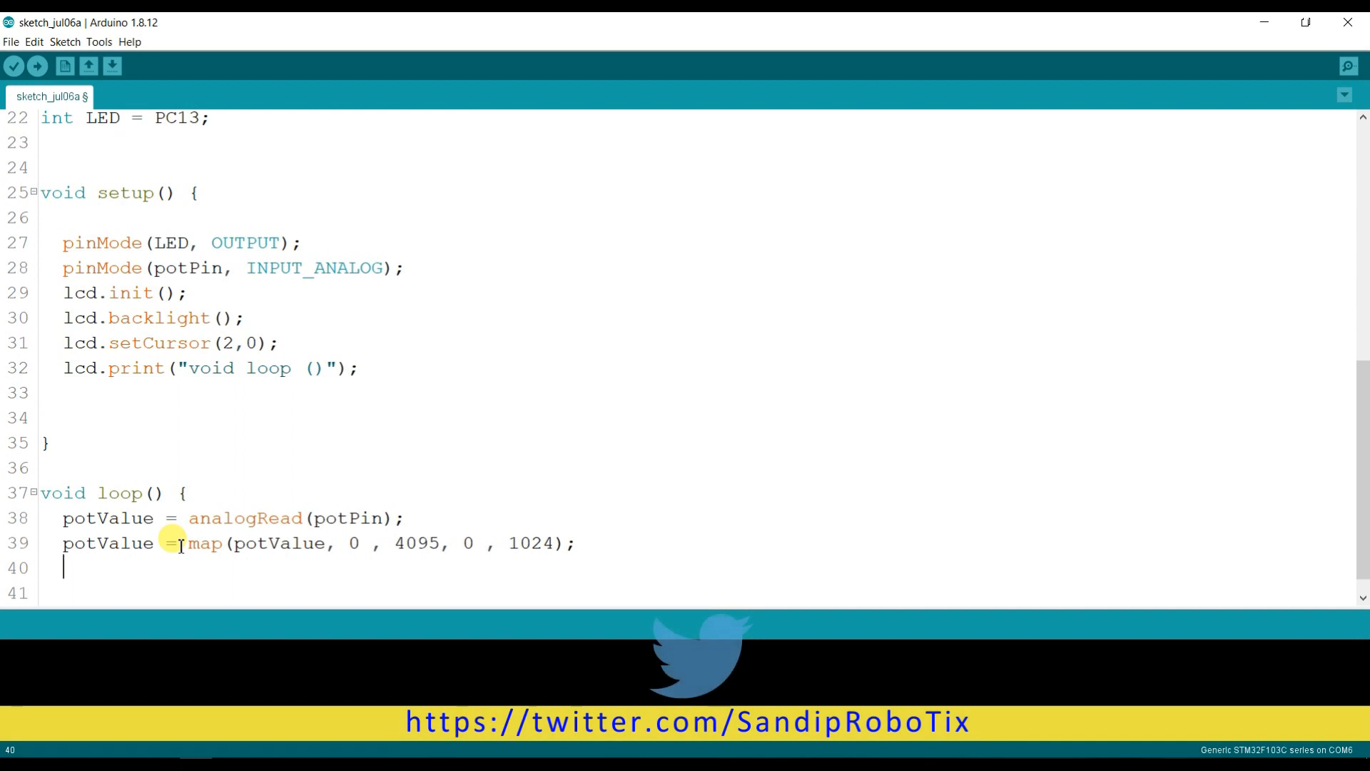
Add digitalWrite(LED, HIGH); followed by delay(potValue); to loop()
type("dig")
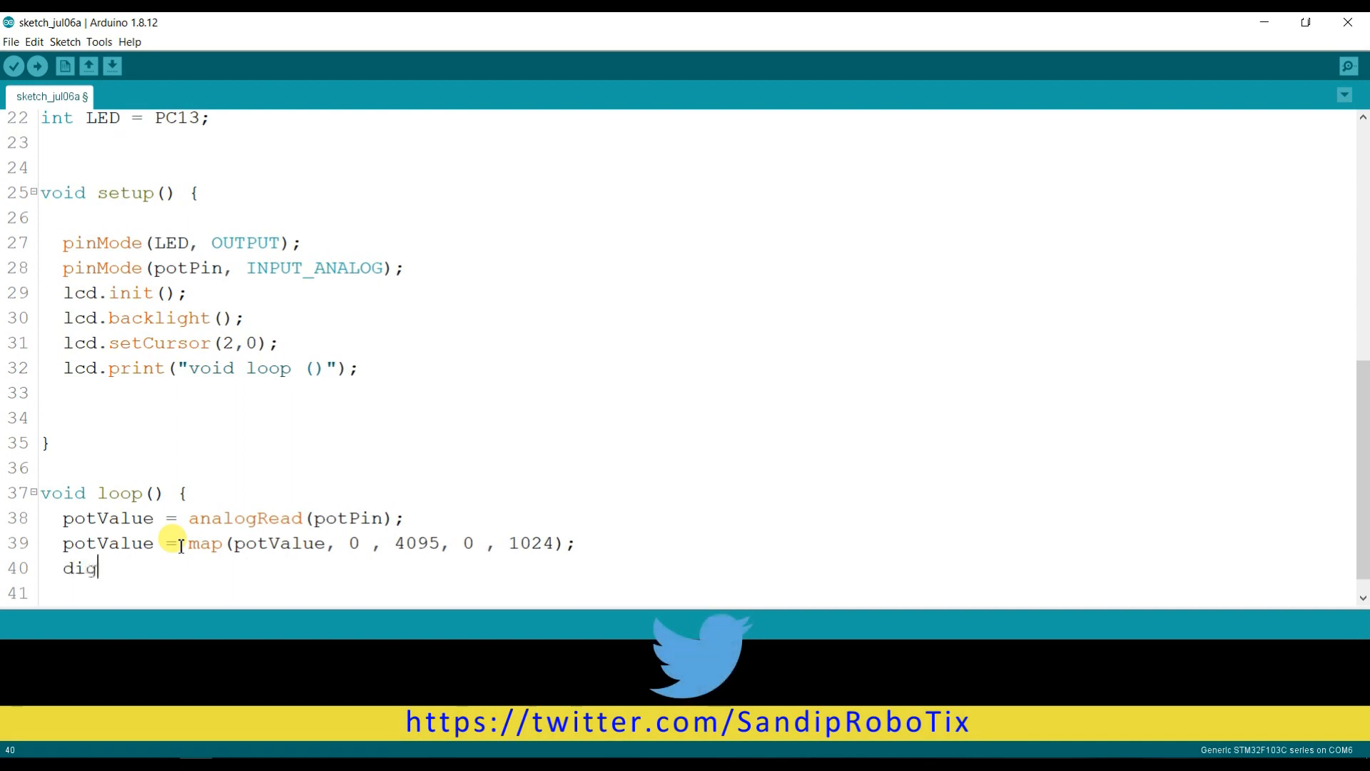
type("ital")
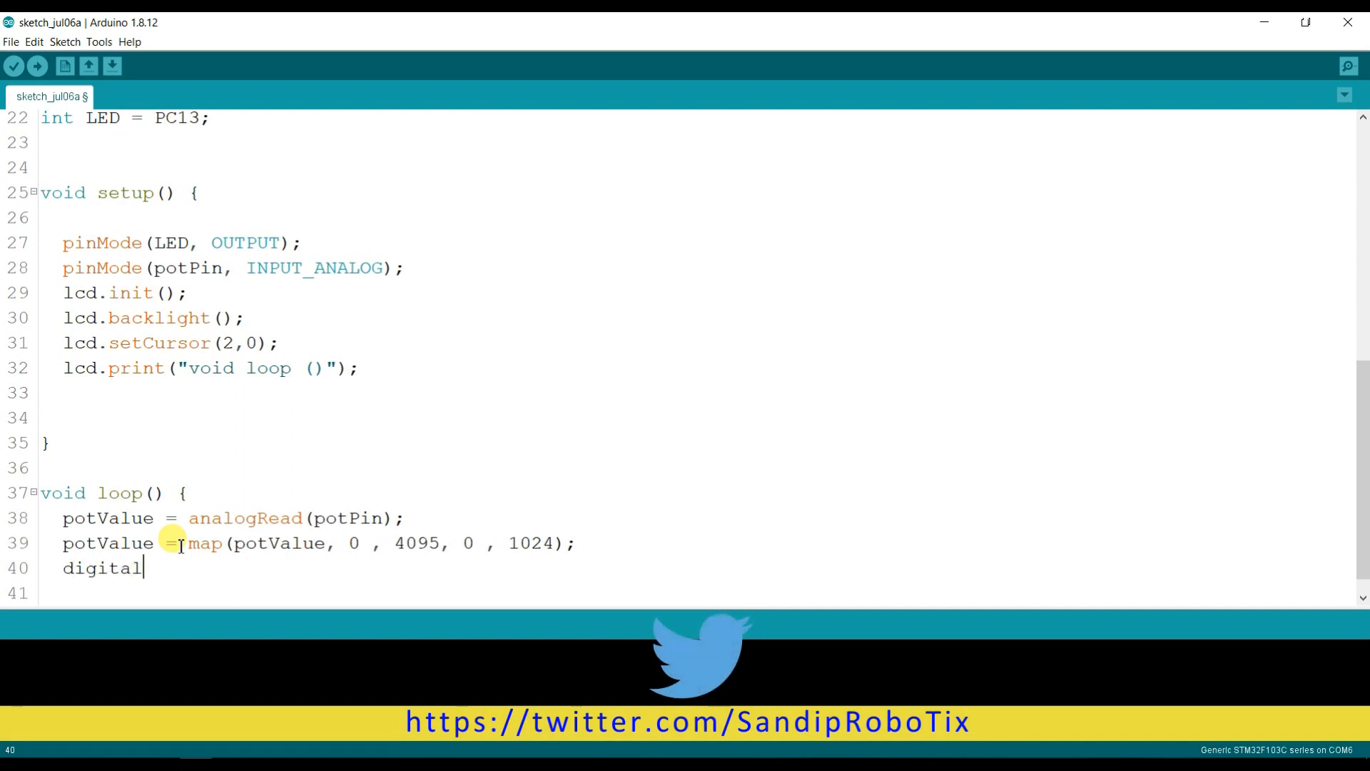
type("Write")
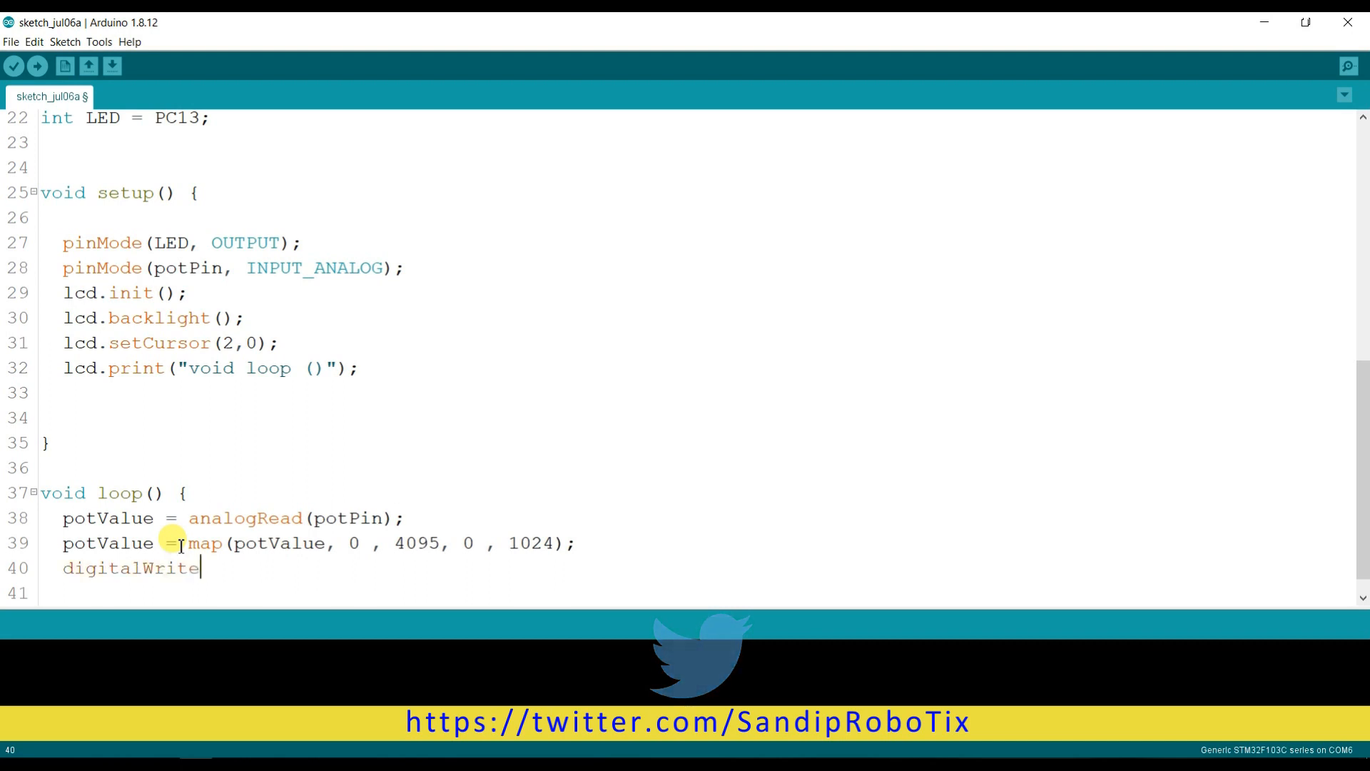
type("()")
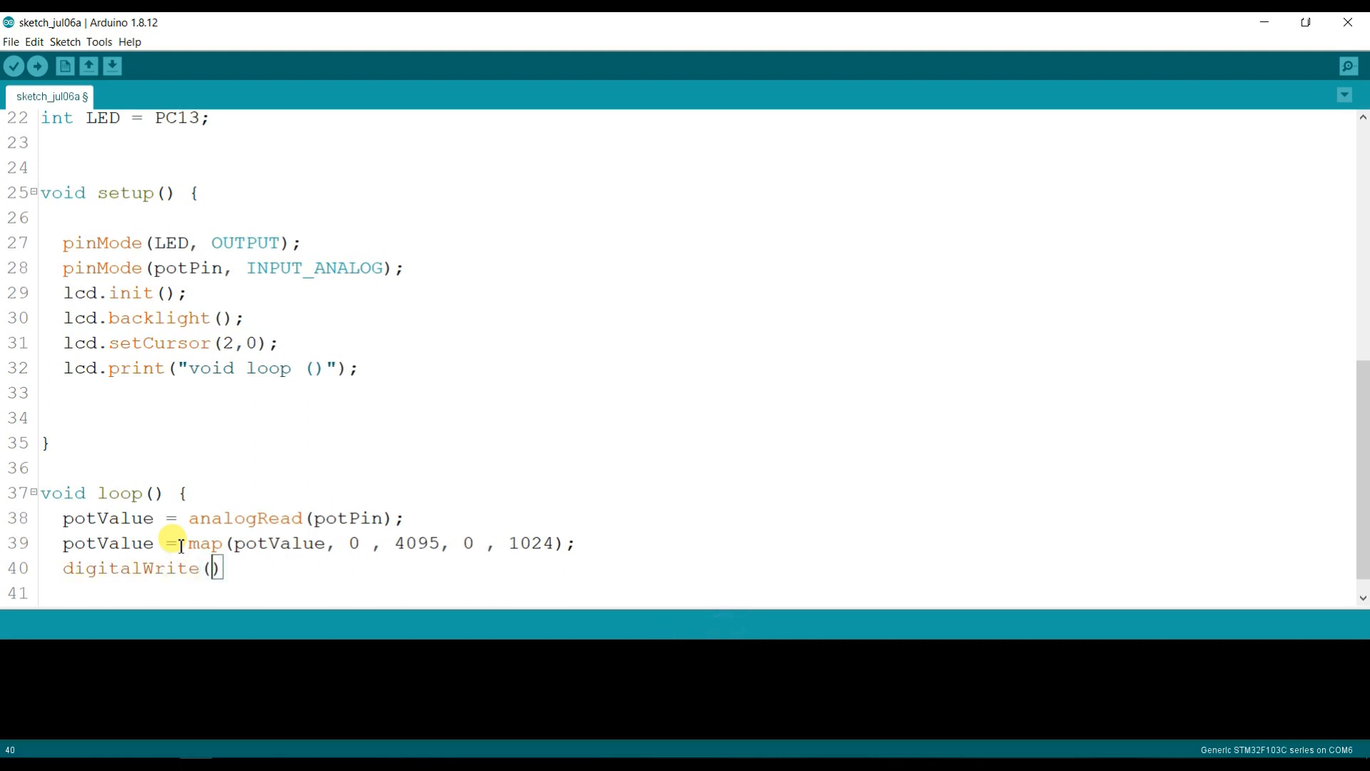
type("LED,")
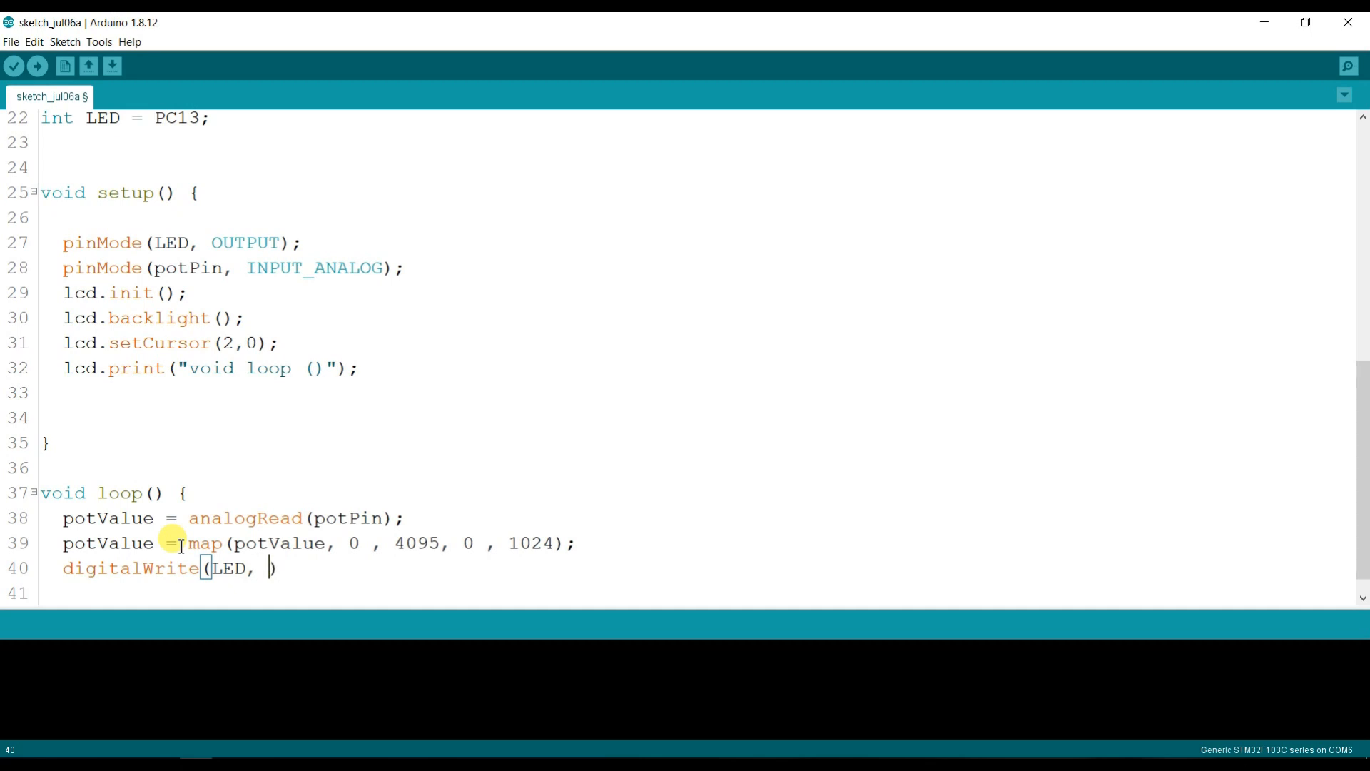
type("HIGH)")
left_click(697, 593)
type("d")
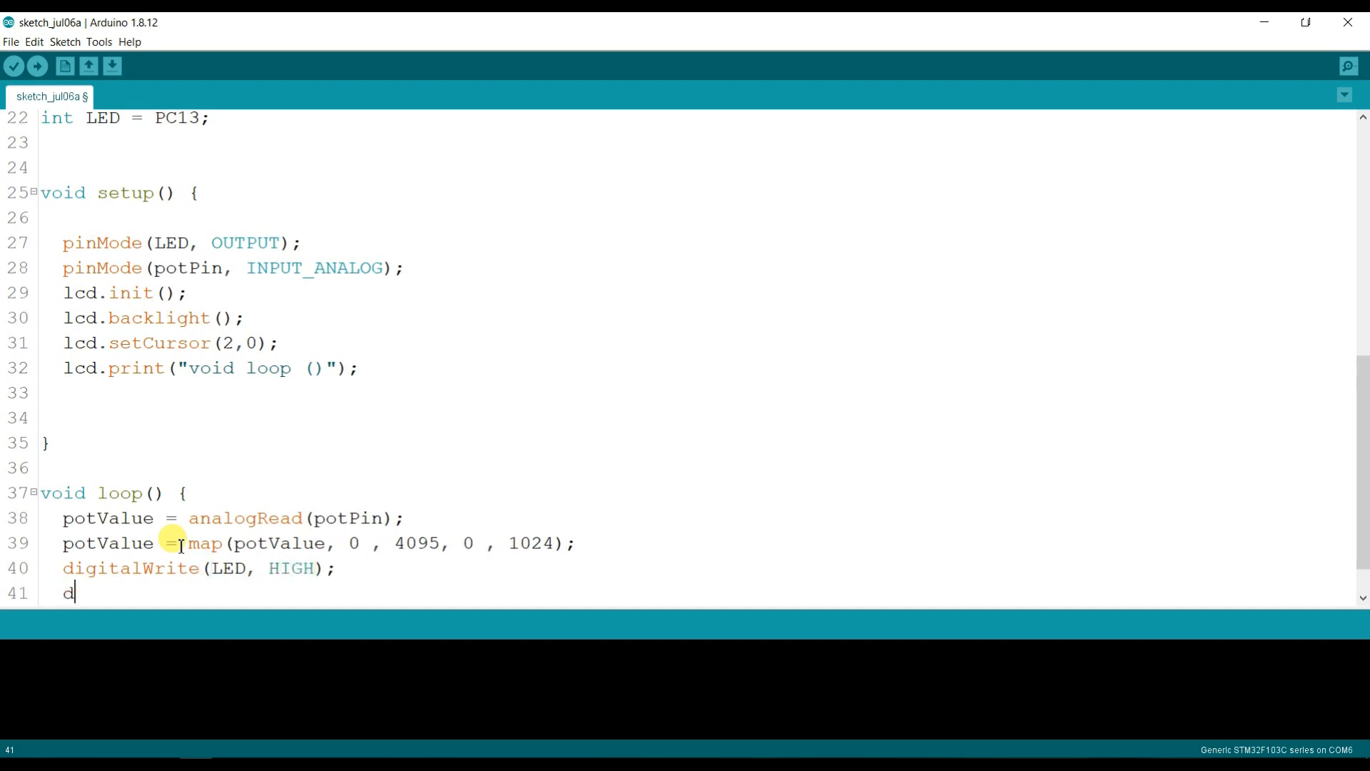
type("elay()")
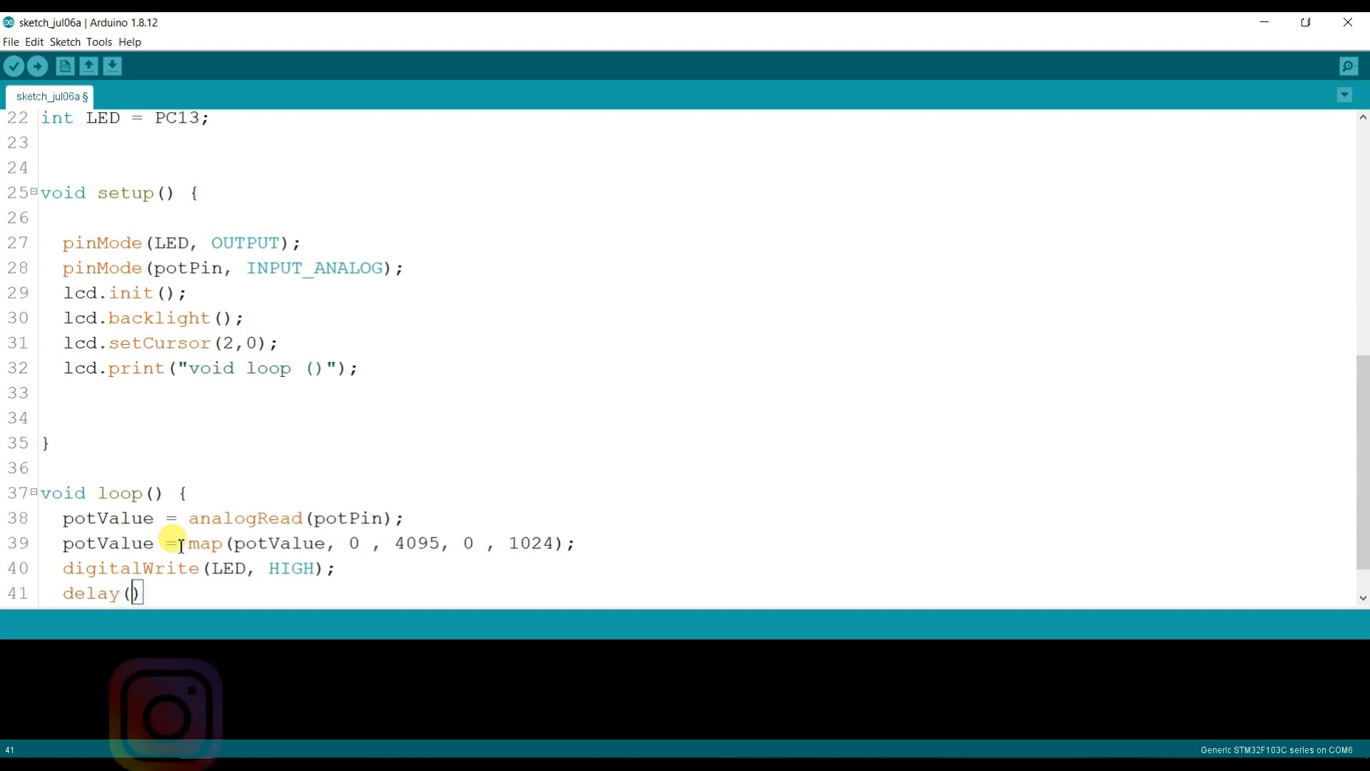
type("pot")
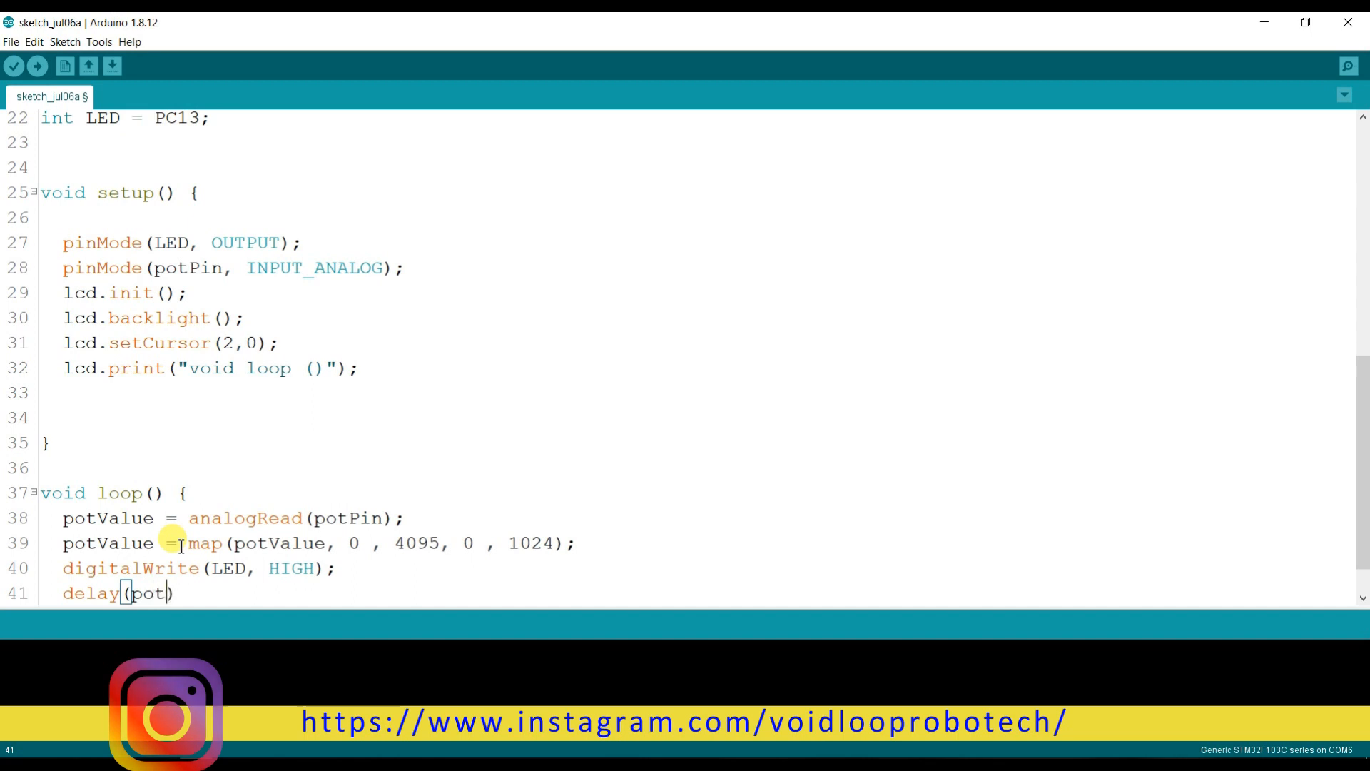
type("Value")
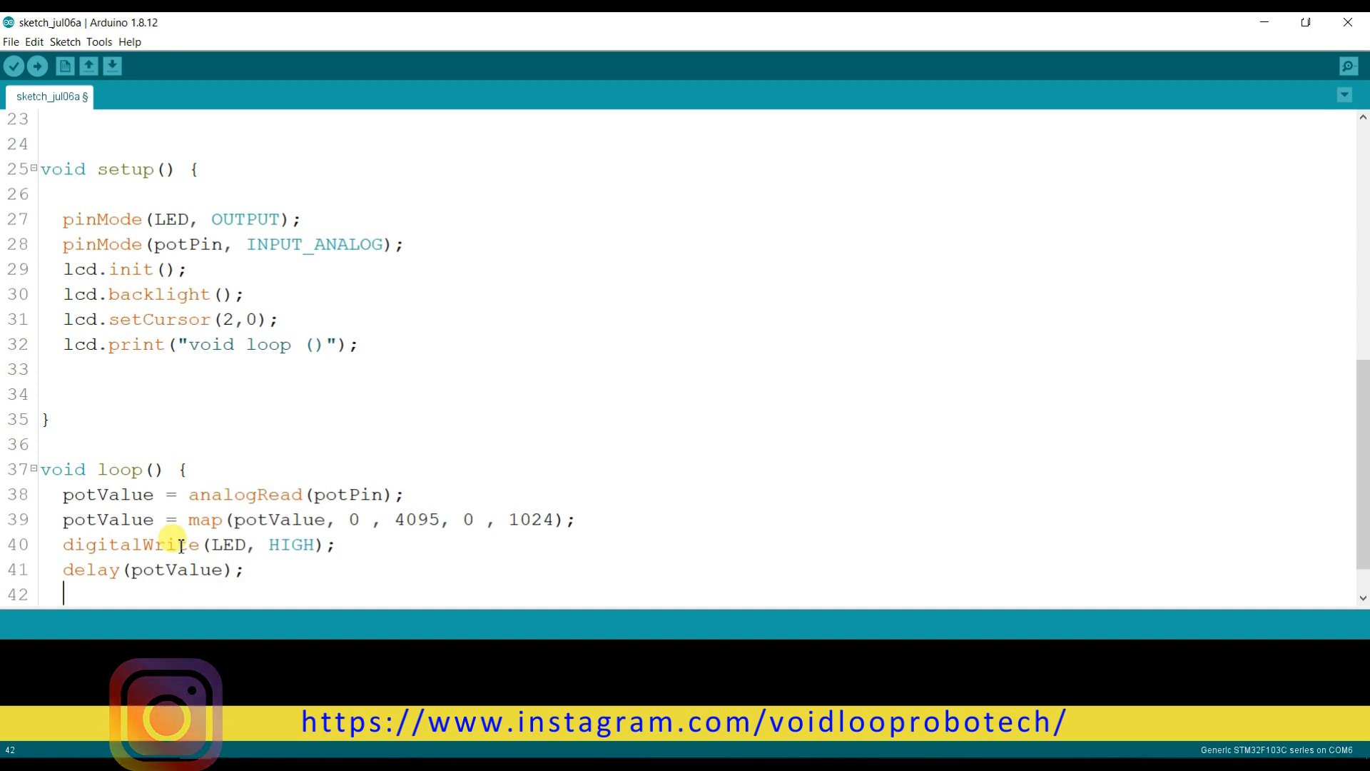
Add digitalWrite(LED, LOW); followed by a second delay(potValue);
type("digital")
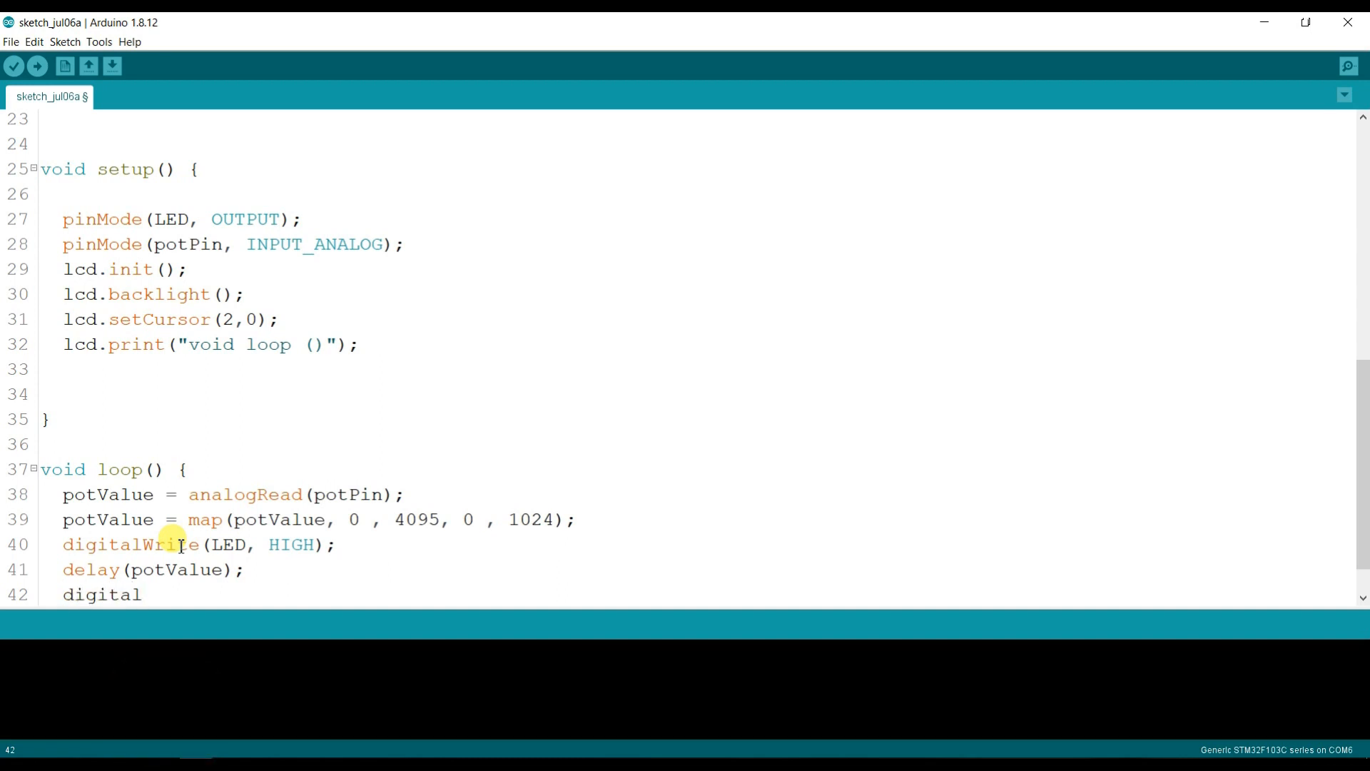
type("W")
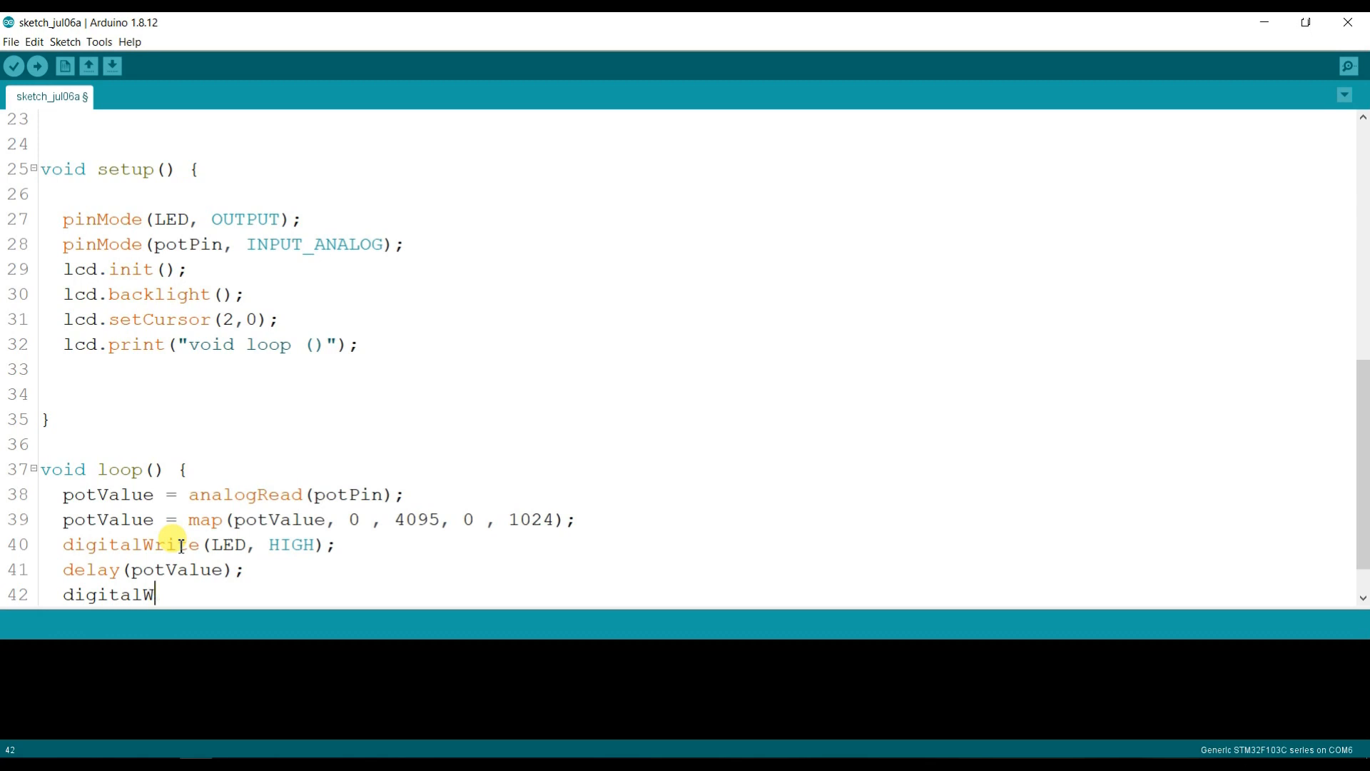
type("rite(LE)")
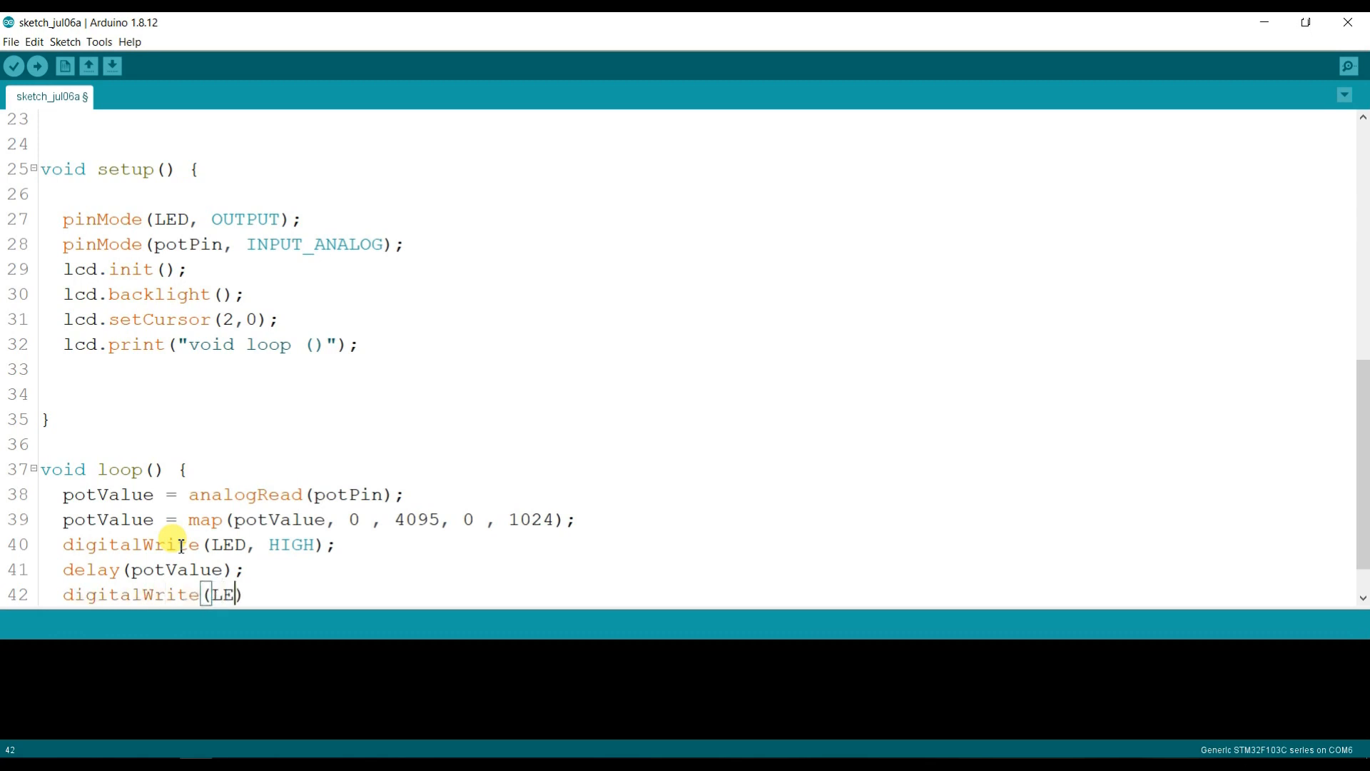
type("D, LO")
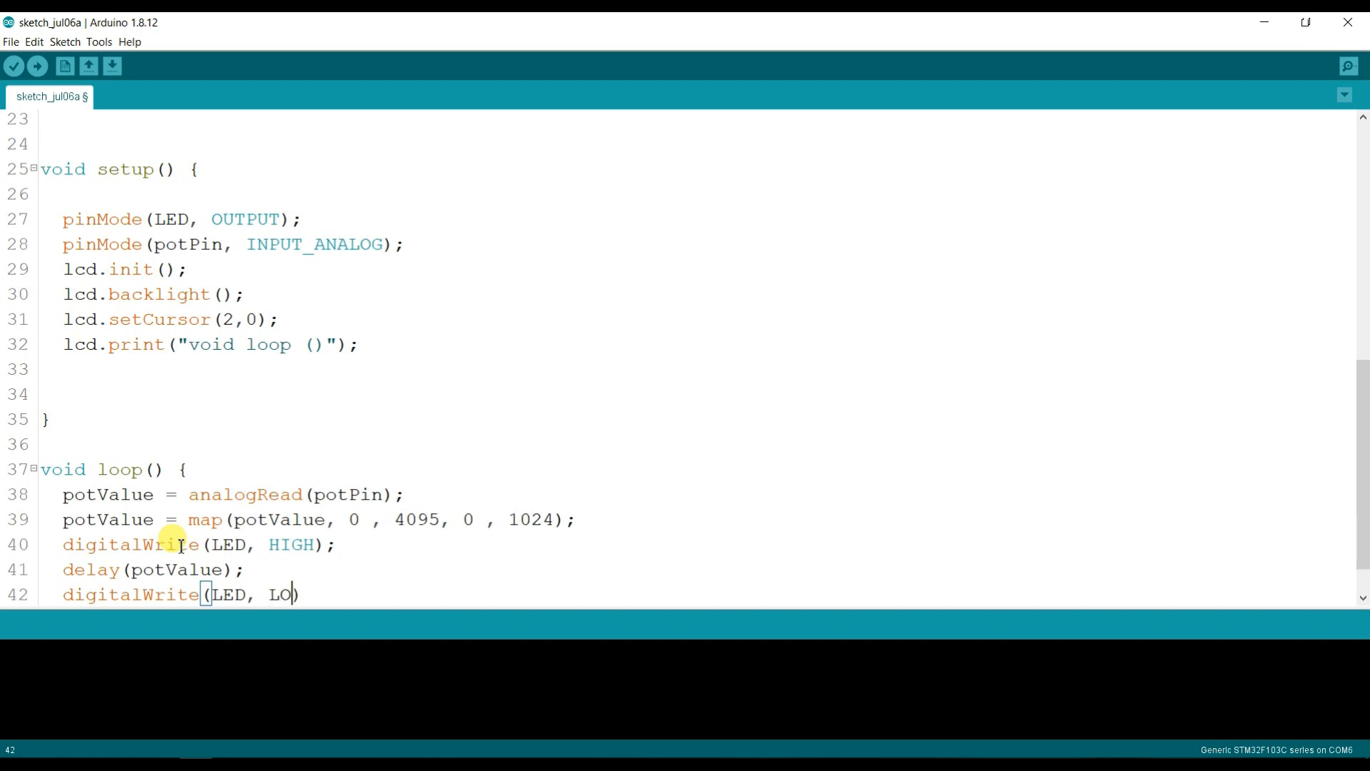
type("W);")
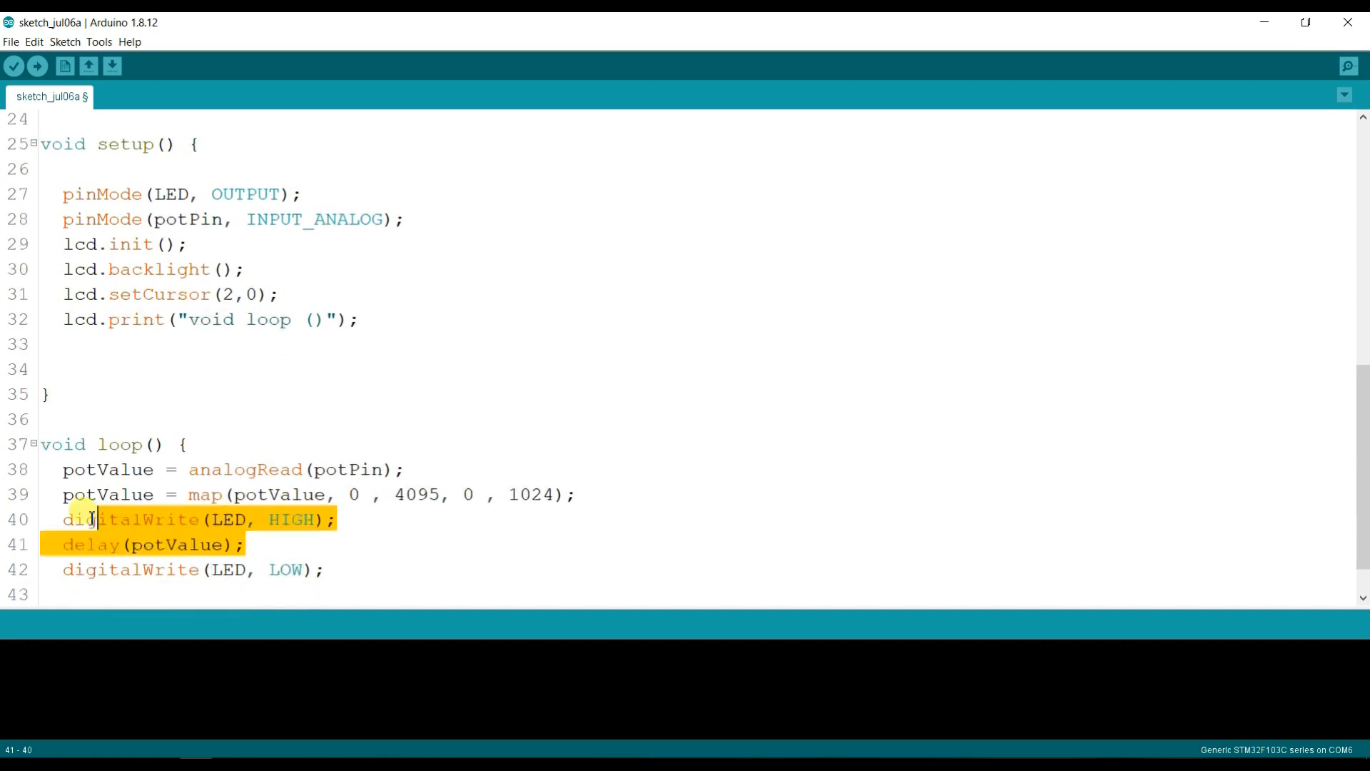
left_click(66, 545)
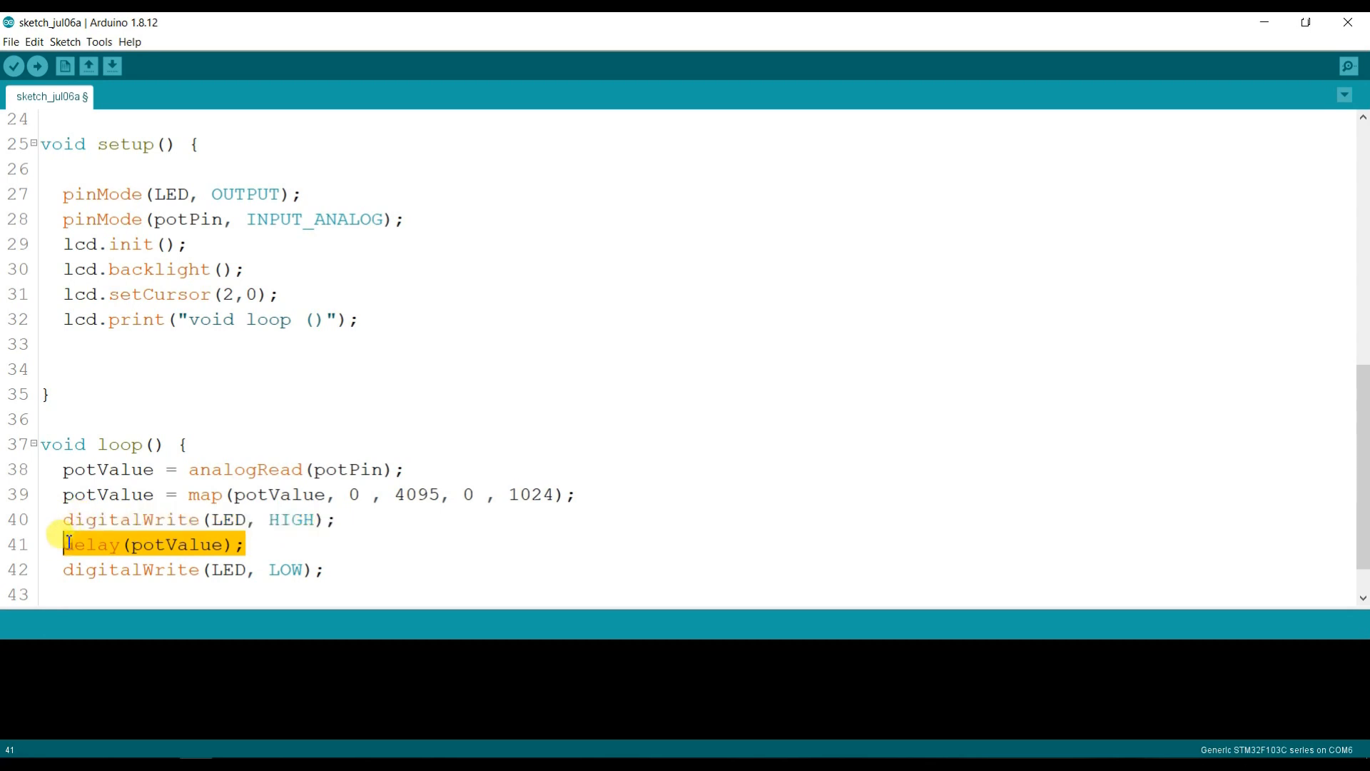
type("delay(potValue);")
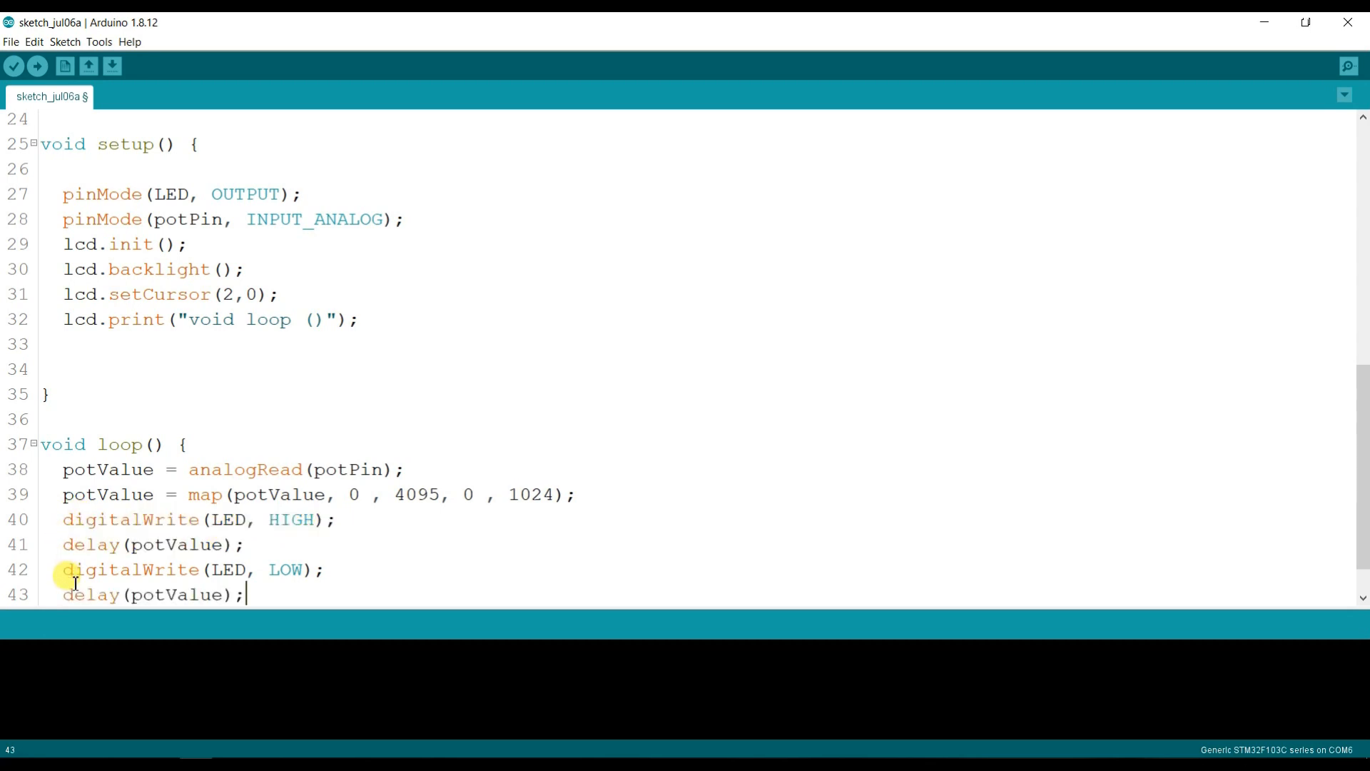
scroll("down", 3)
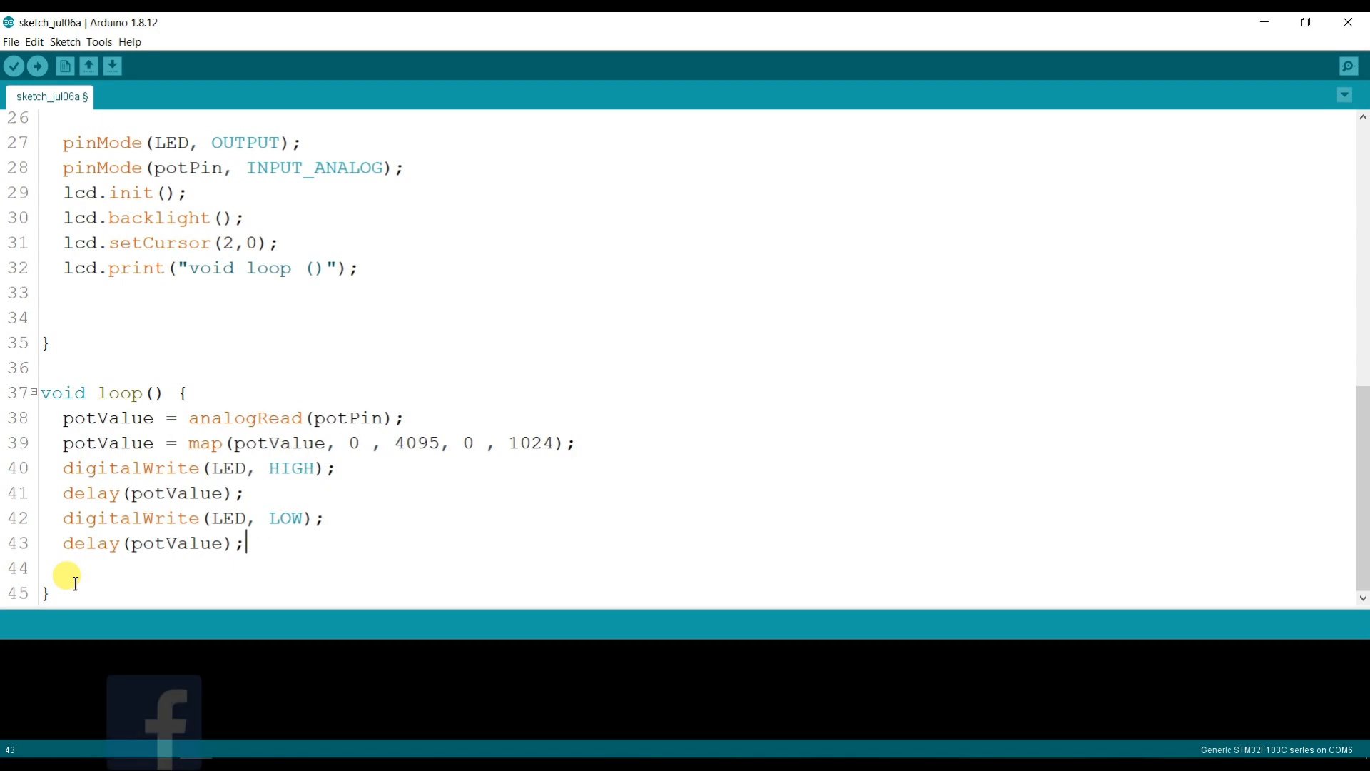
Place the cursor at the end of the map() line in loop()
scroll("up", 3)
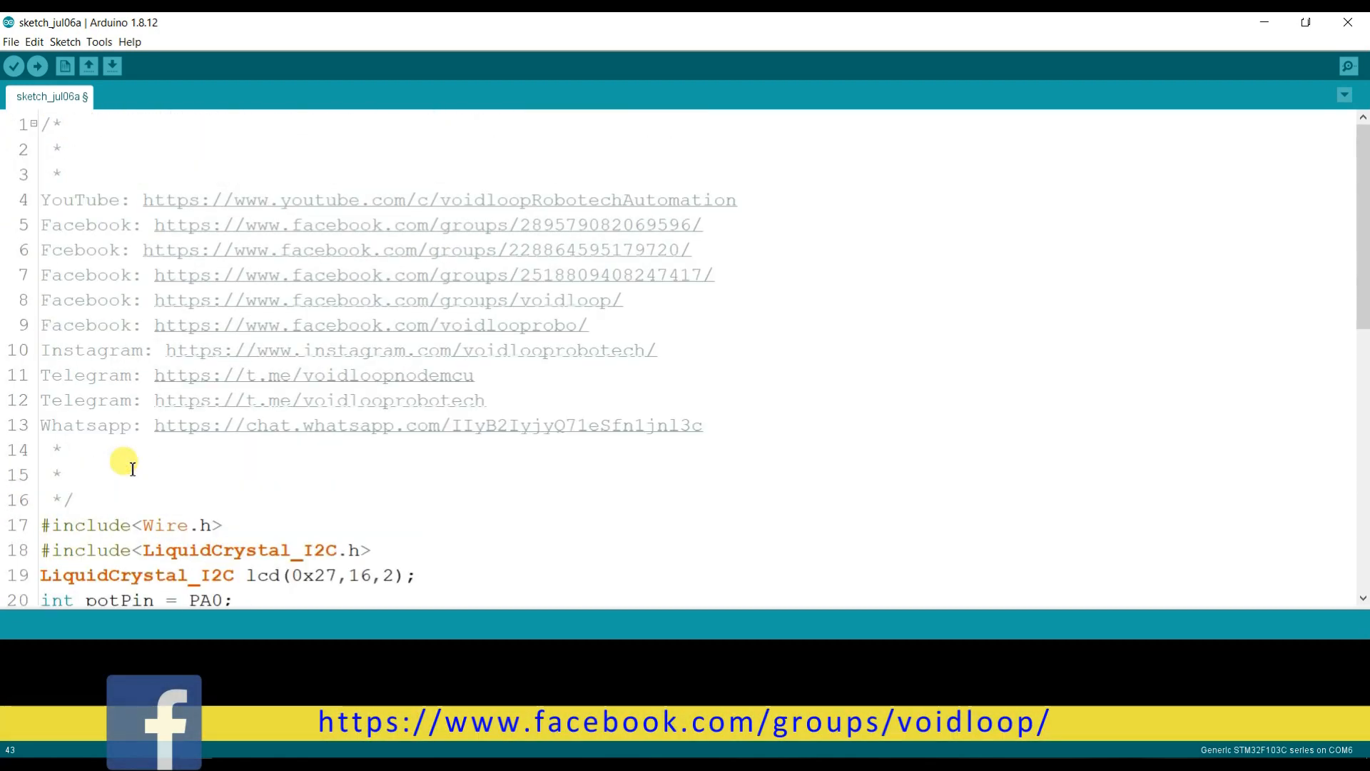
scroll("down", 3)
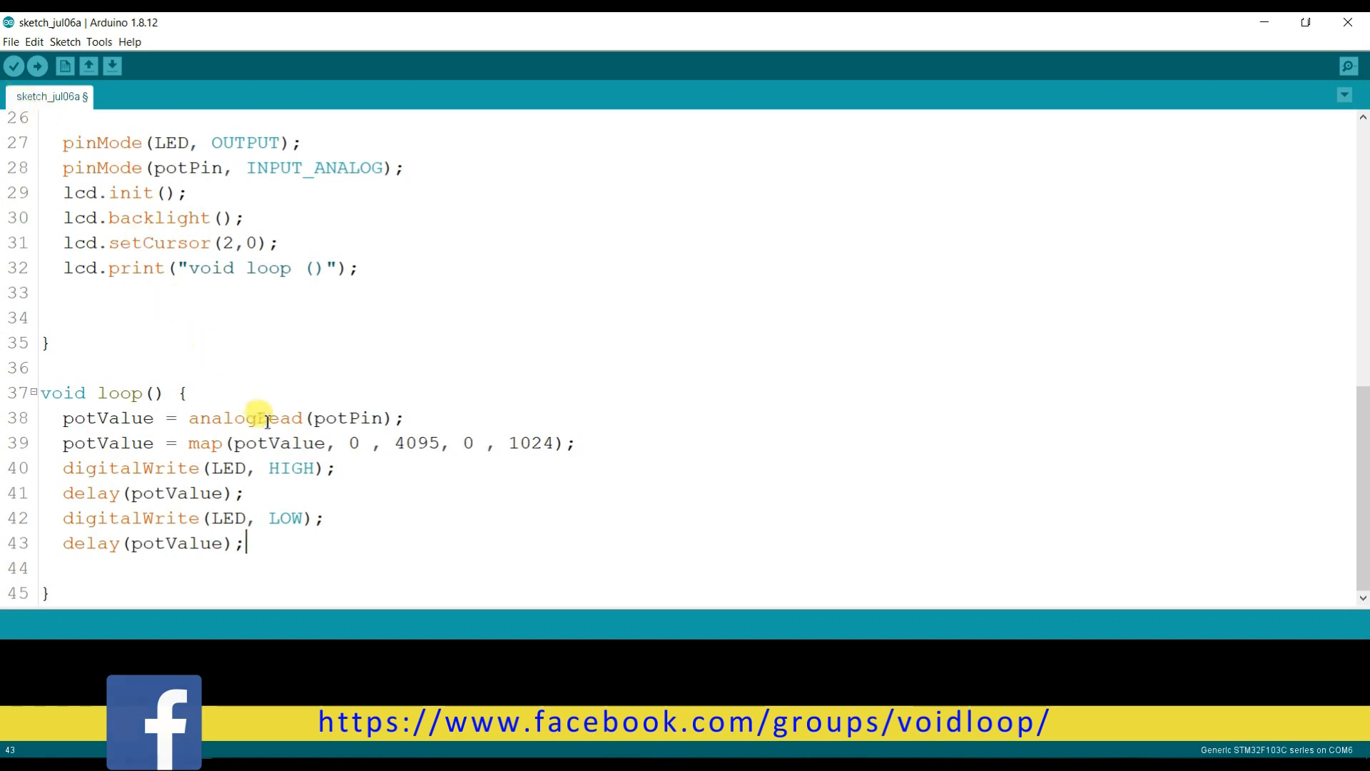
left_click(576, 444)
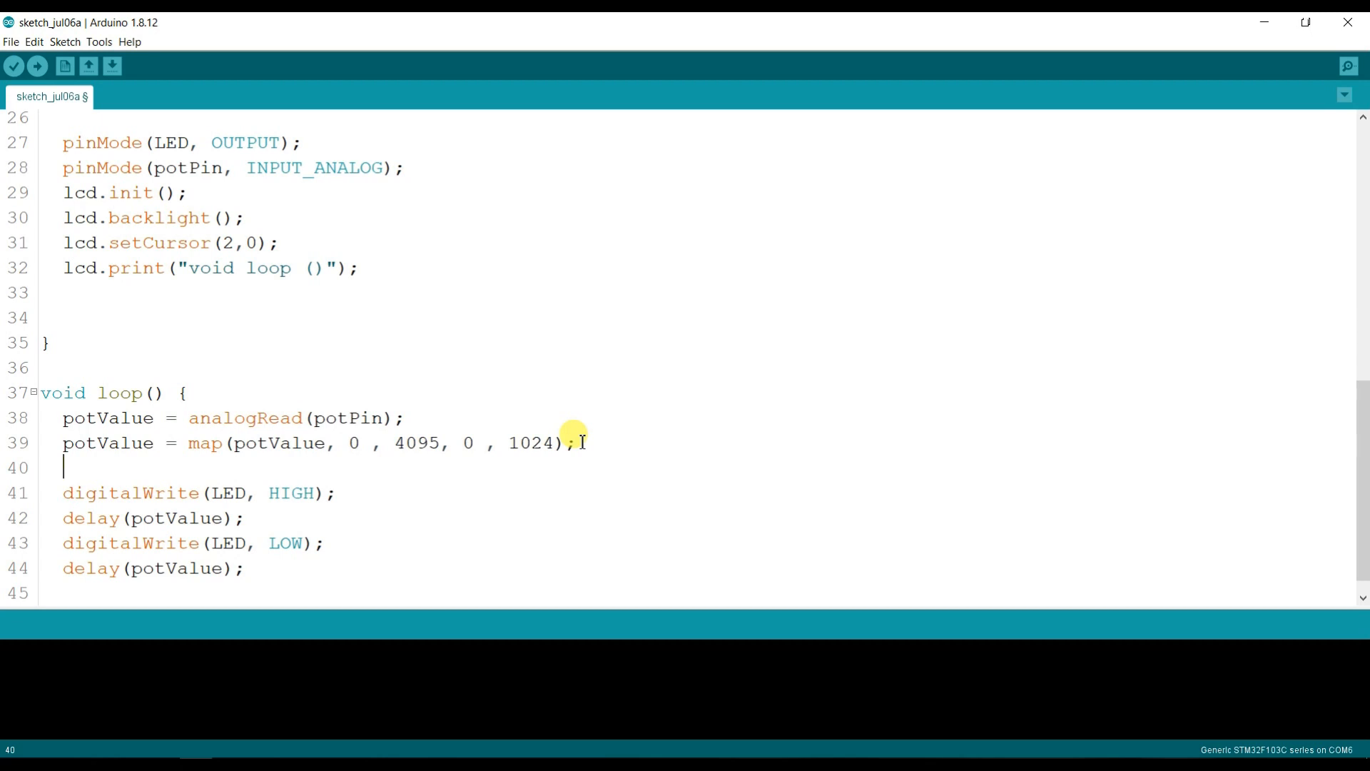
Add lcd.print("Analog: "); to loop()
type("lcd.")
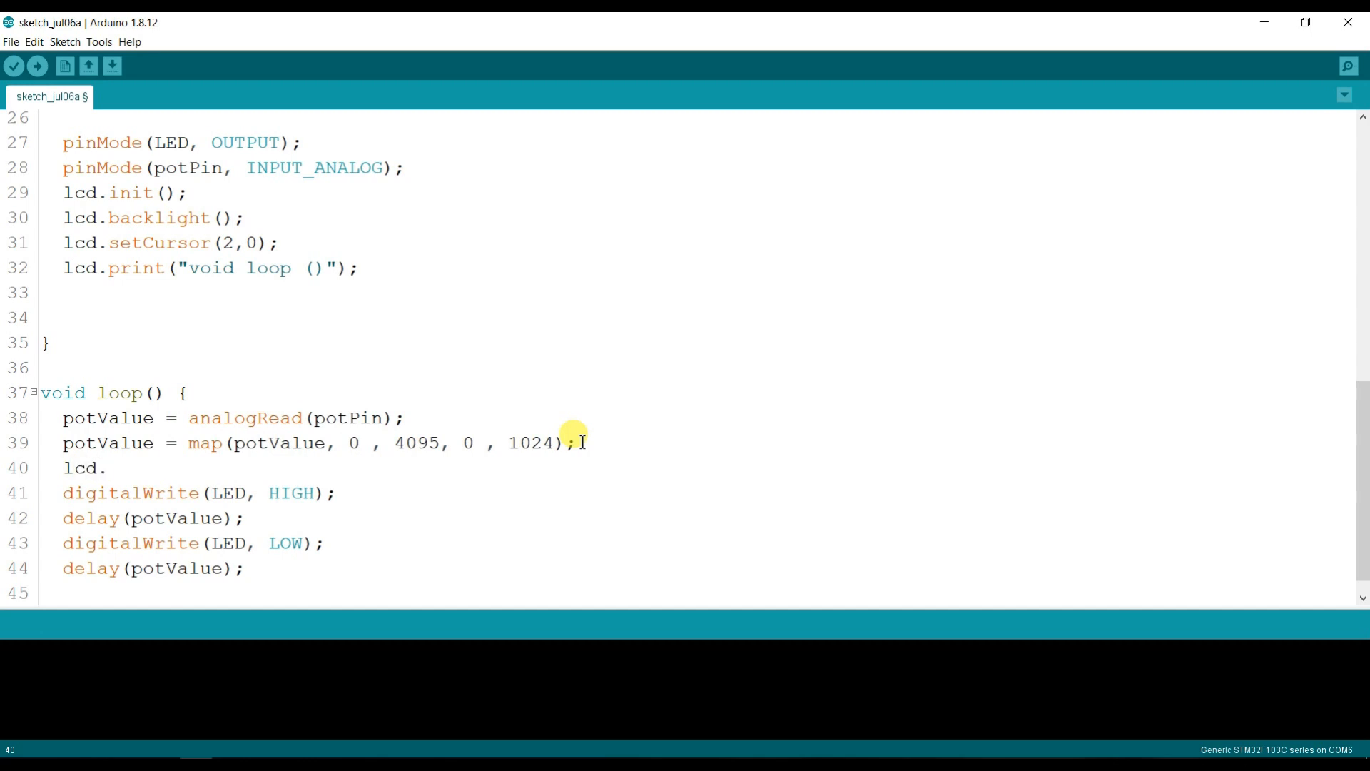
type("print(")
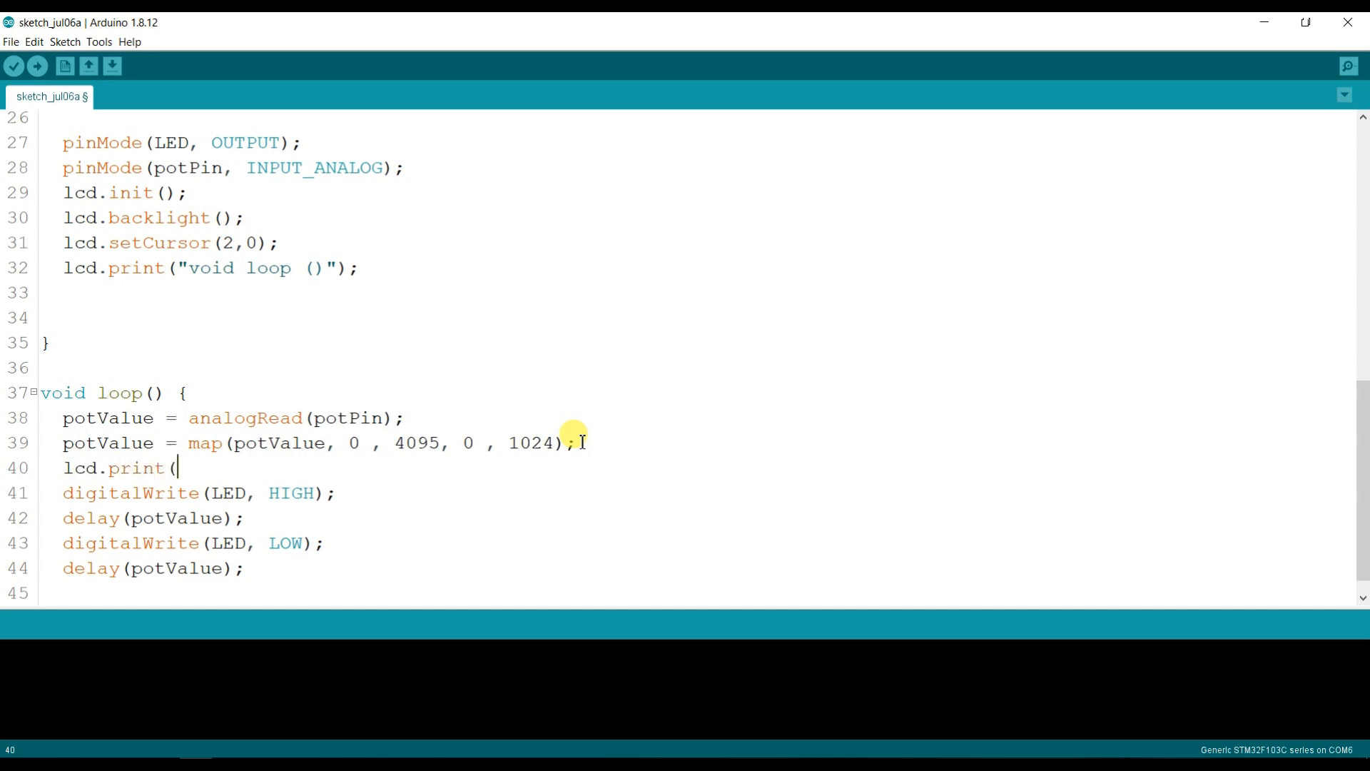
type("(")
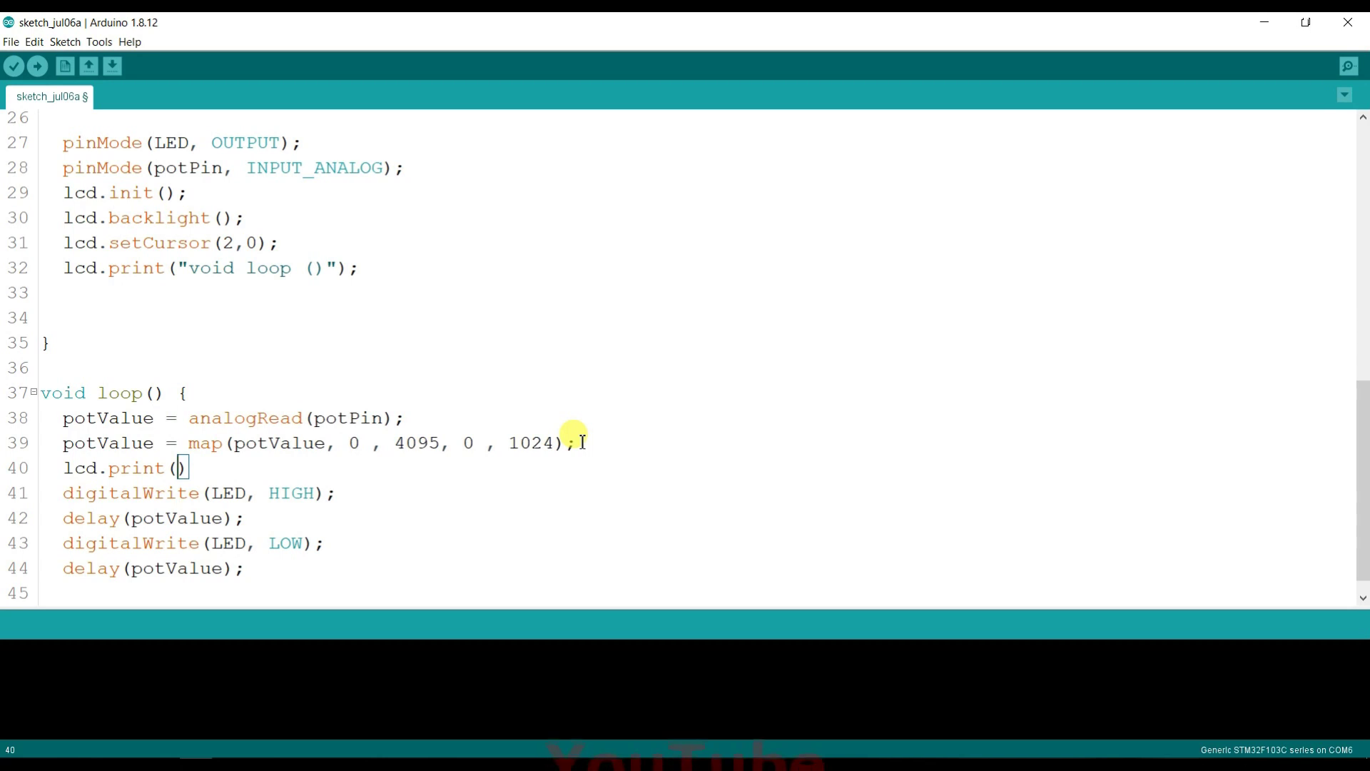
type("\"")
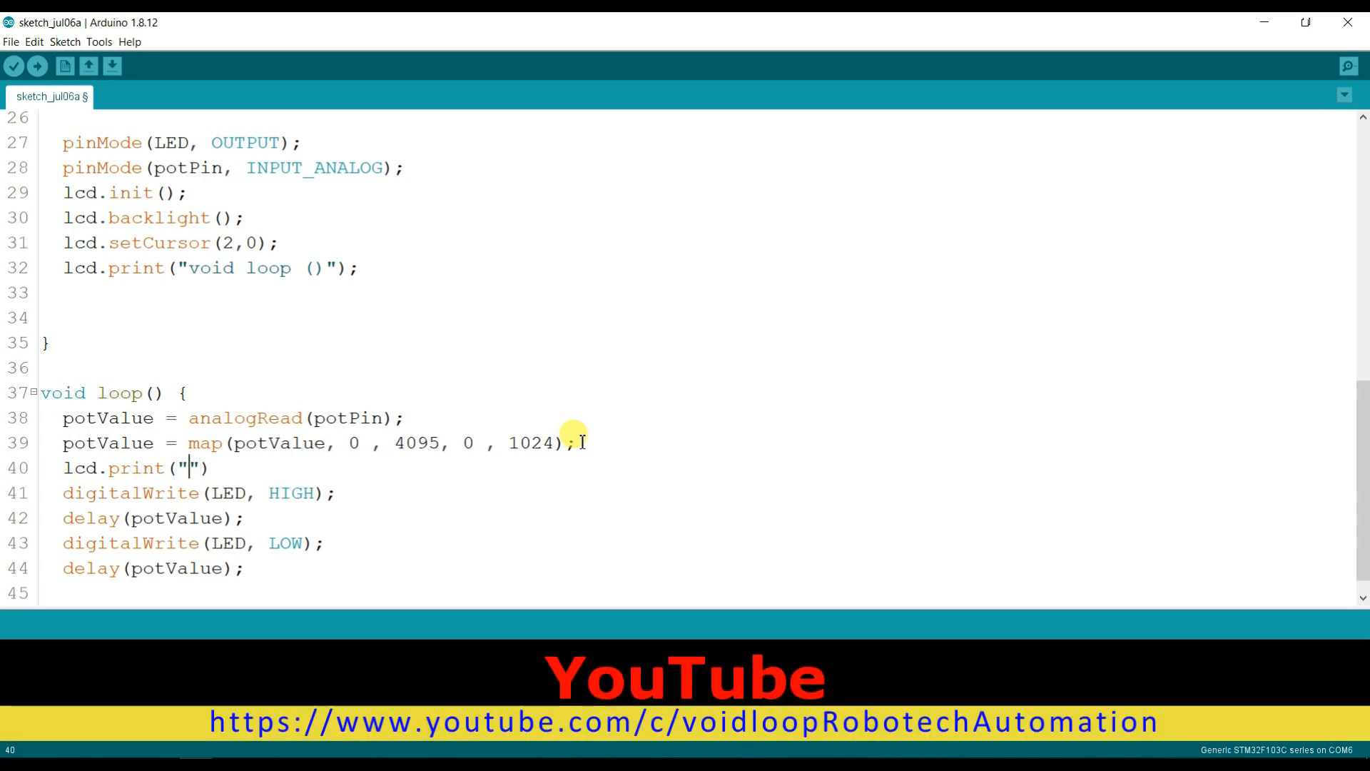
type("Analog:")
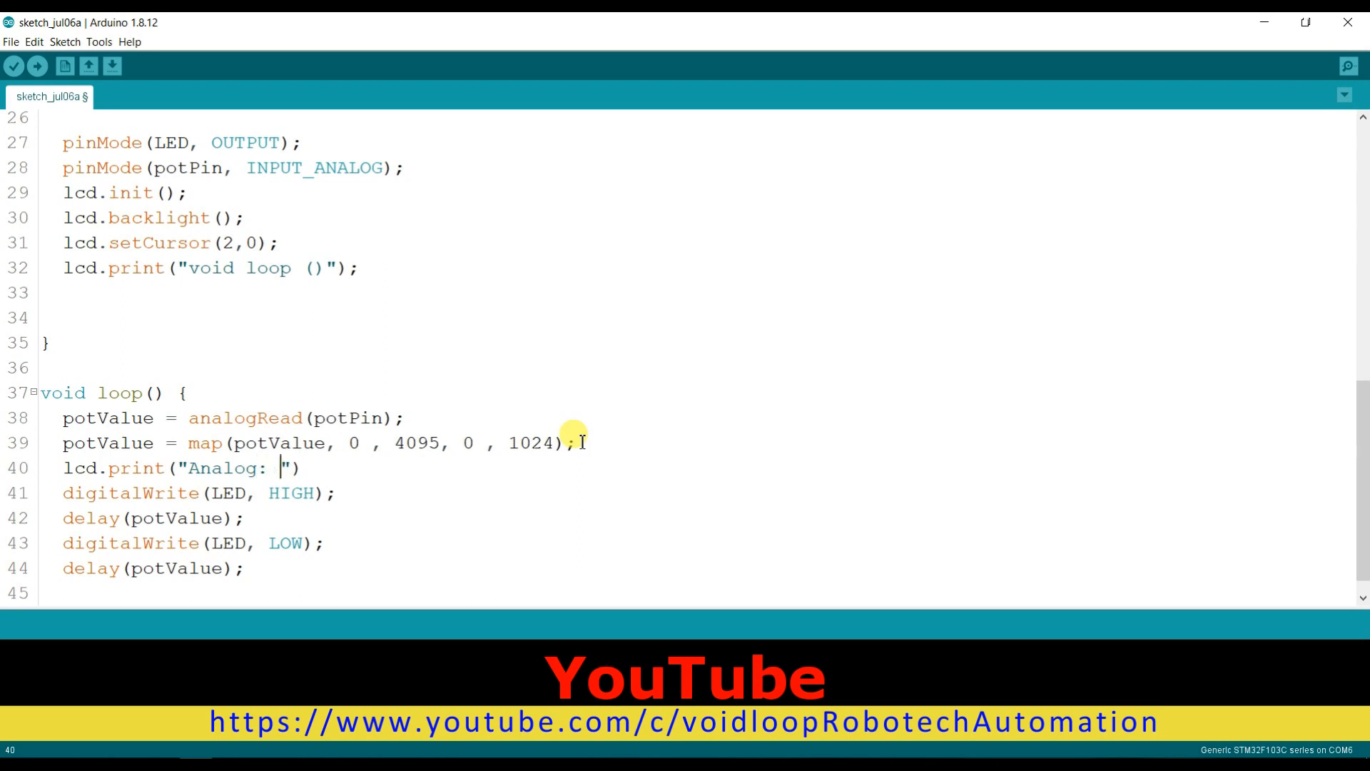
type(");")
type("lcd")
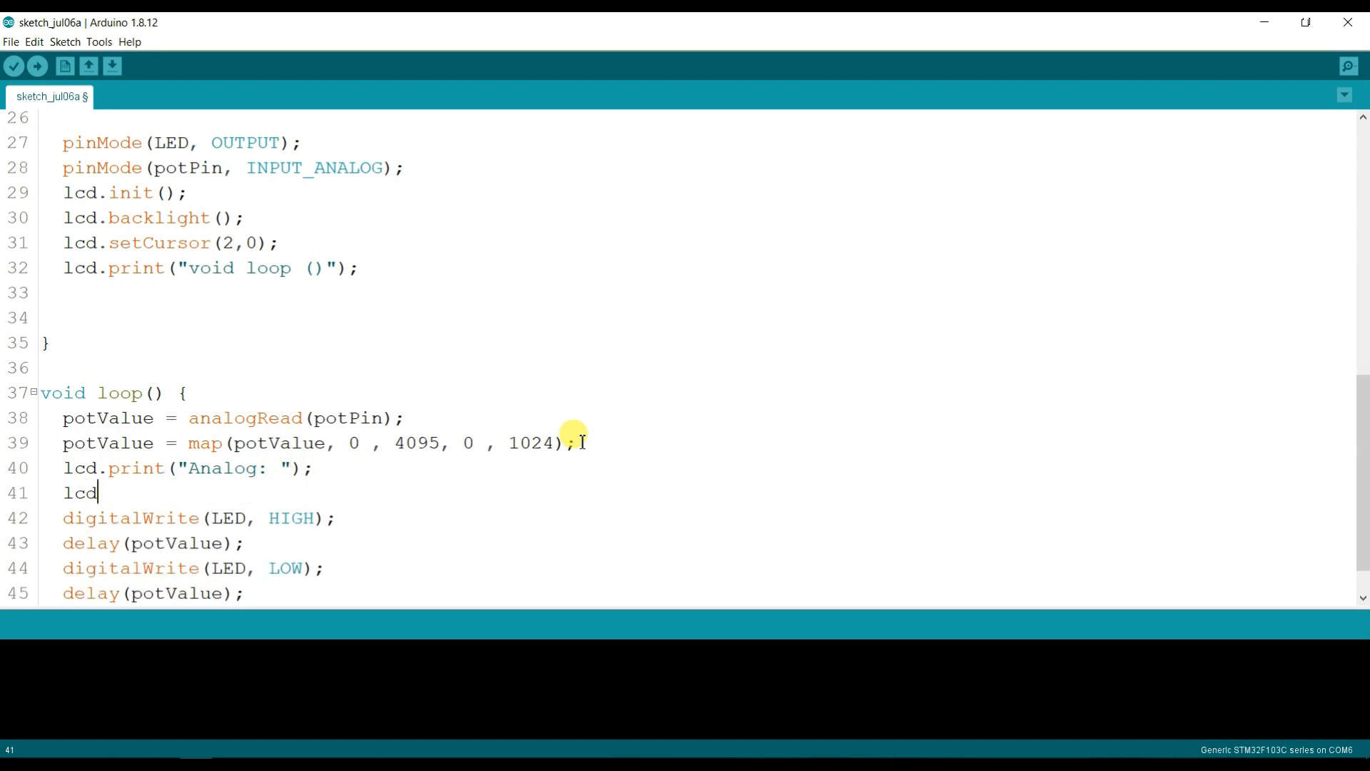
Add lcd.print(potValue); and start an lcd.print of trailing spaces
type(".print")
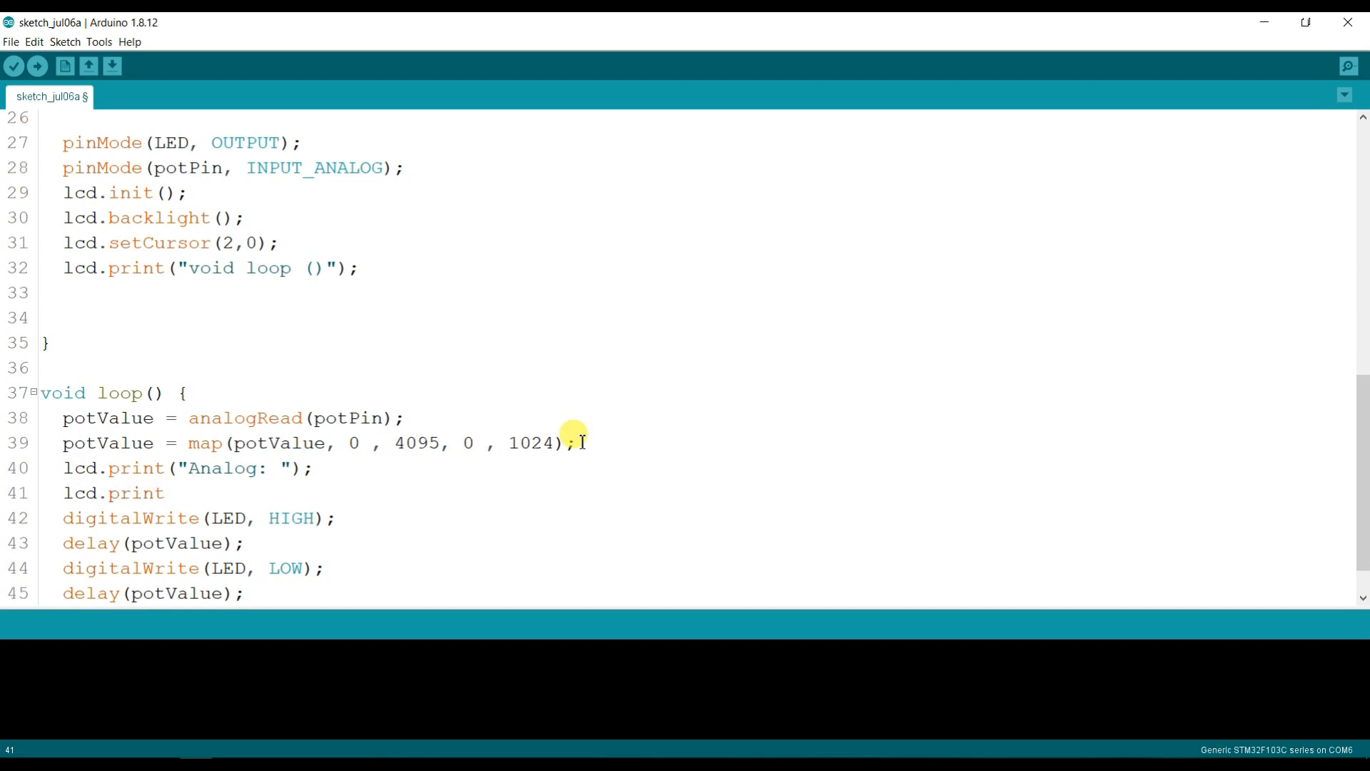
type("()")
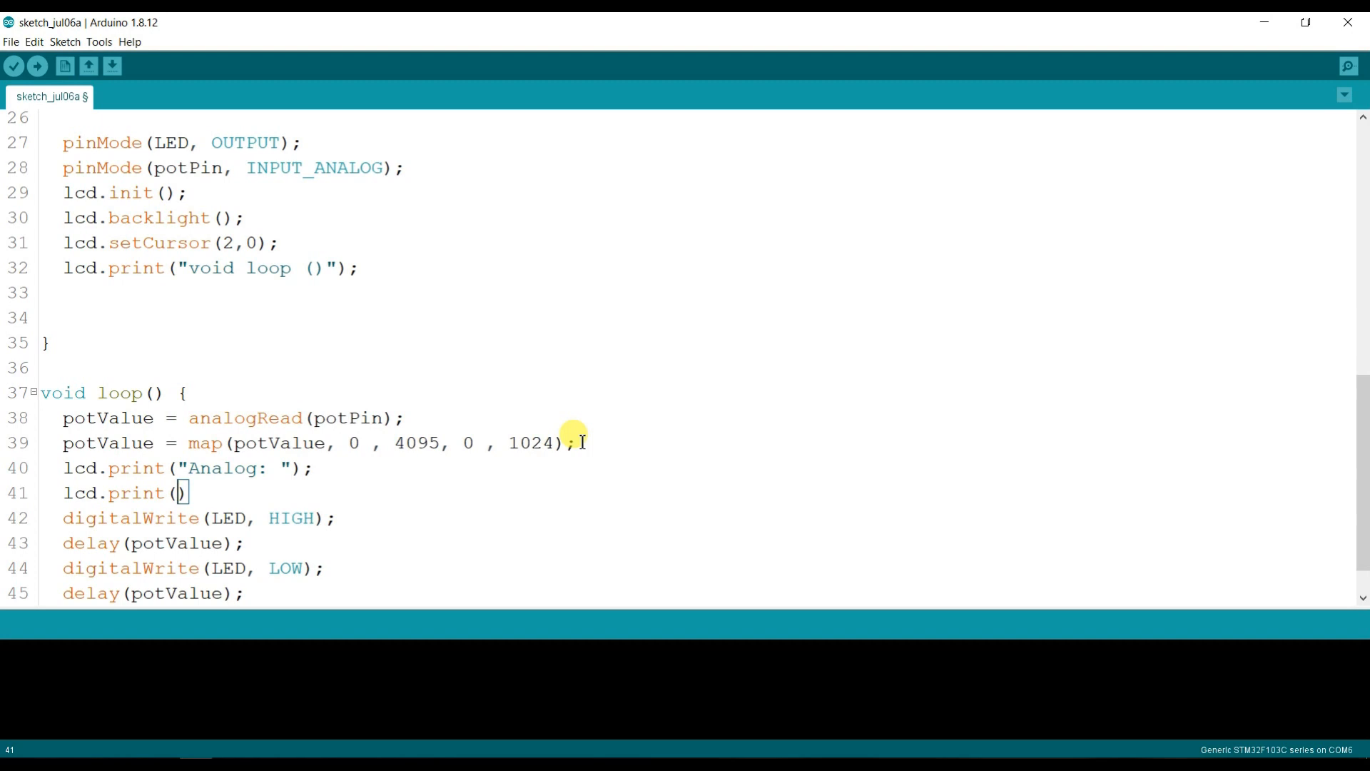
type("pot")
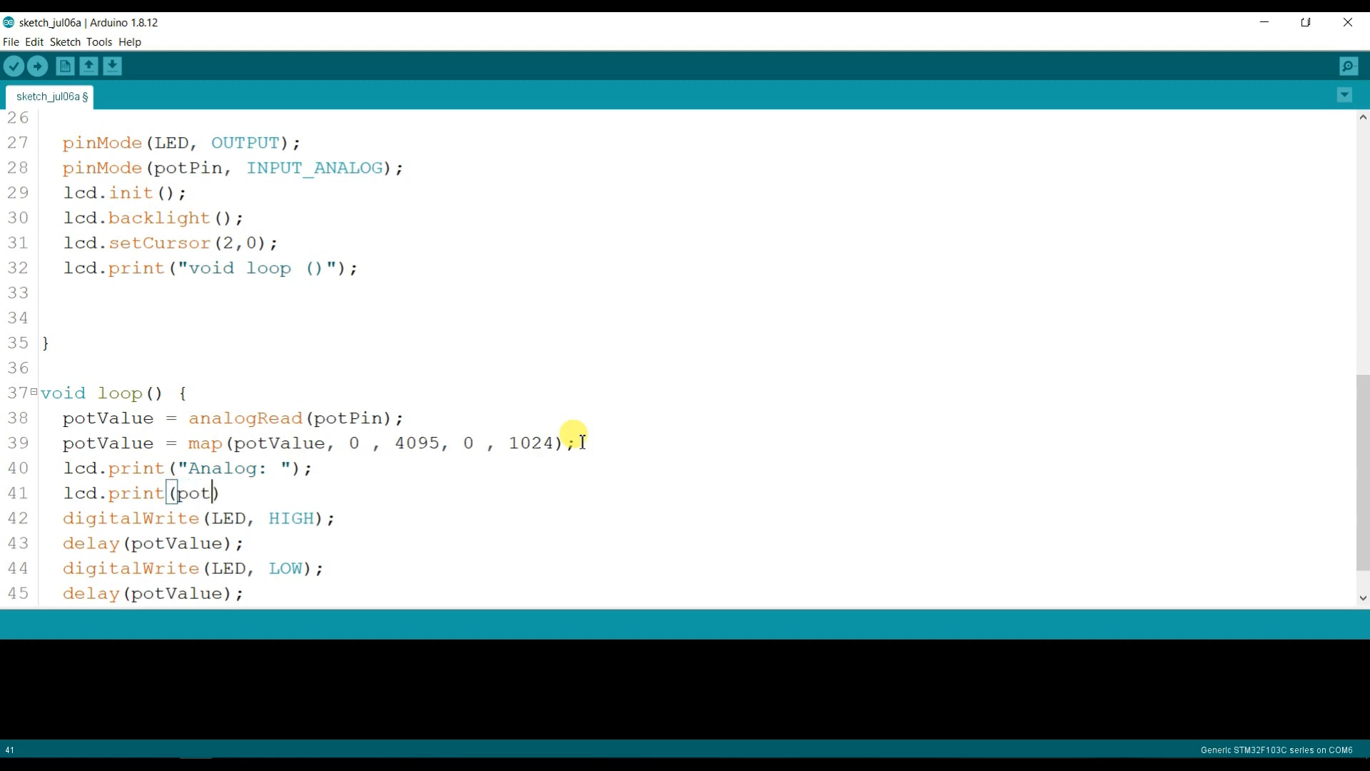
type("Value")
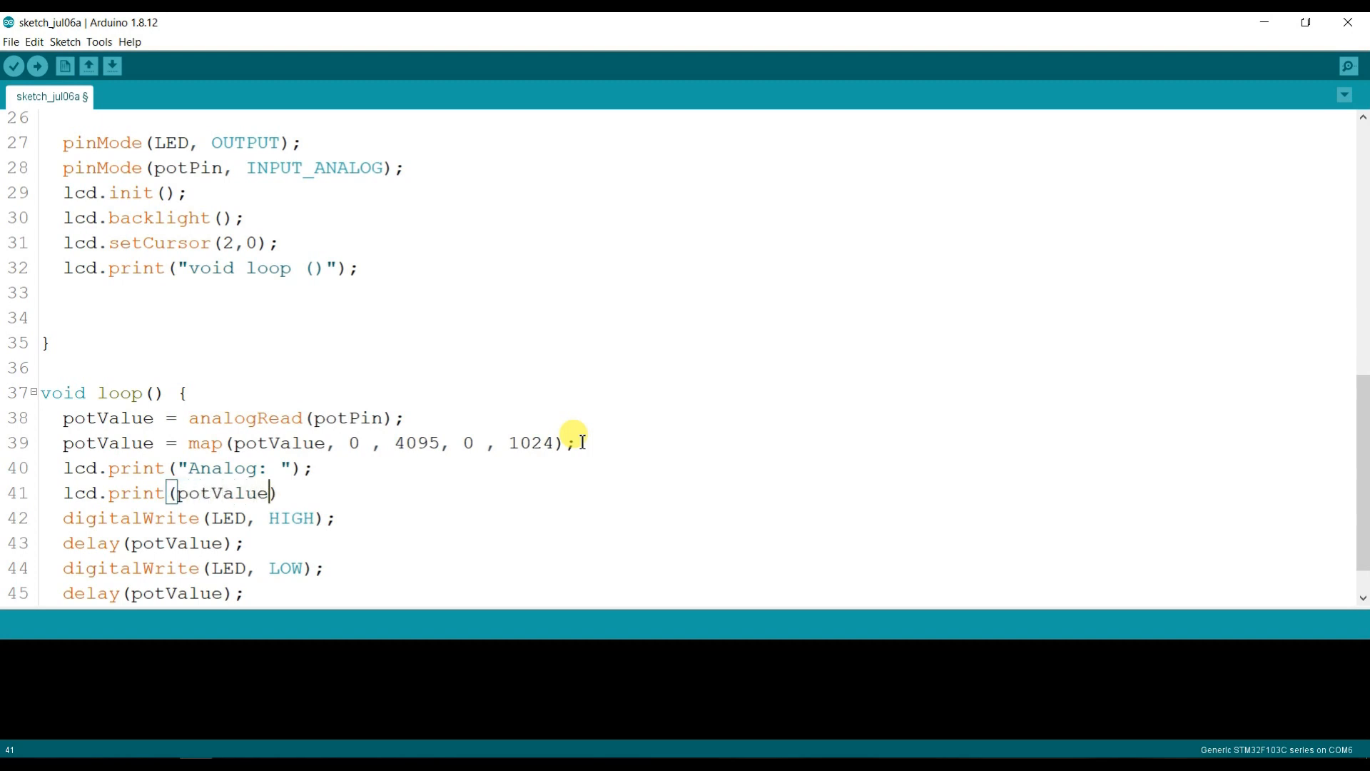
key("enter")
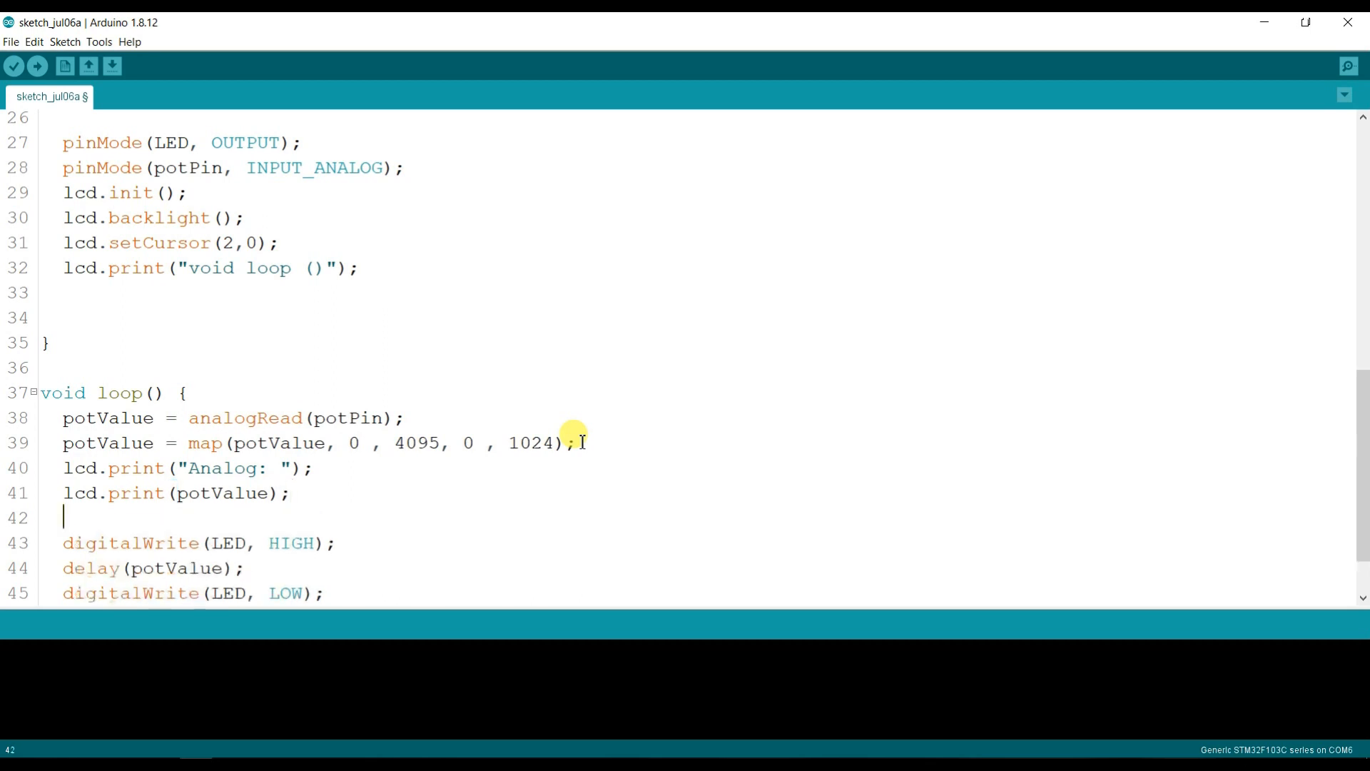
type("lcd.p")
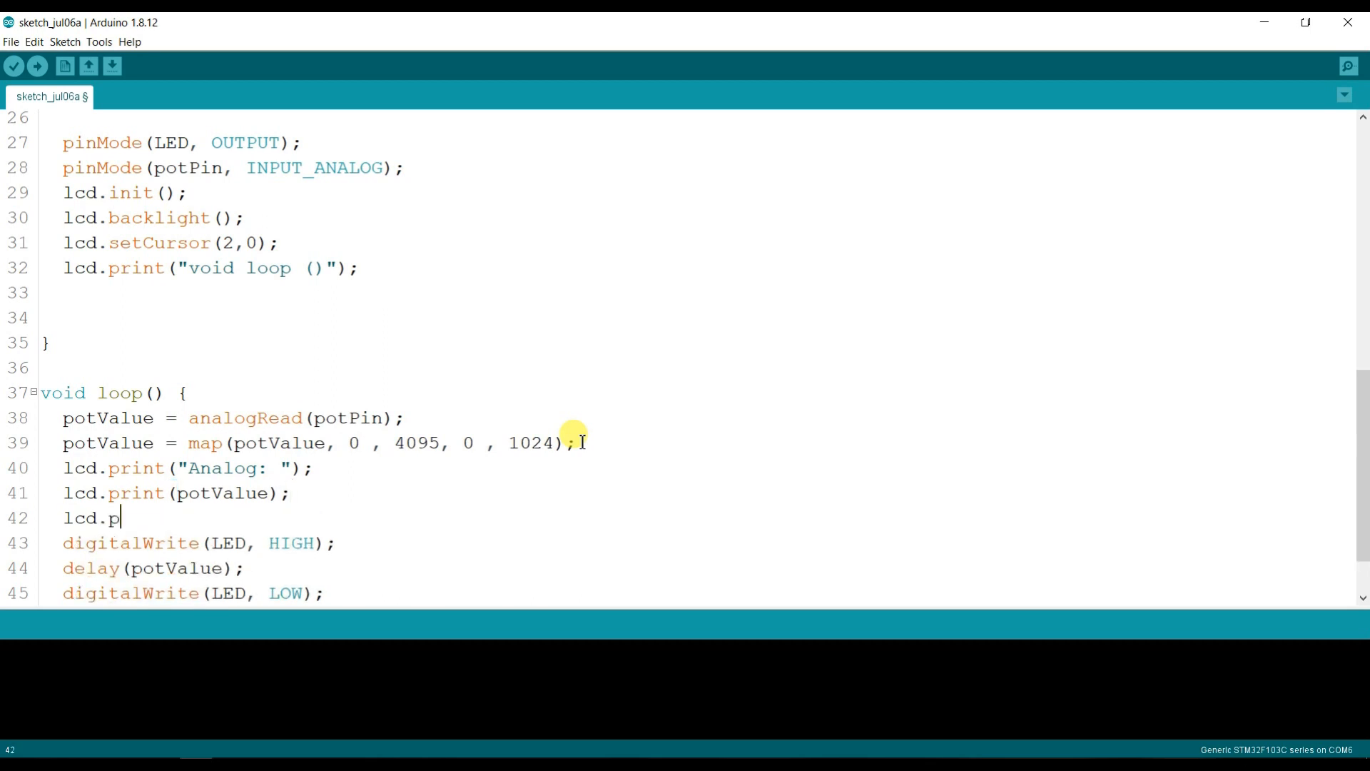
type("rint(")
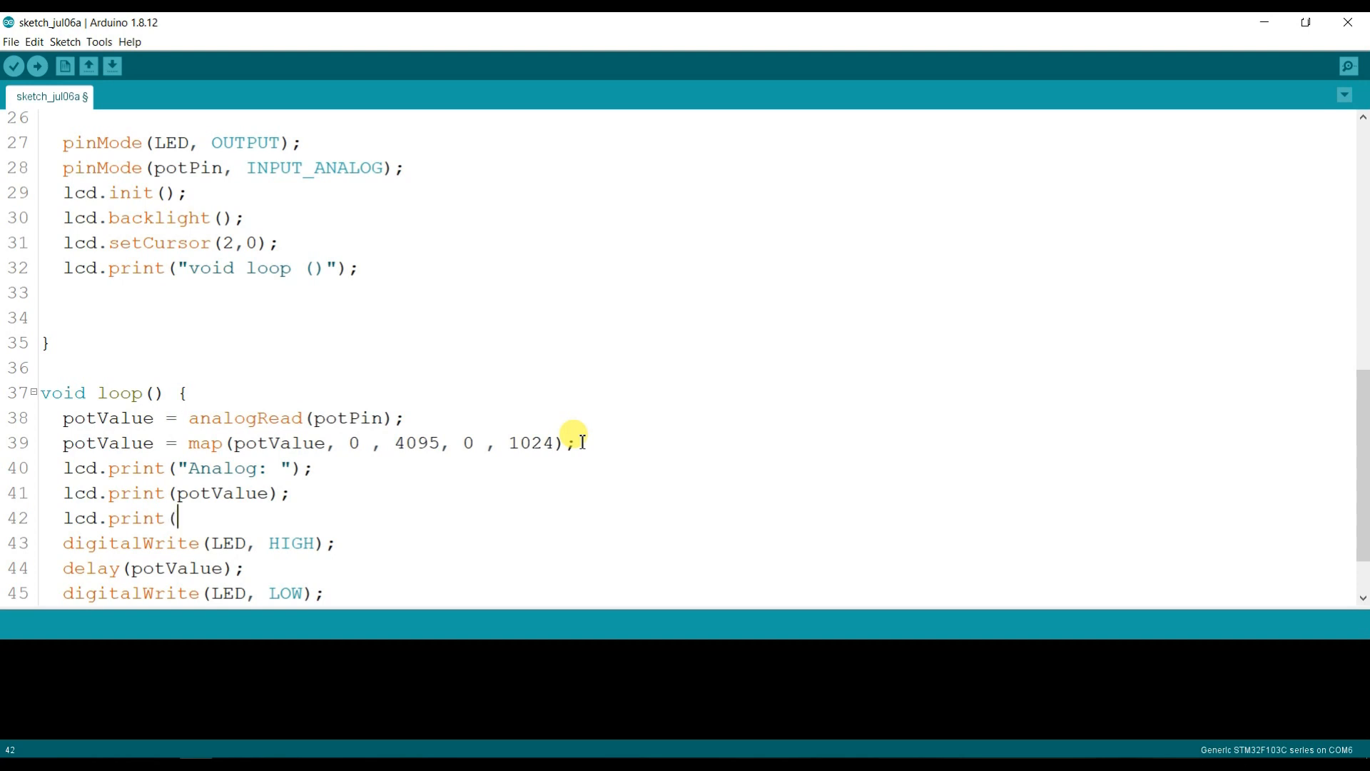
type("\"   \");")
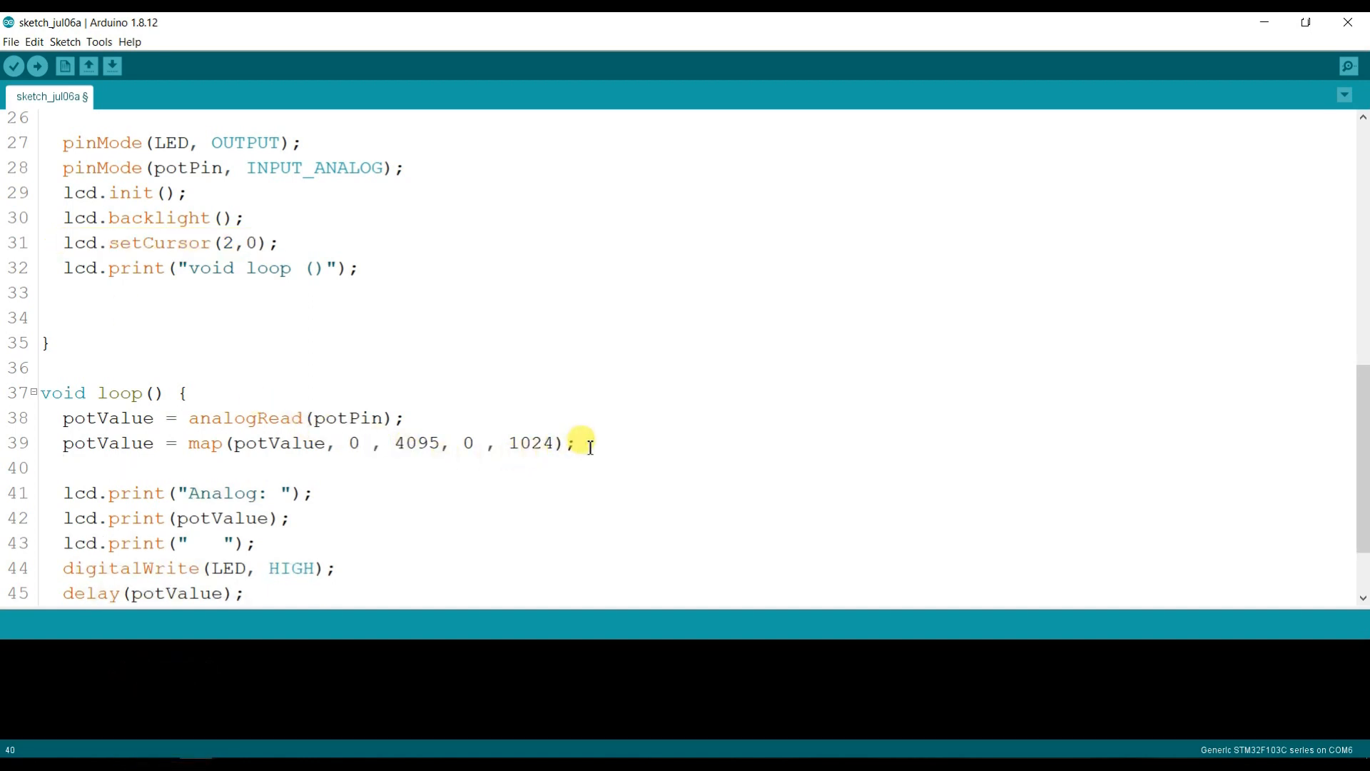
Add lcd.setCursor(0,1); before the LCD print calls in loop()
type("lcd.setCursor(2,0);")
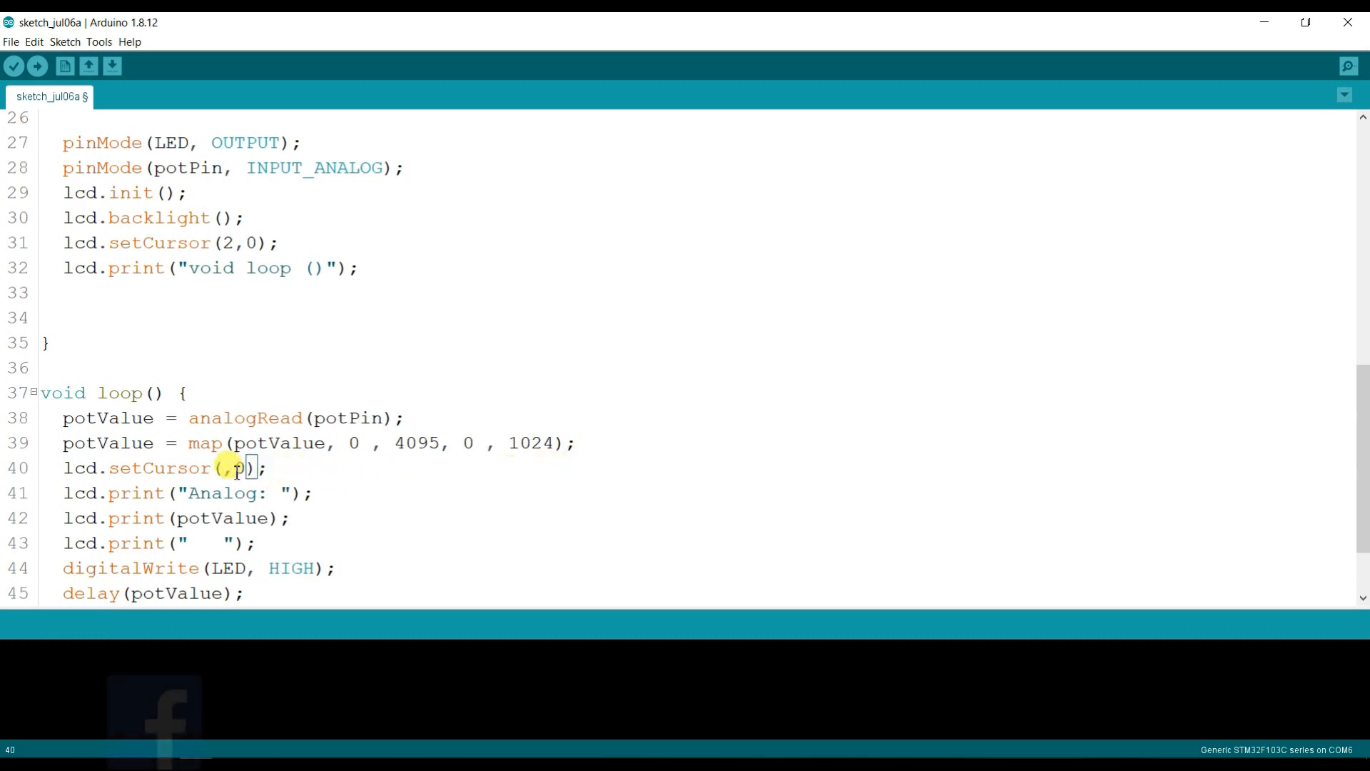
type("0, 0")
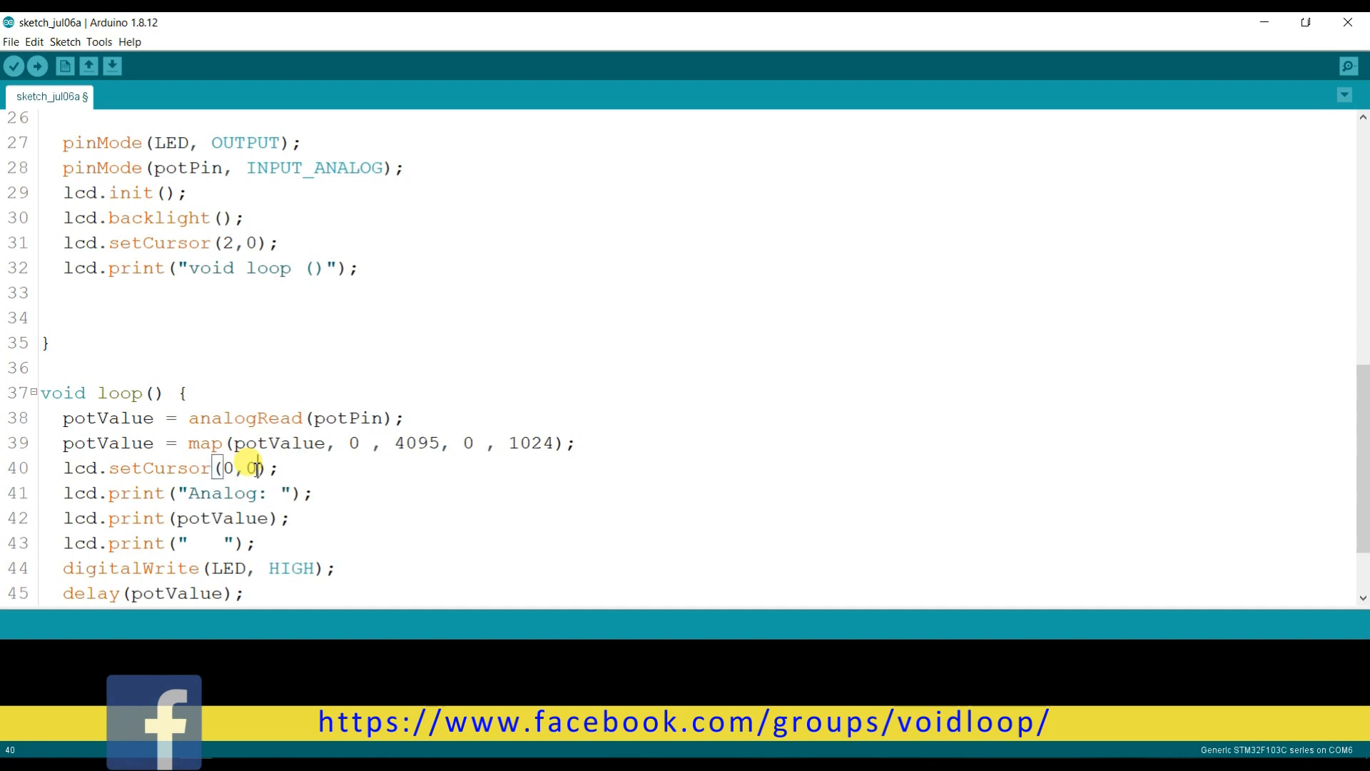
type("1")
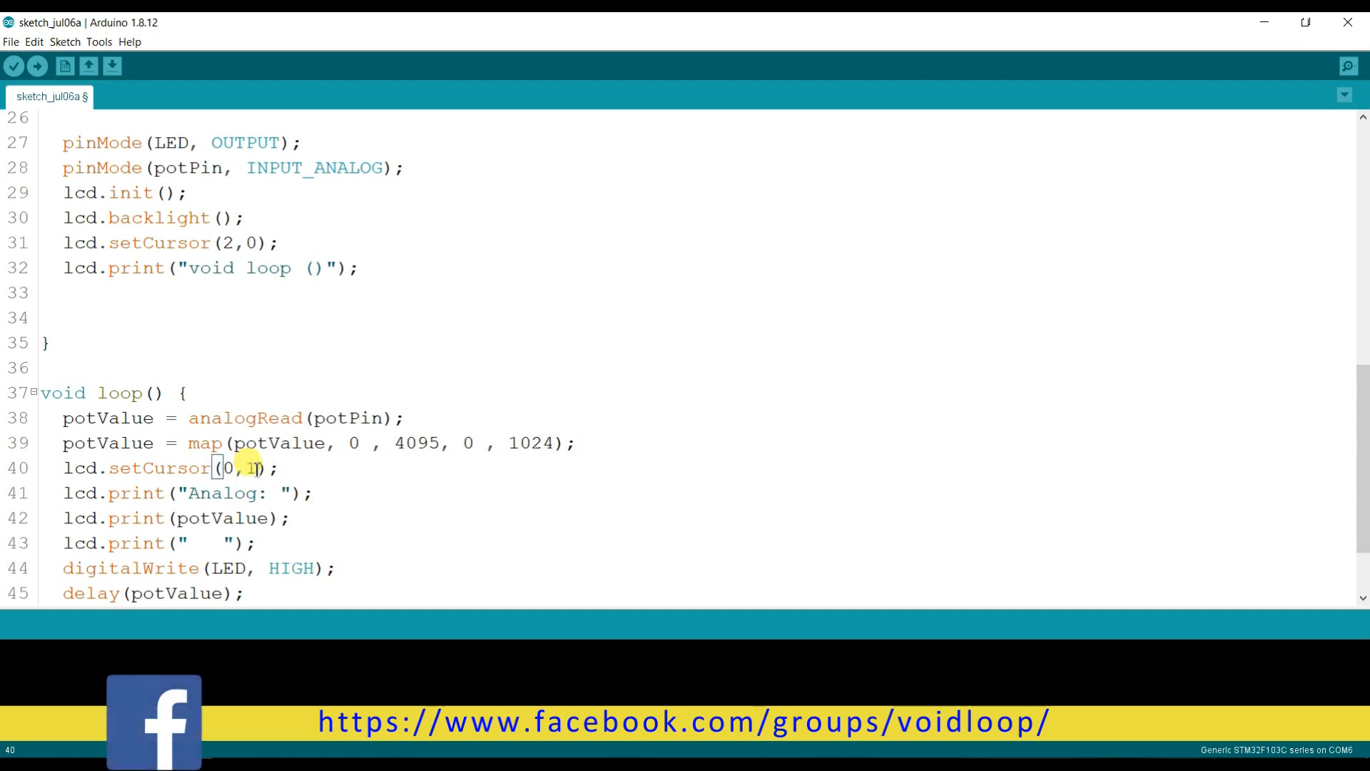
scroll("up", 3)
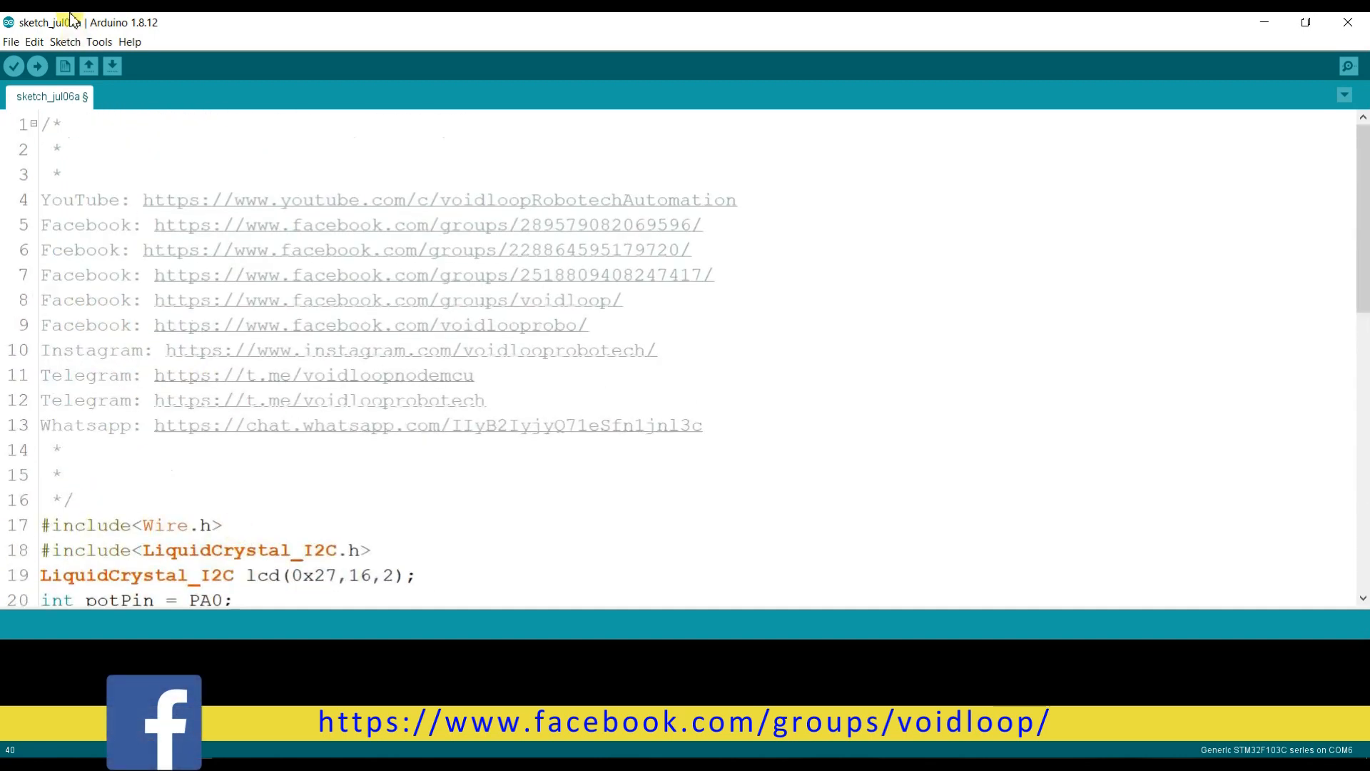
Show the Tools > Board list to confirm Generic STM32F103C series is selected
left_click(98, 41)
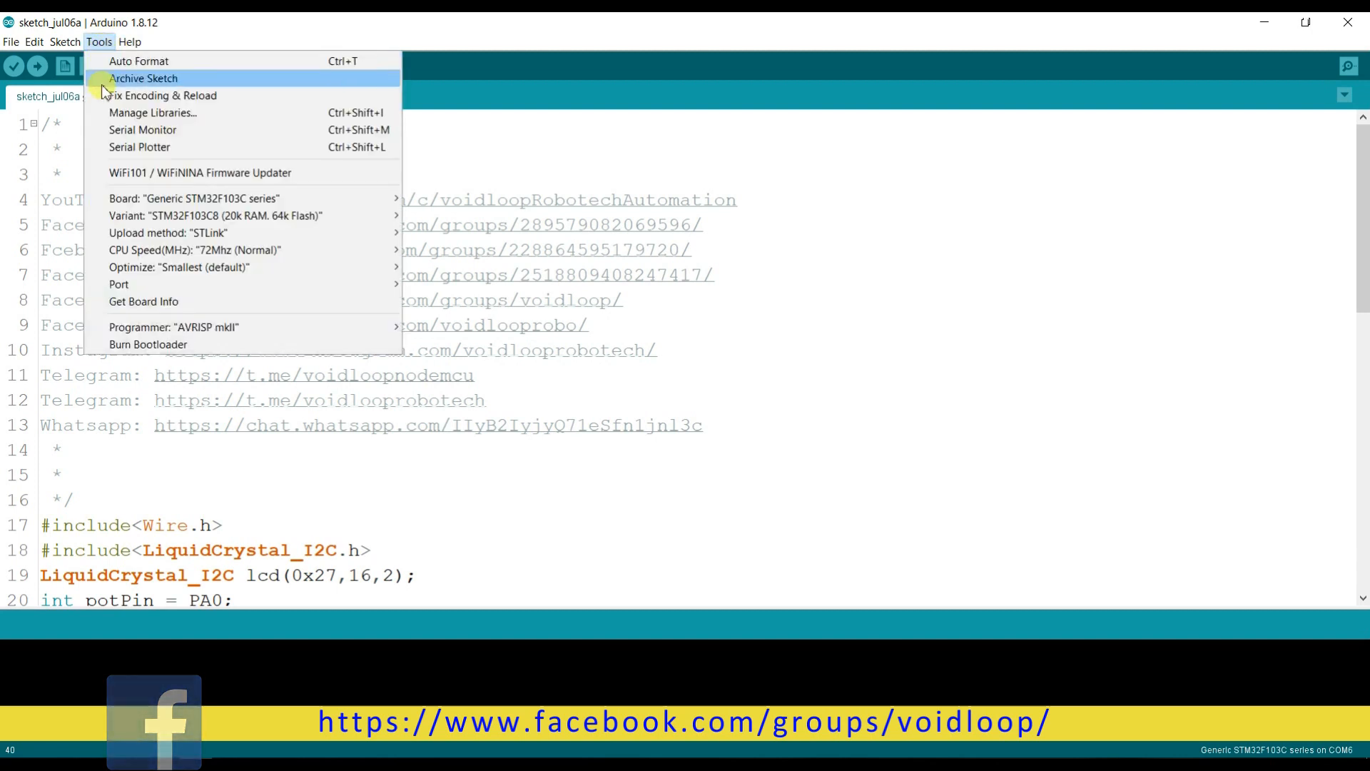
left_click(192, 199)
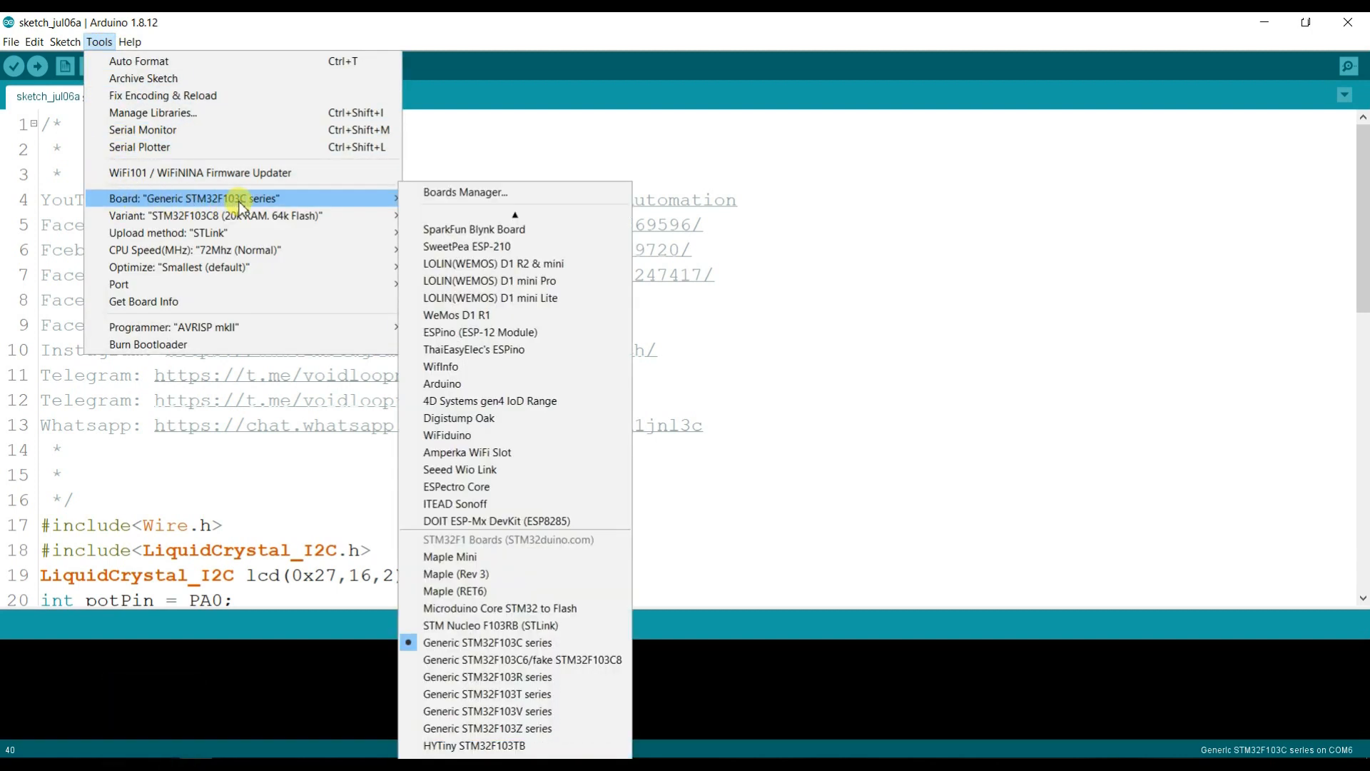
mouse_move(166, 233)
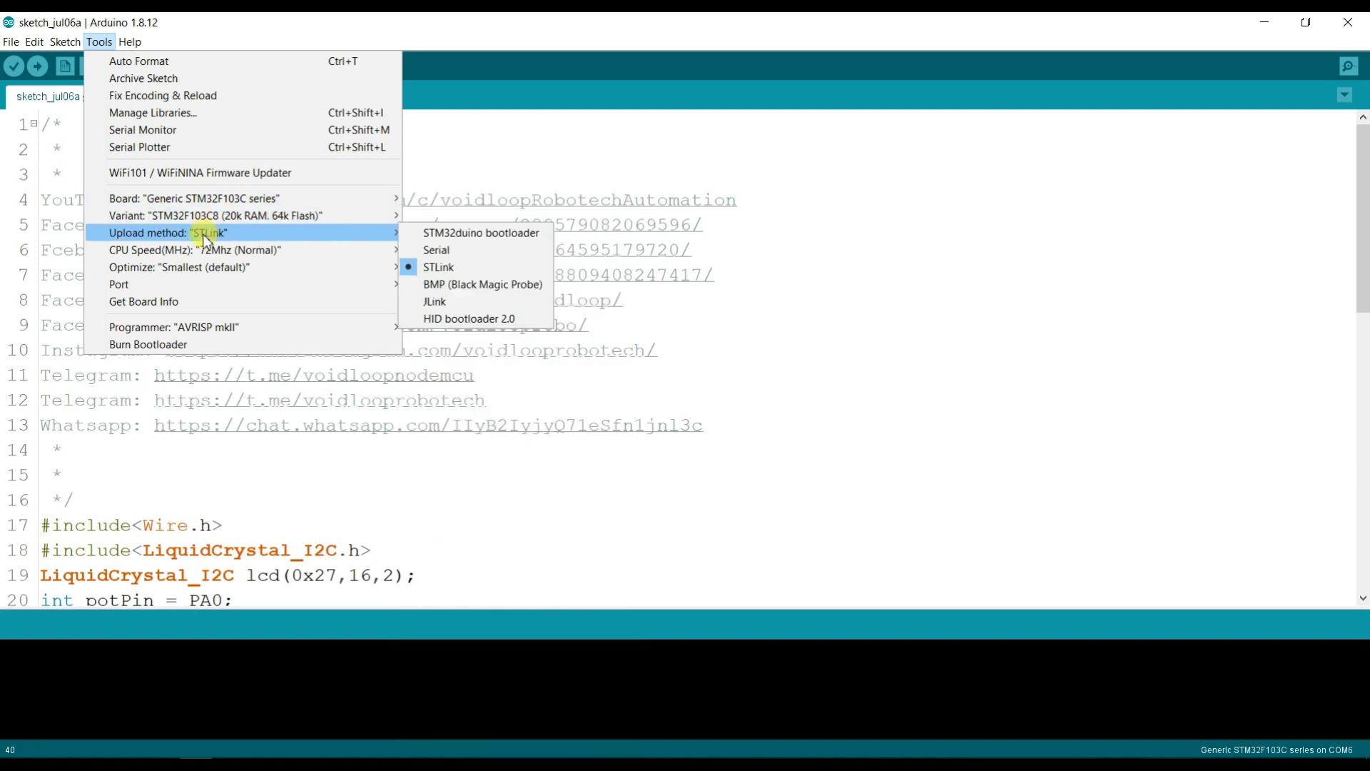
mouse_move(439, 266)
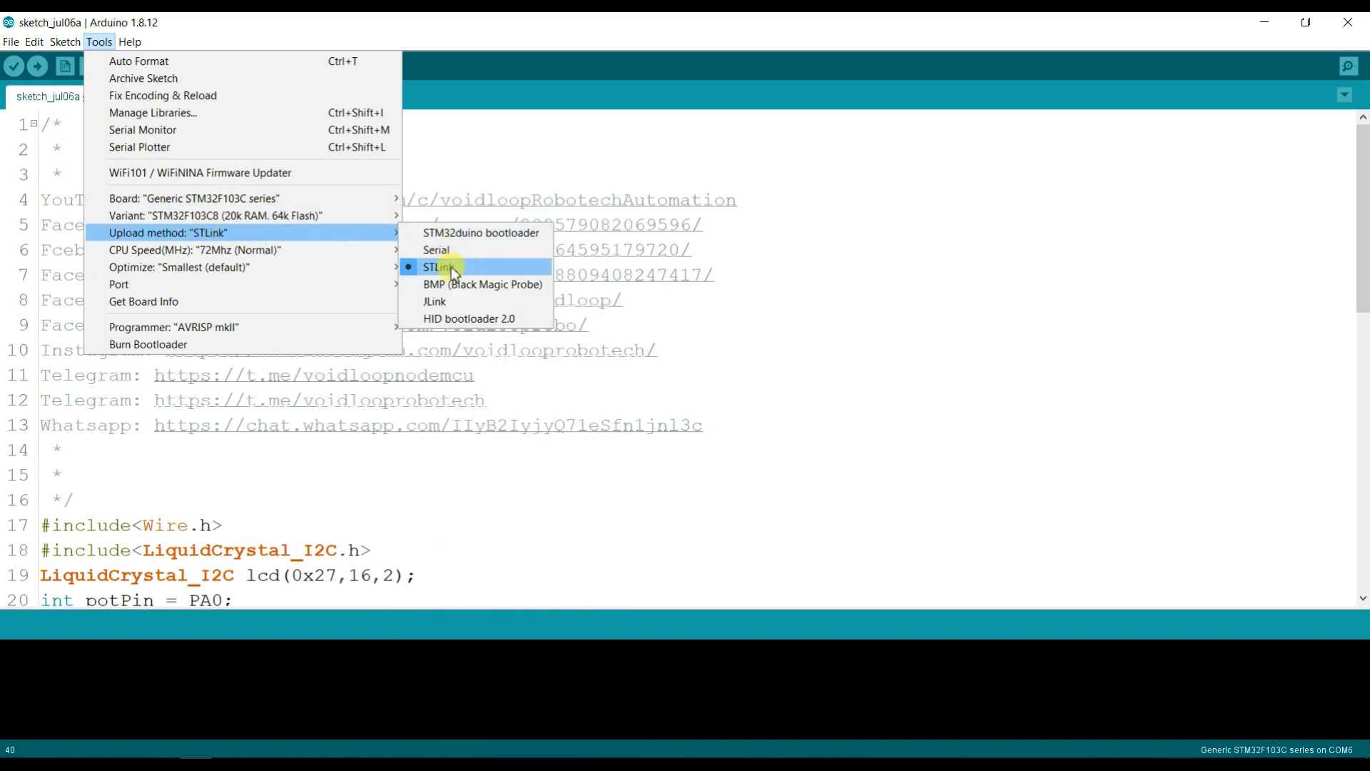